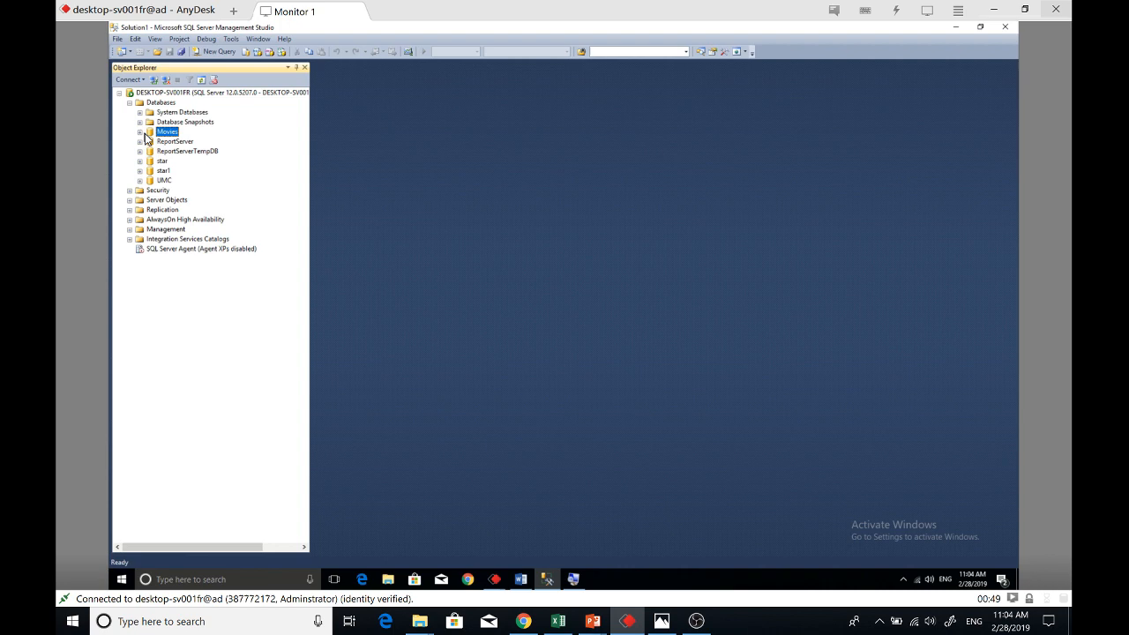
Expand Movies > Tables in Object Explorer and select dbo.tblActor
left_click(141, 130)
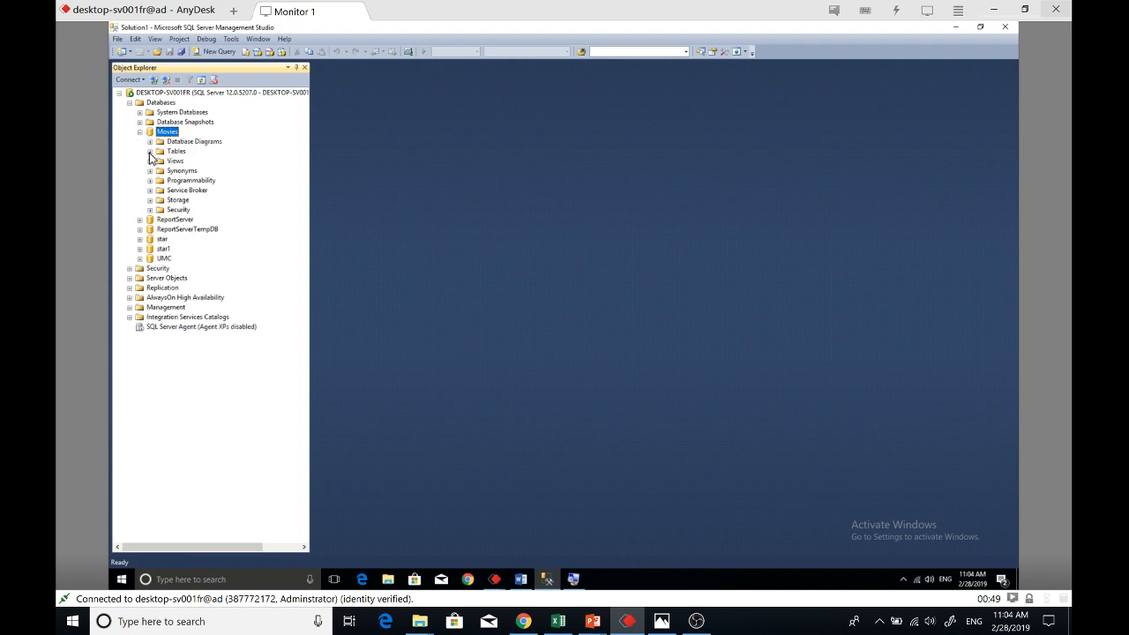
left_click(152, 151)
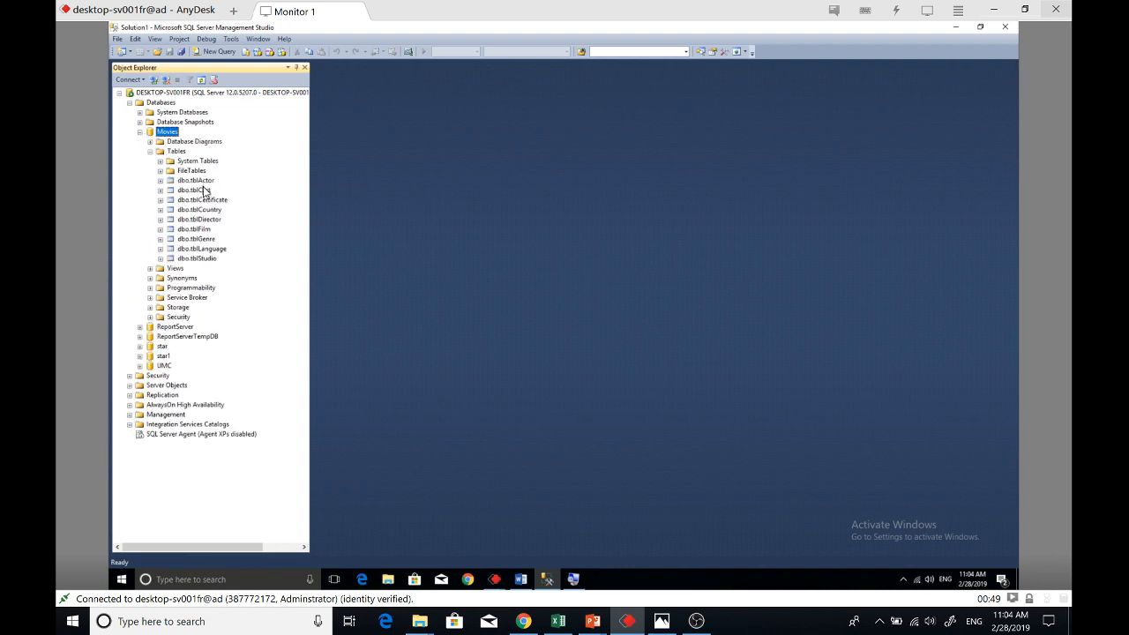
left_click(196, 180)
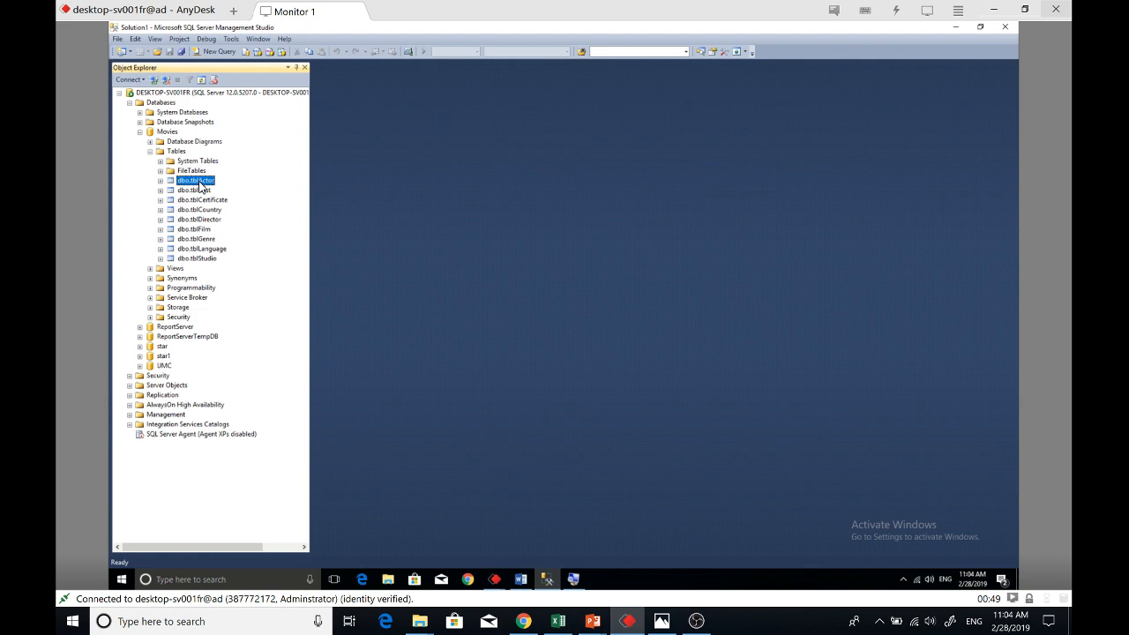
mouse_move(387, 579)
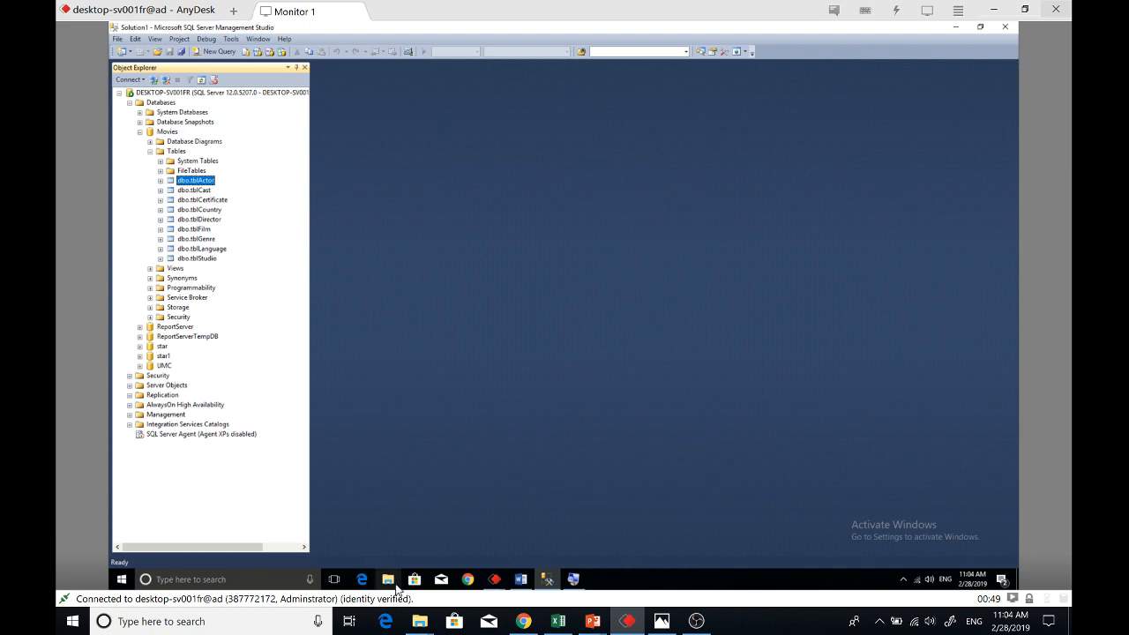
Create a new folder BCPFiles on the C: drive and open it empty
left_click(388, 578)
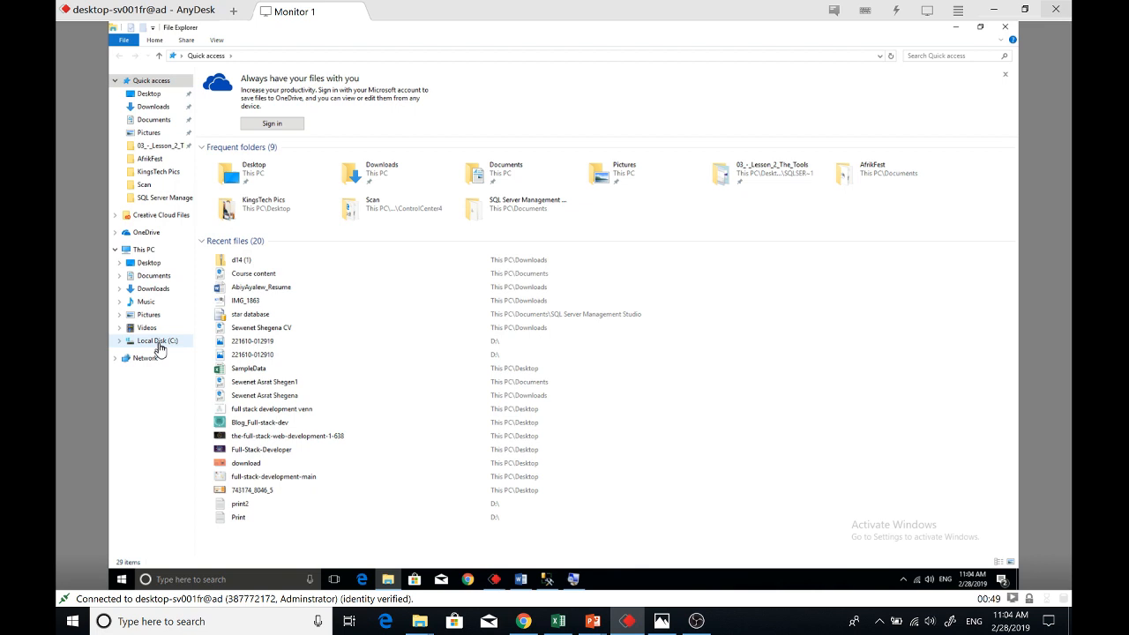
left_click(158, 340)
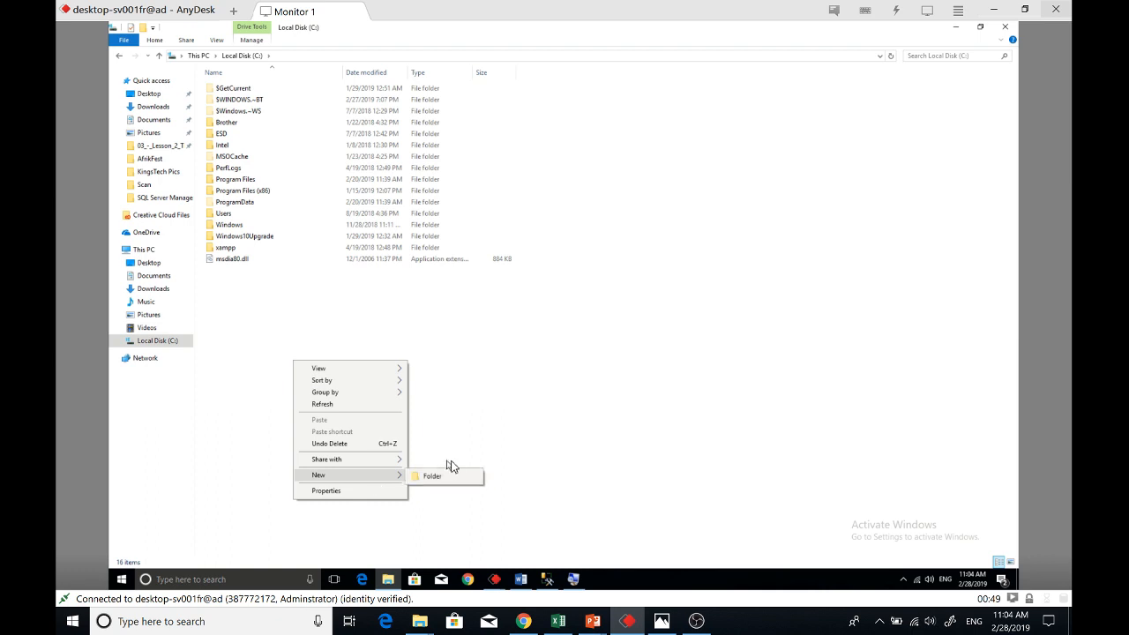
left_click(433, 476)
type("BCPFile")
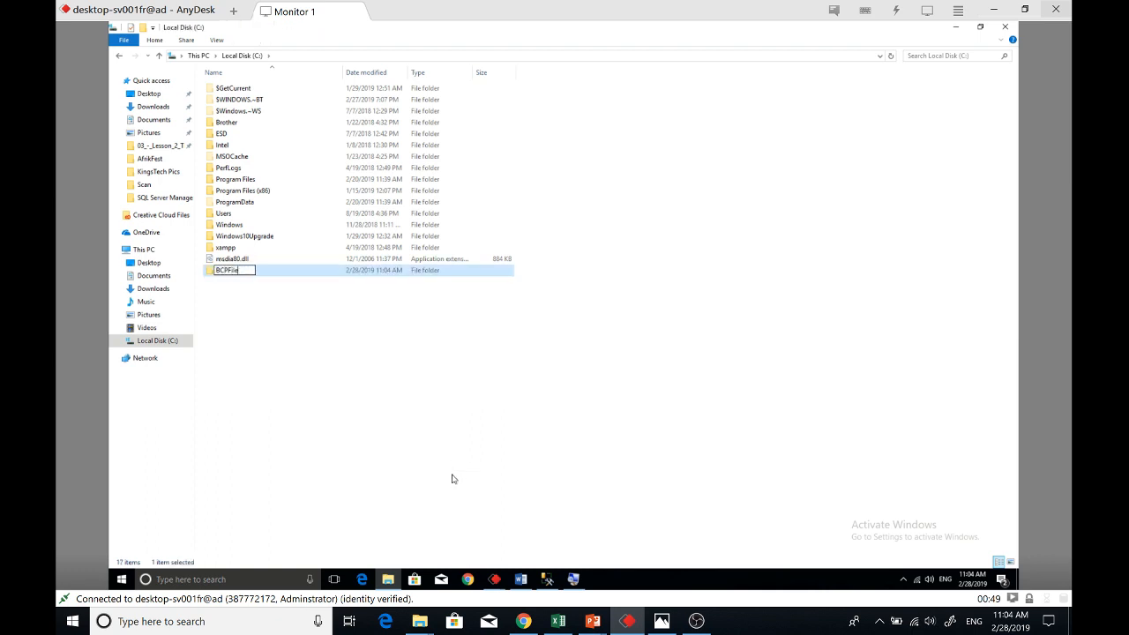
key("Return")
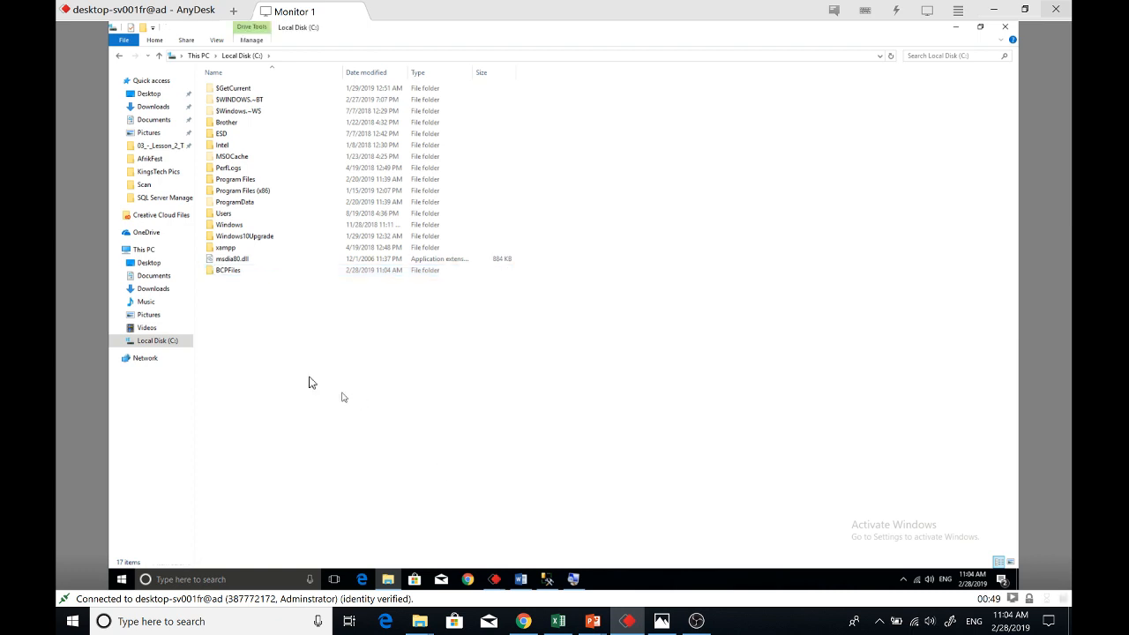
double_click(227, 270)
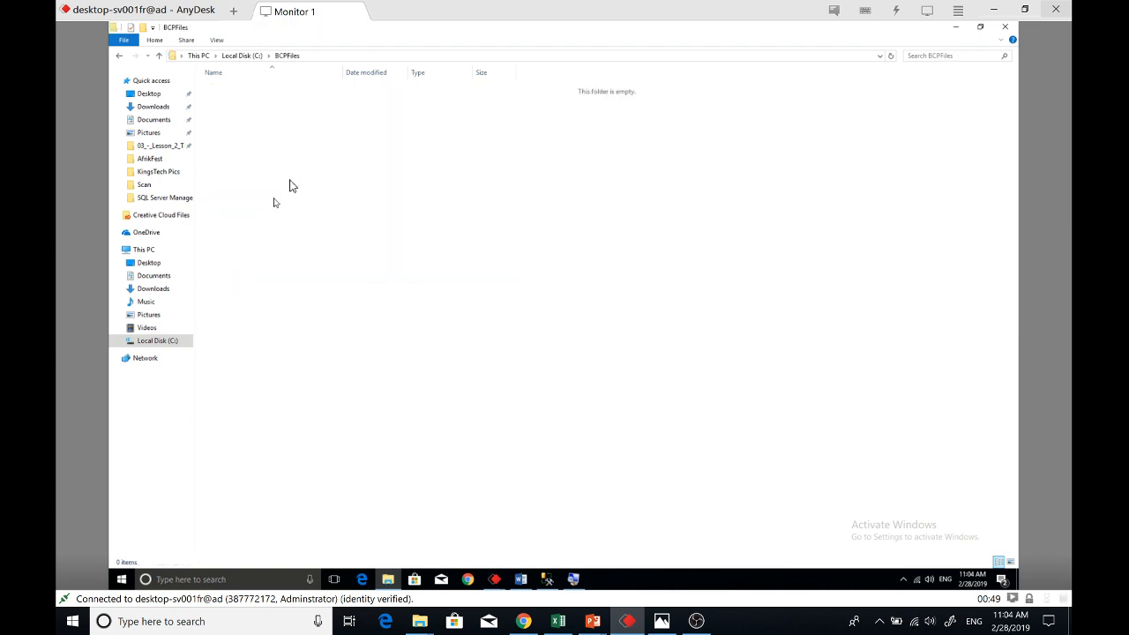
mouse_move(344, 180)
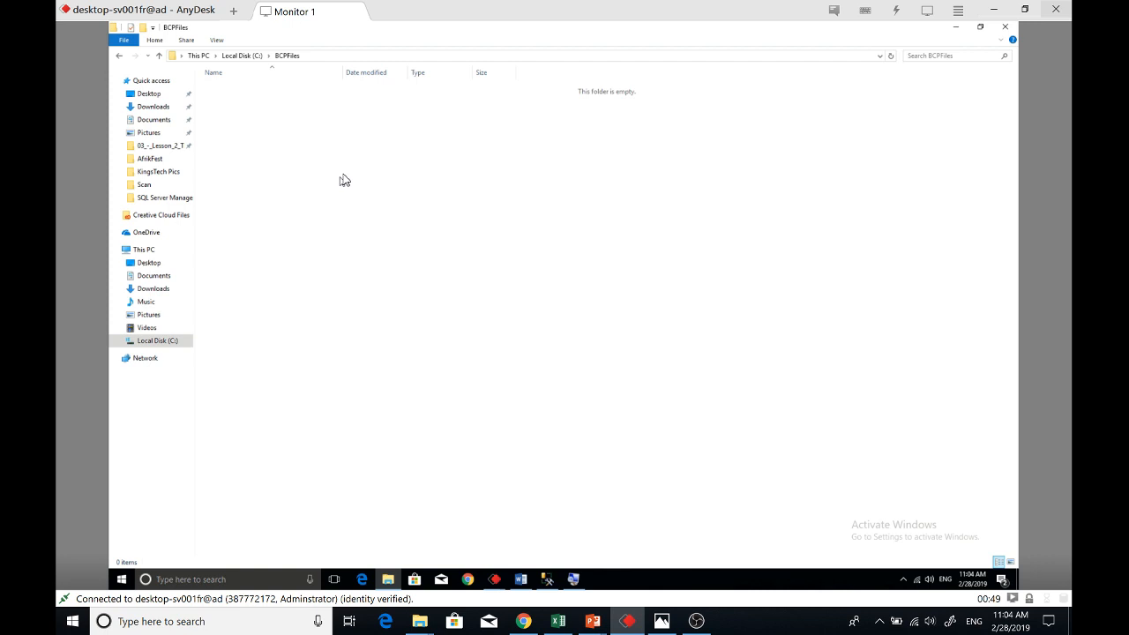
mouse_move(508, 402)
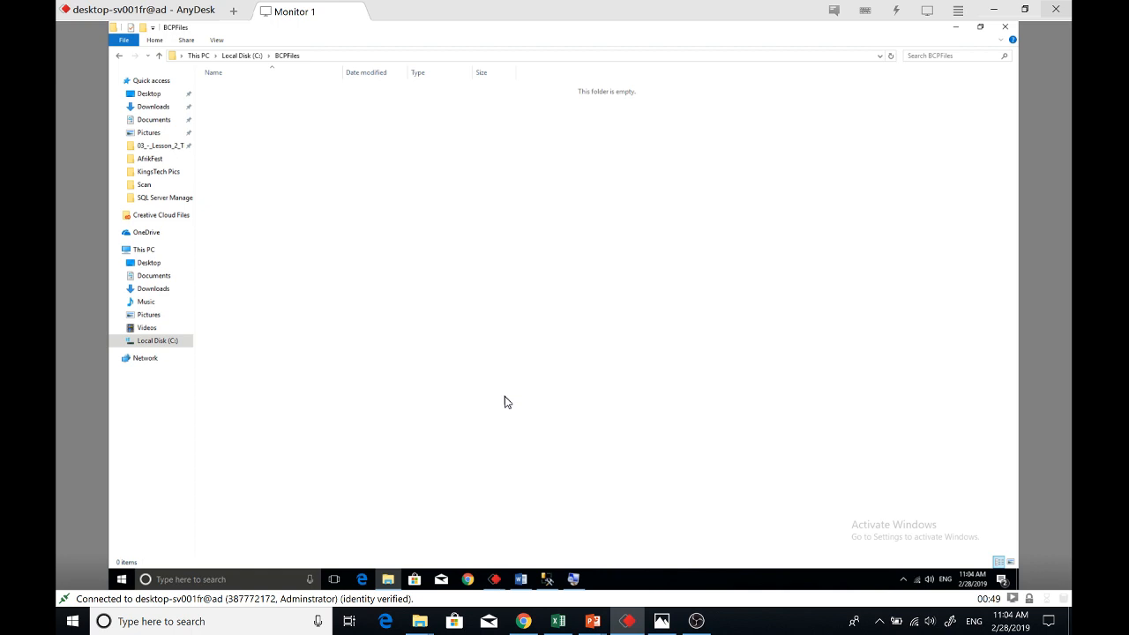
Launch Command Prompt from Start search and run bcp to show its usage options
left_click(203, 578)
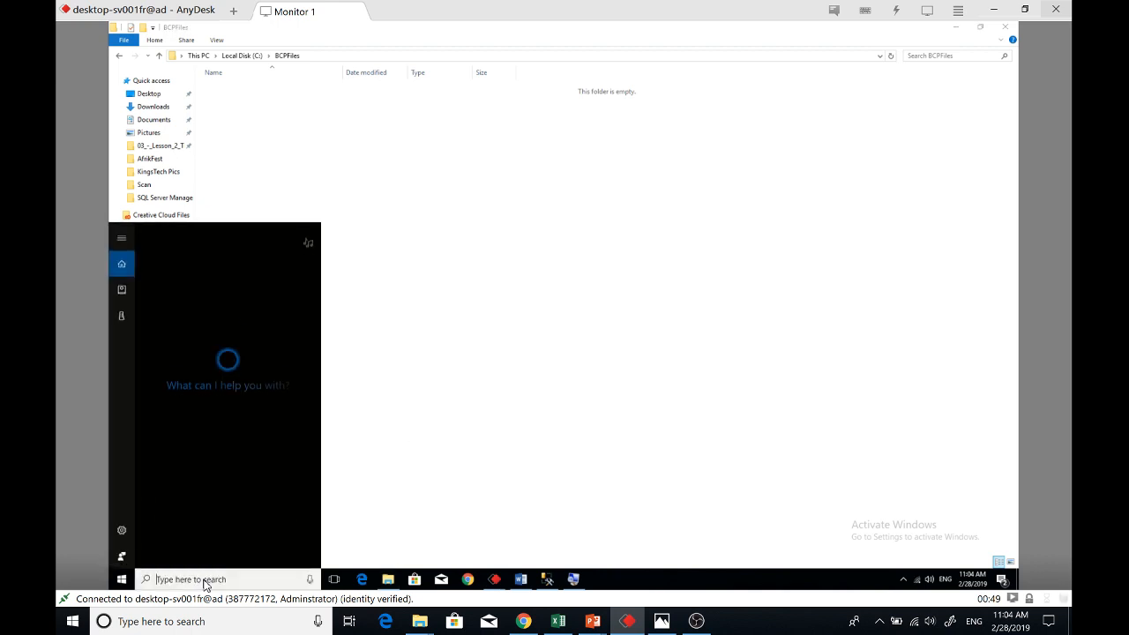
type("cmd")
type("bcp")
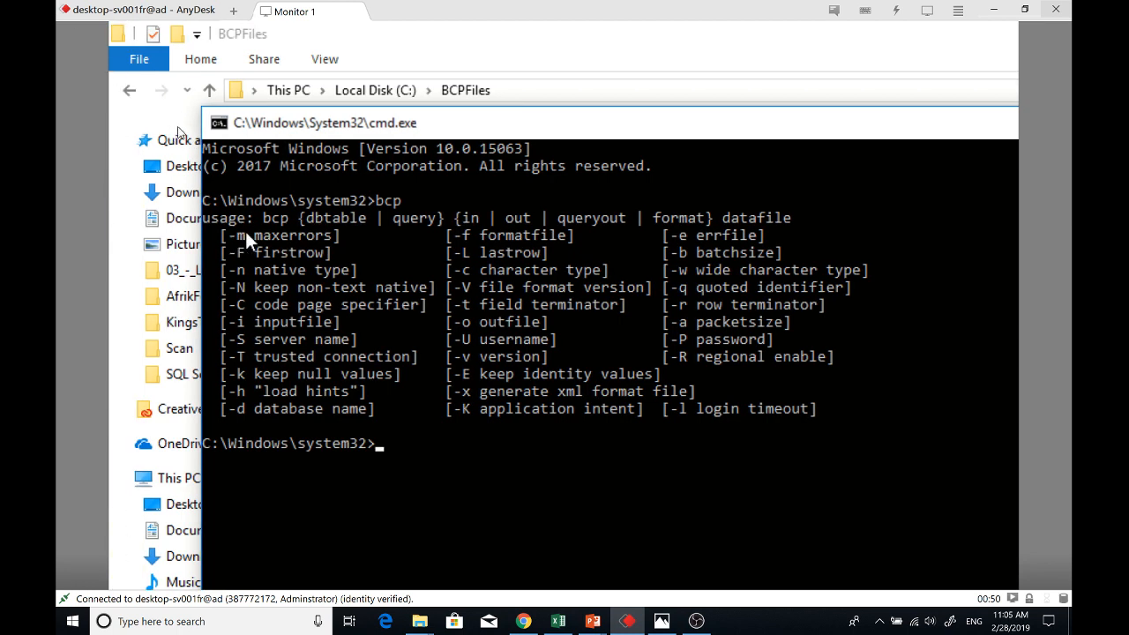
mouse_move(251, 256)
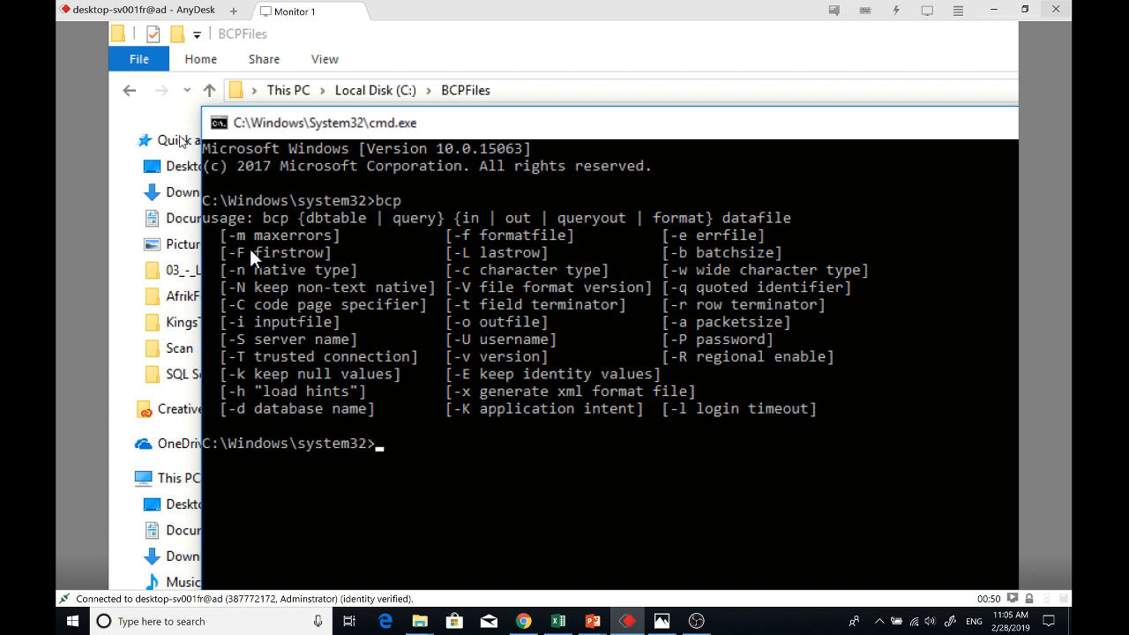
Begin the export command: bcp Movies.dbo.tblActor out
type("bcp")
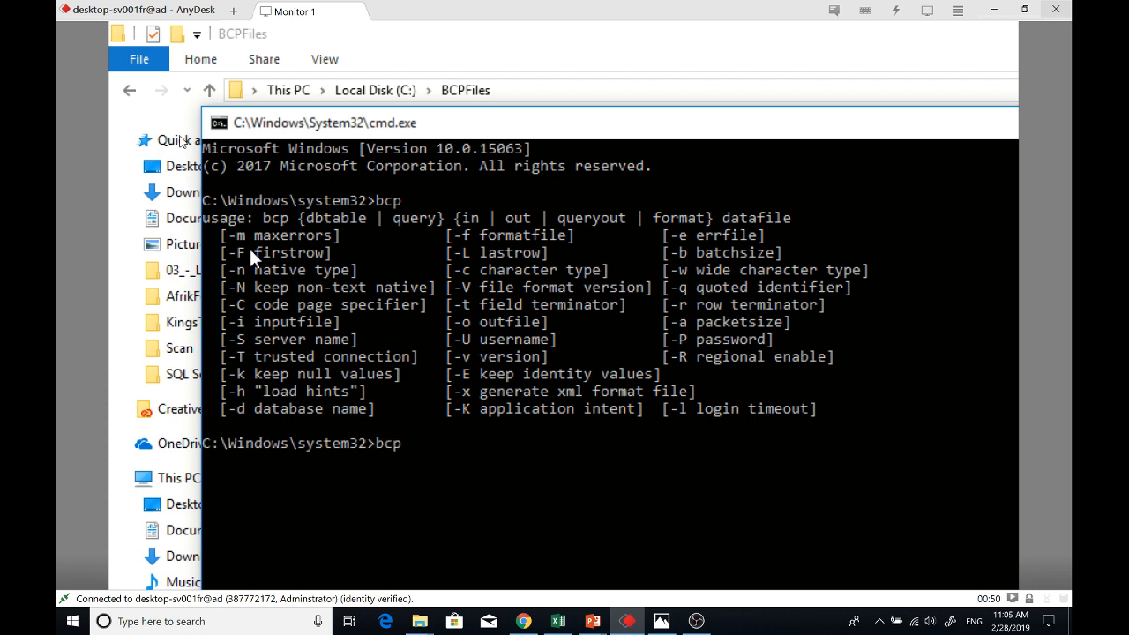
type("Movies")
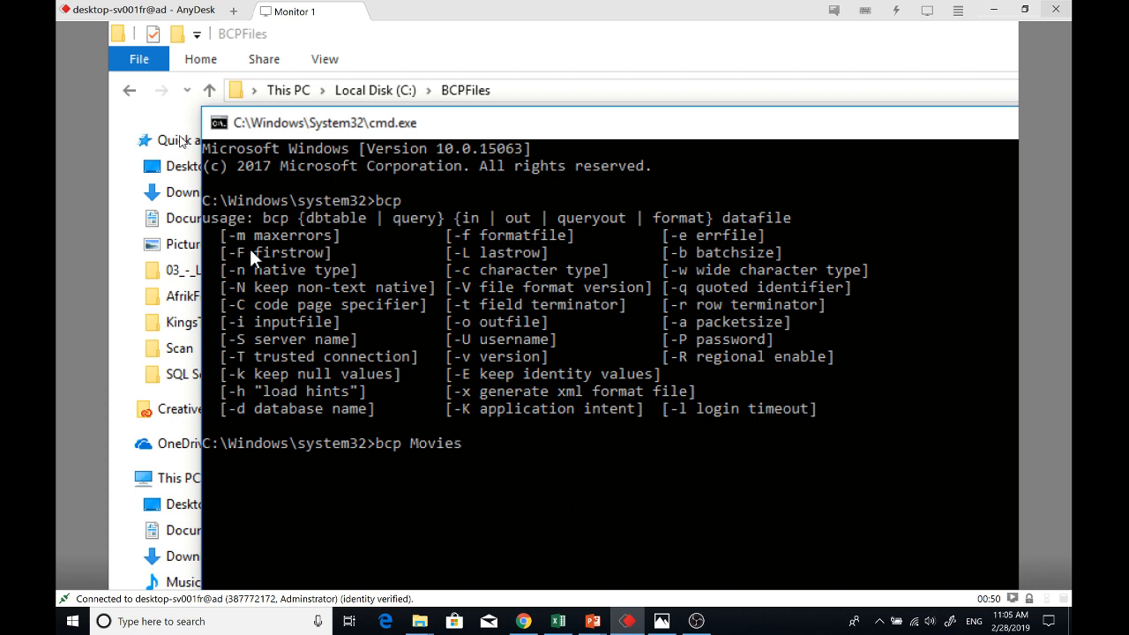
type(".")
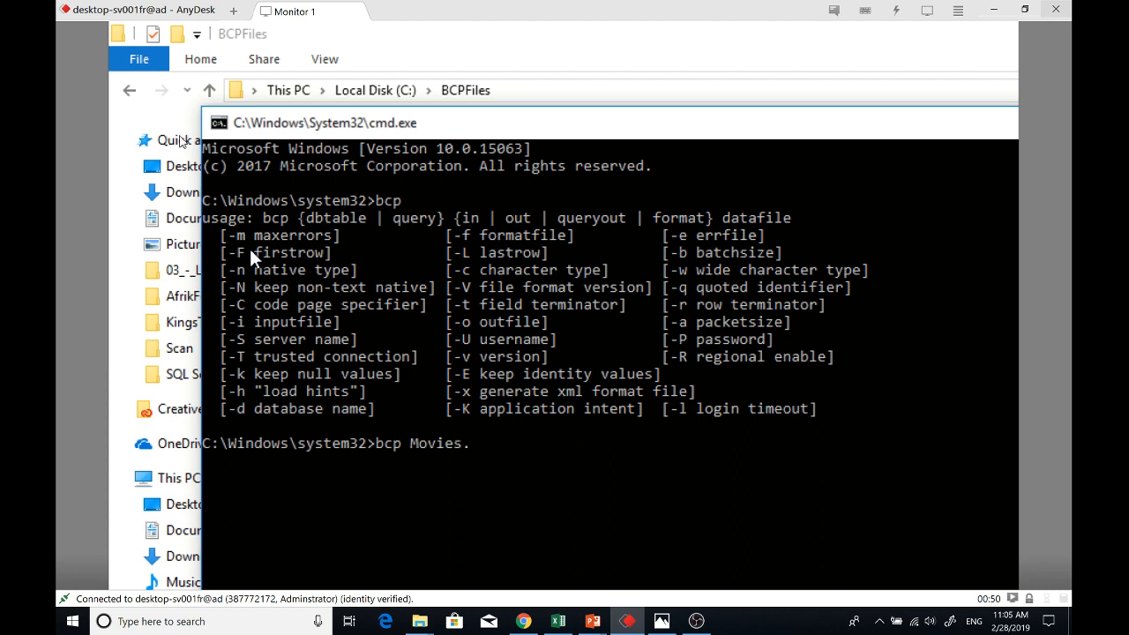
type("dbo")
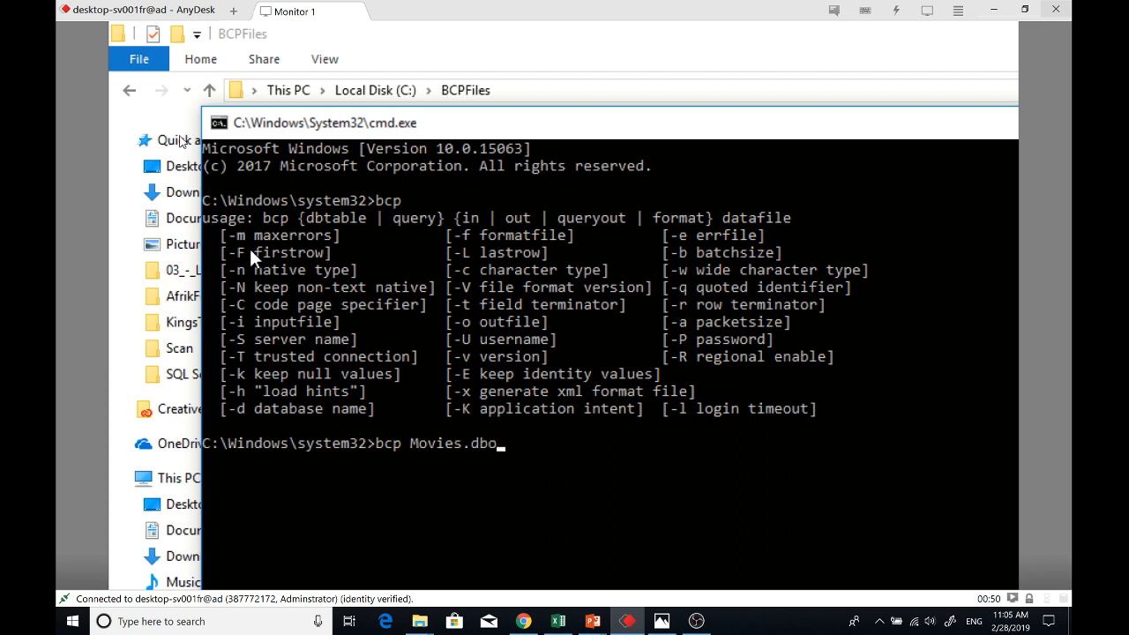
type(".")
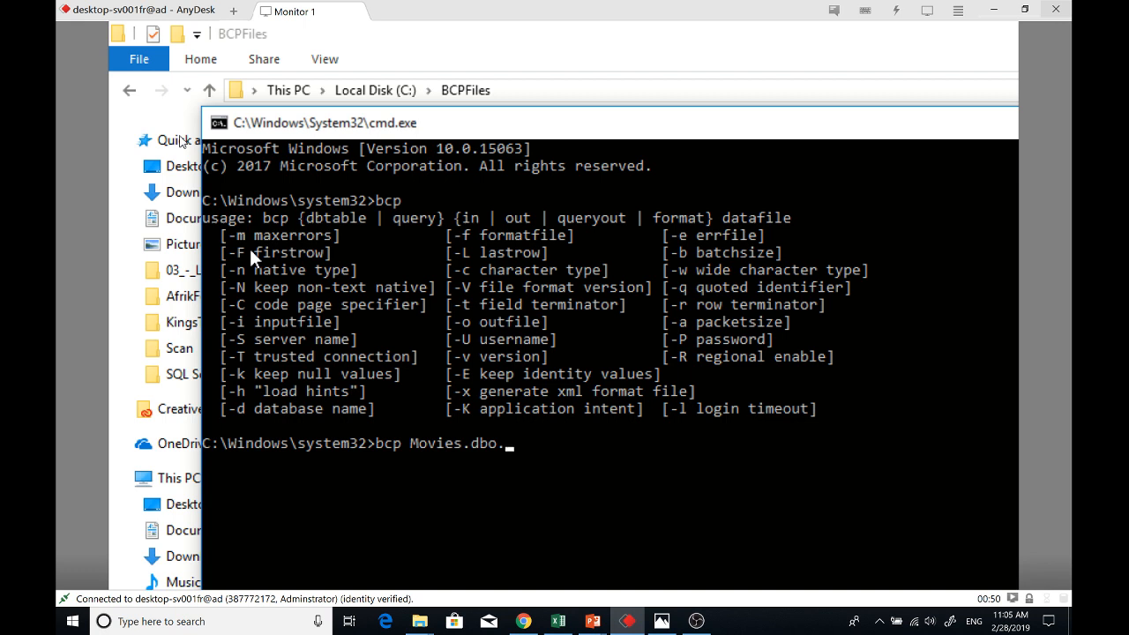
type("tbl")
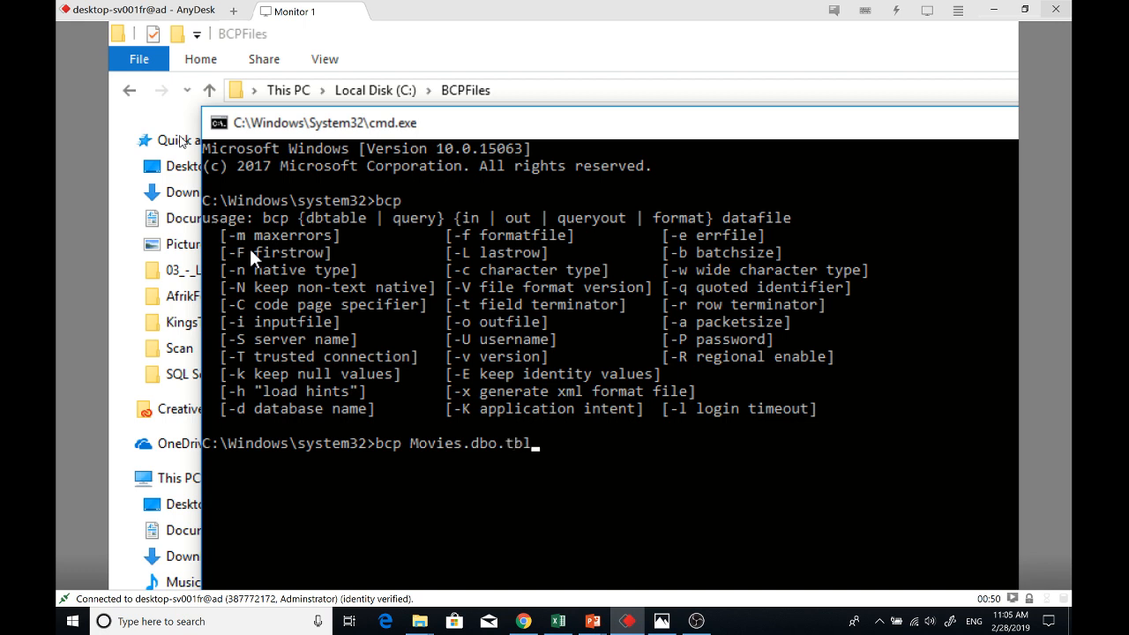
type("Actor")
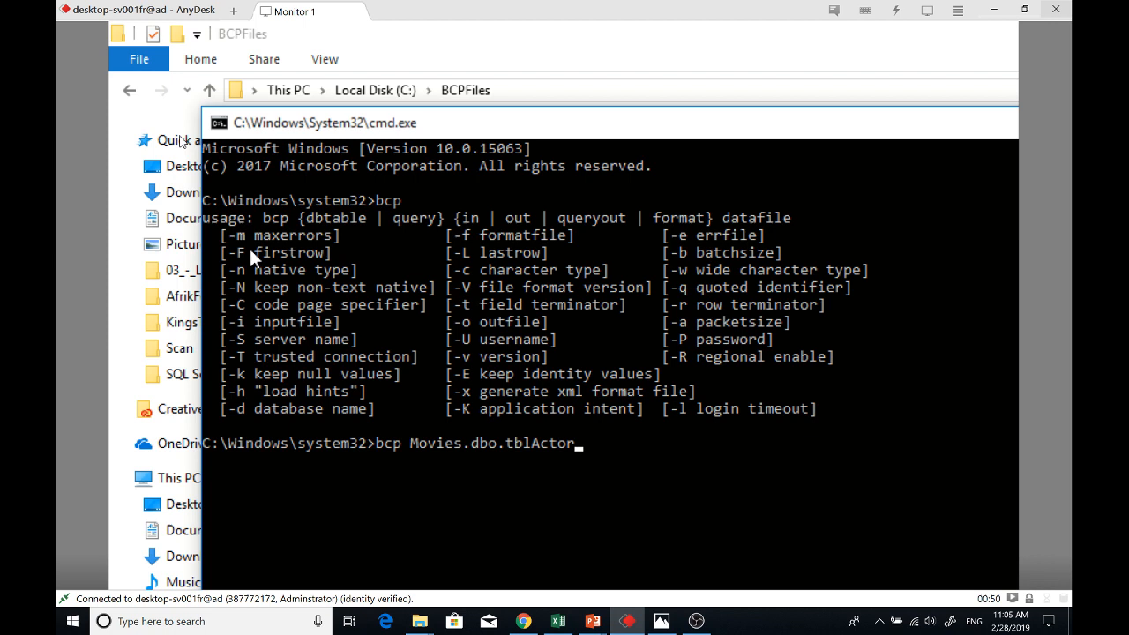
type("o")
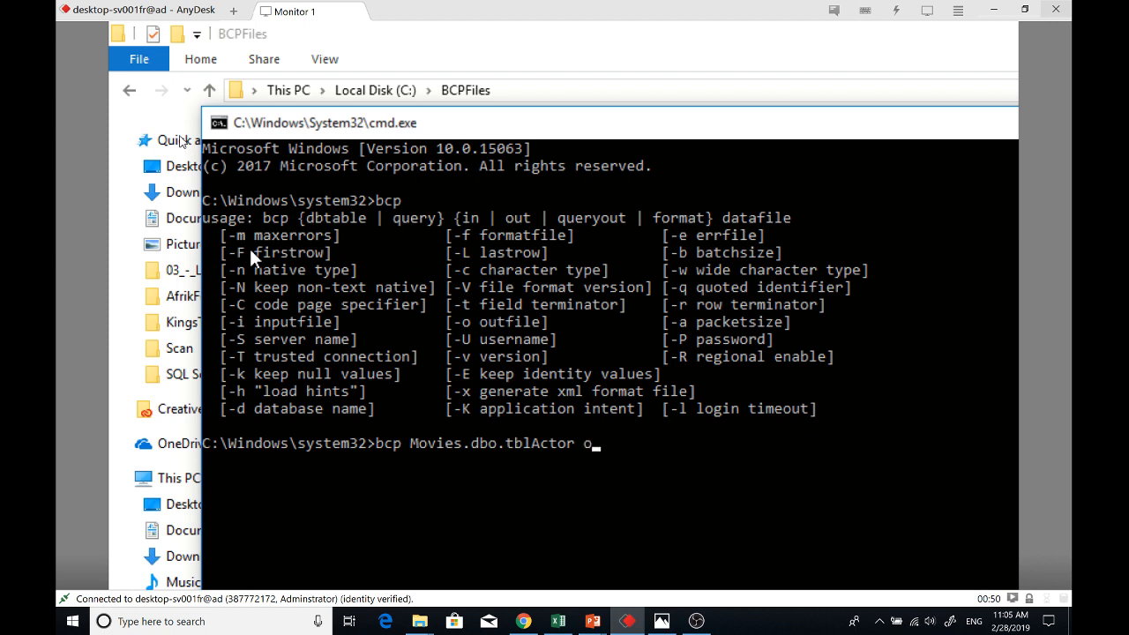
type("ut")
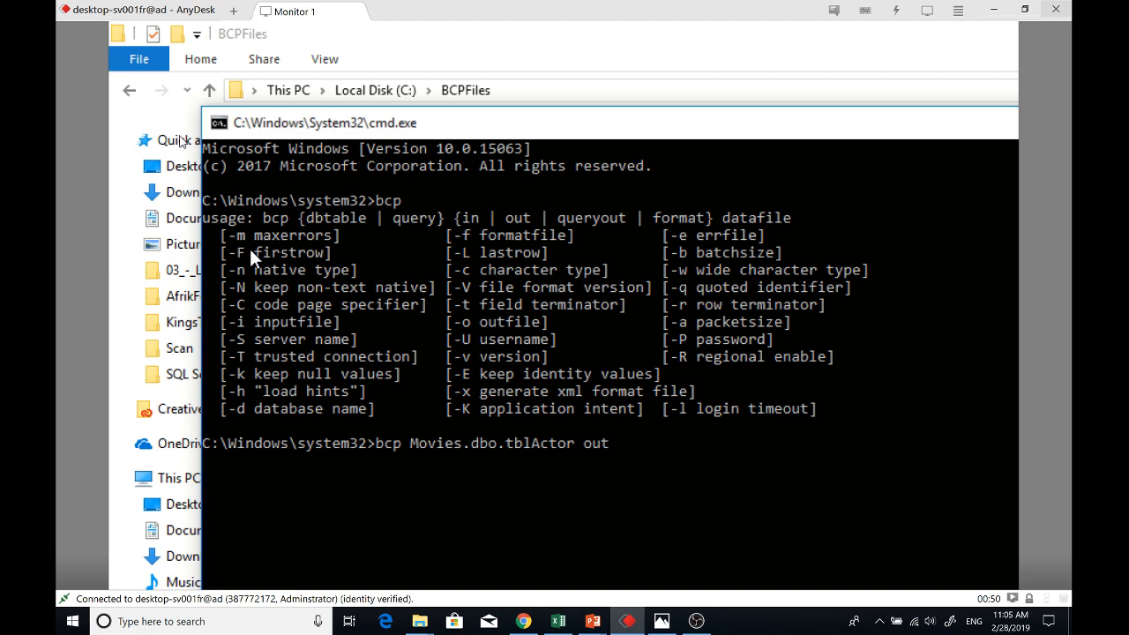
Complete it with C:\BCPFiles\tblActor.txt -T -c, exporting 338 rows in character format
type("C")
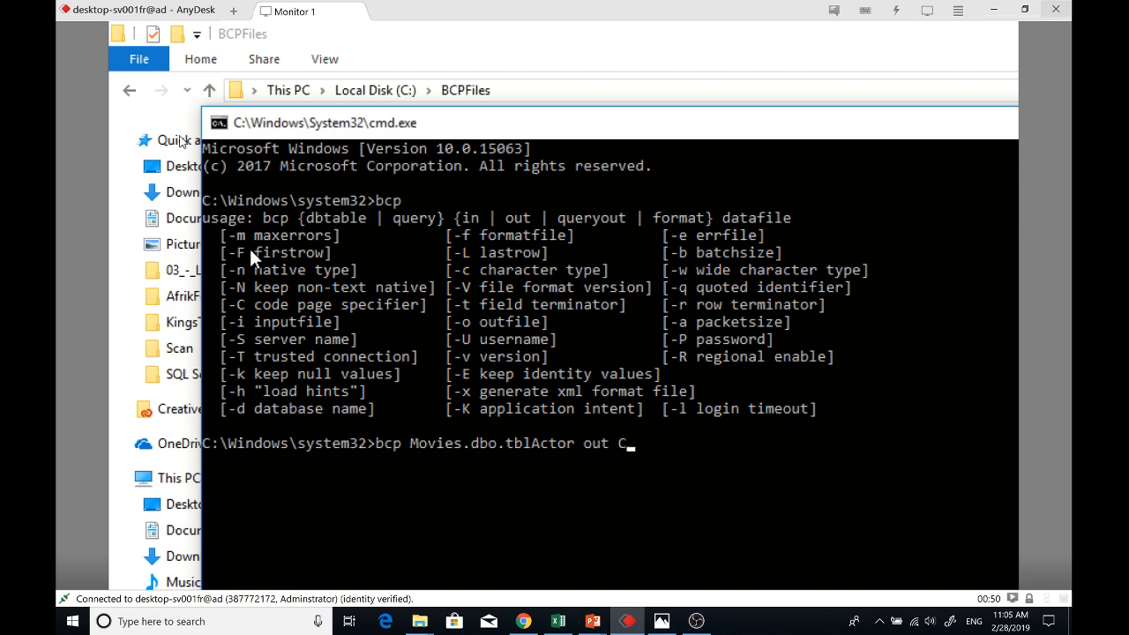
type(":")
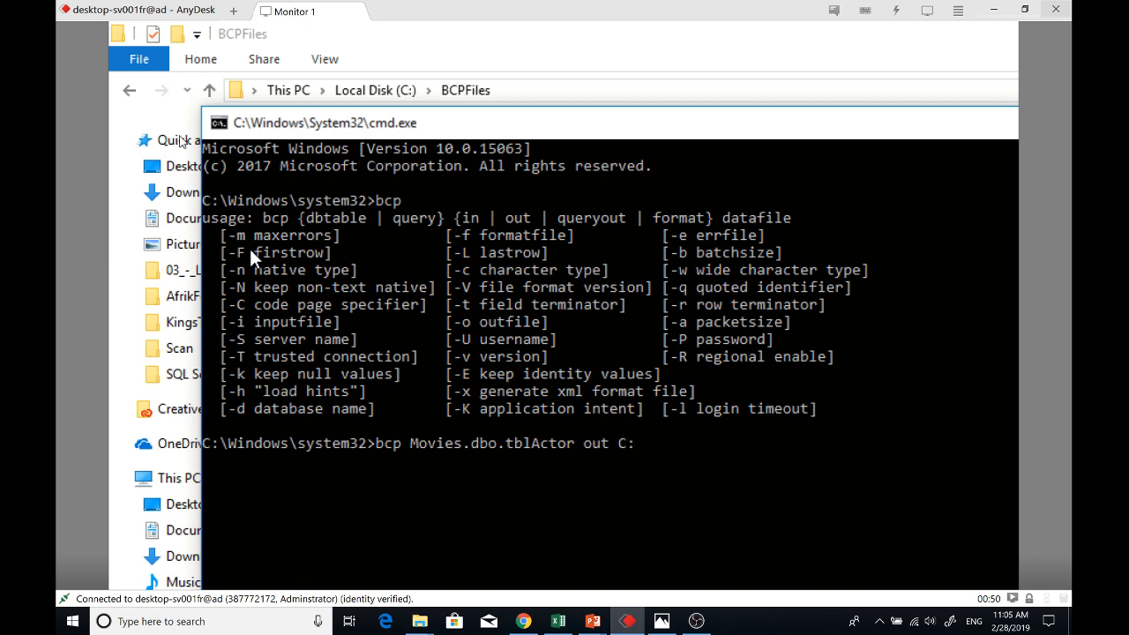
type("\\")
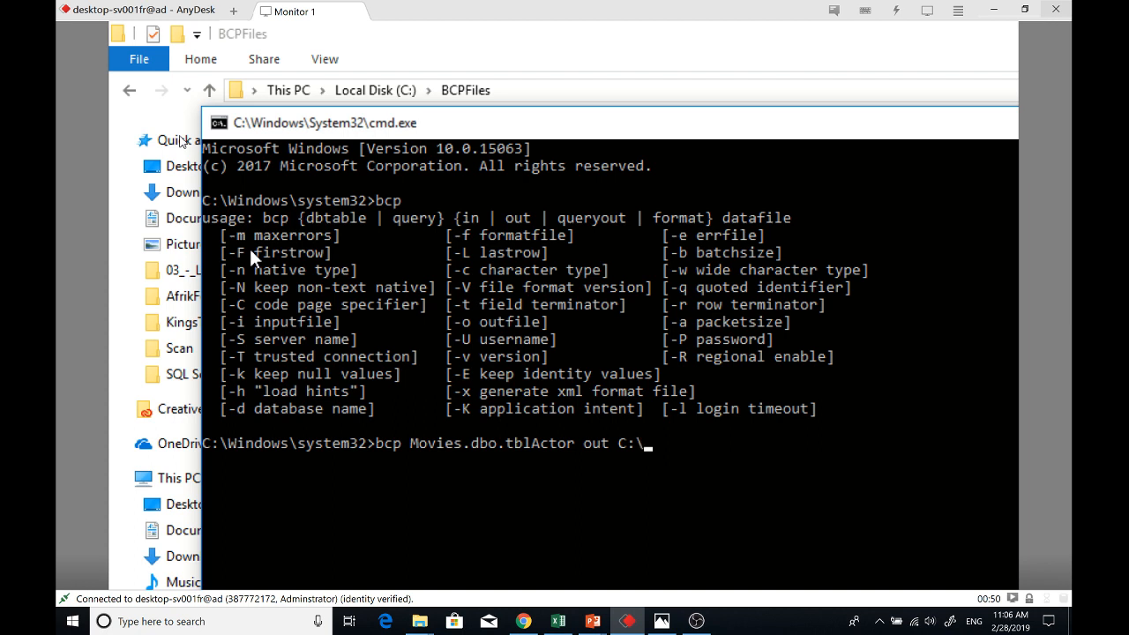
type("BCPFile")
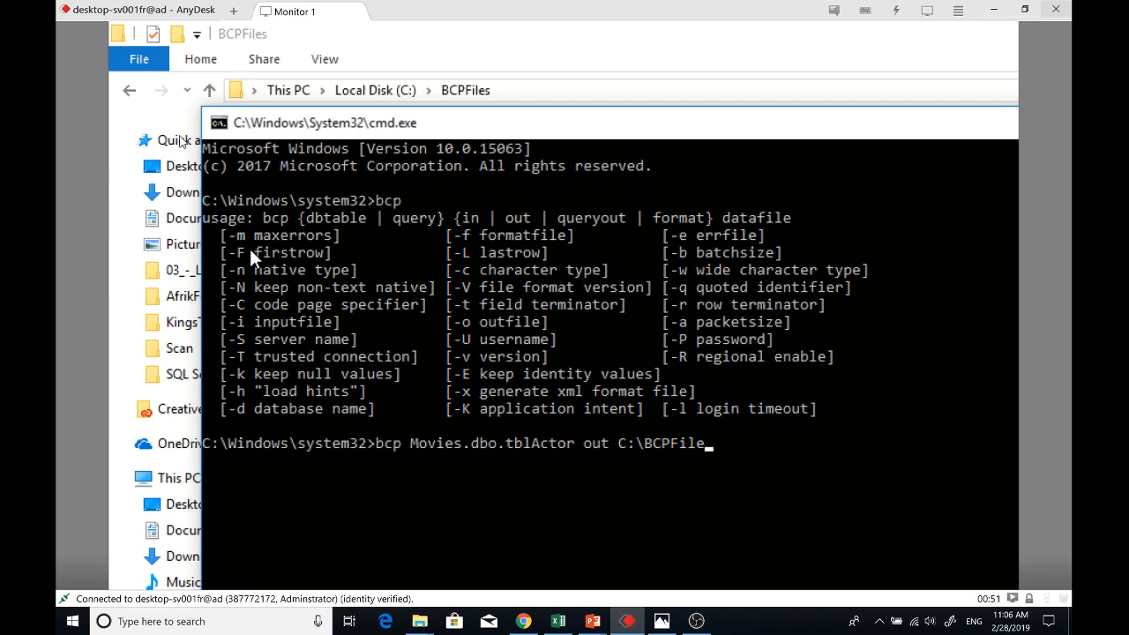
type("s\\")
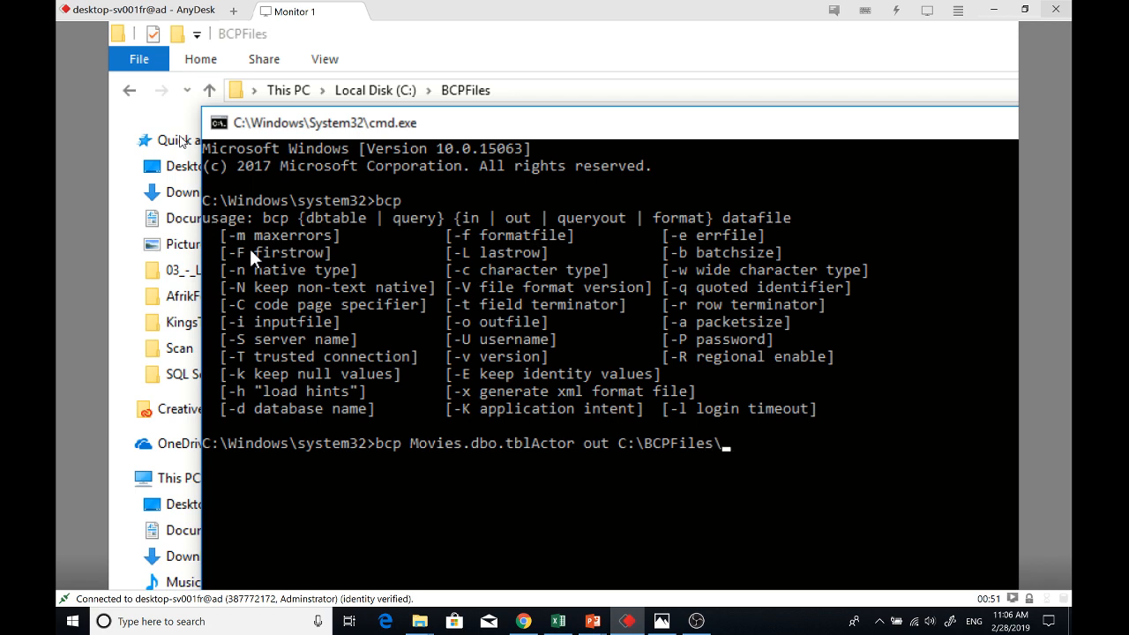
type("tblAc")
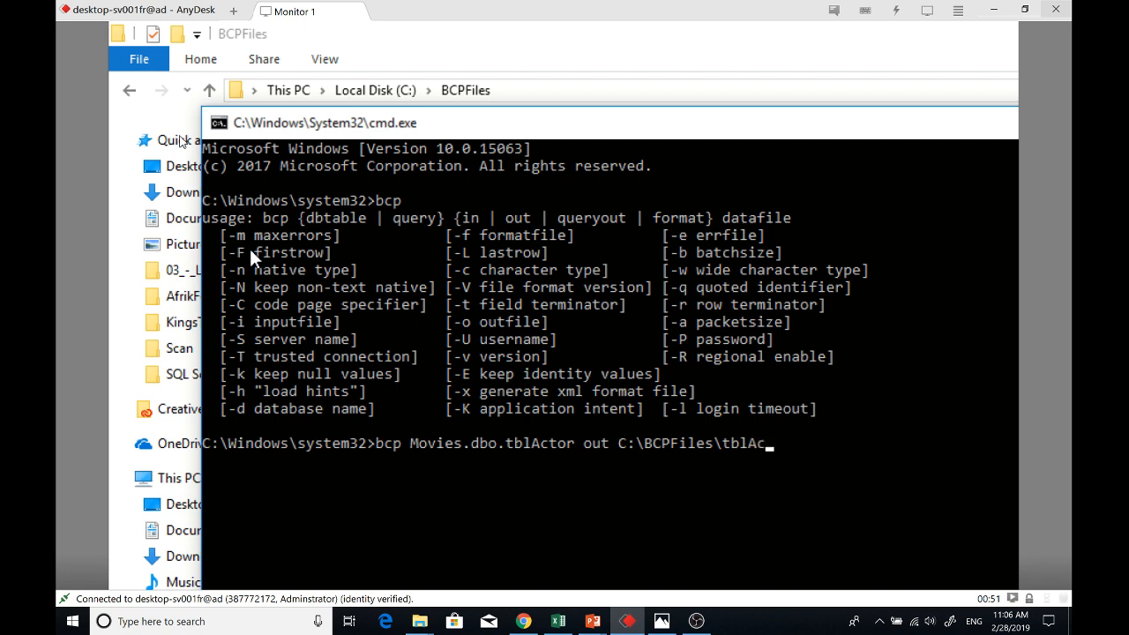
type("tor")
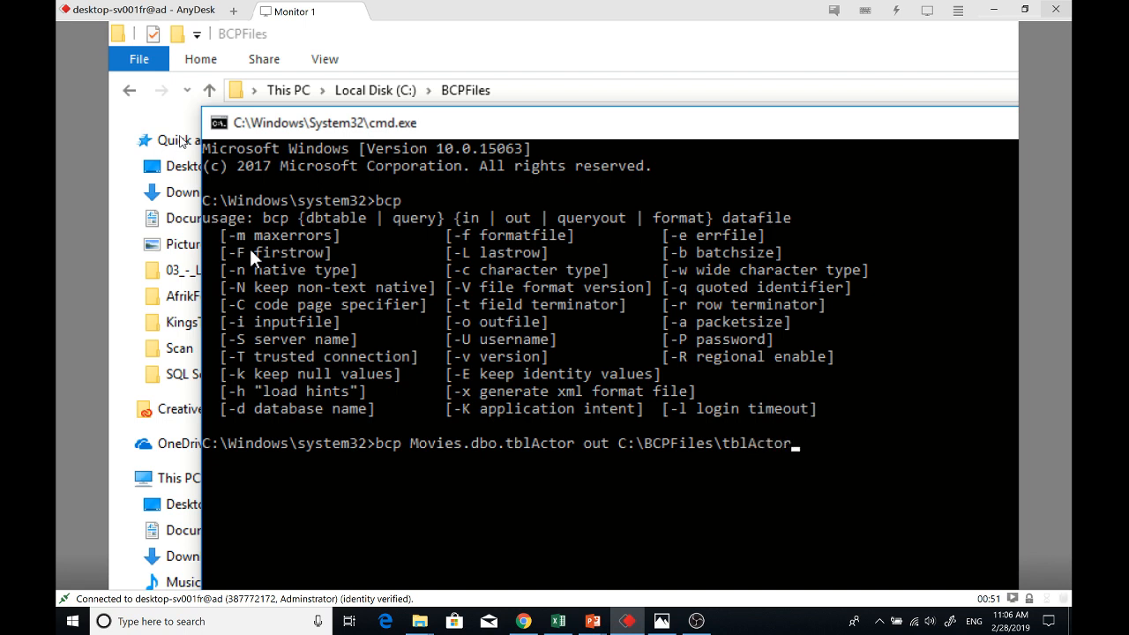
type(".txt")
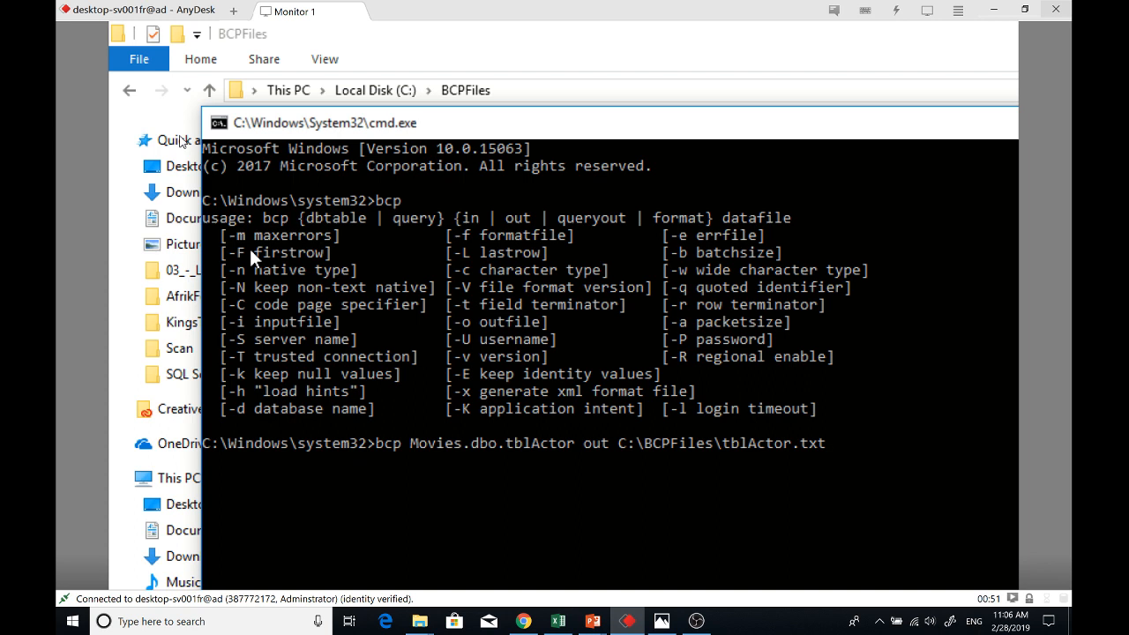
type("-")
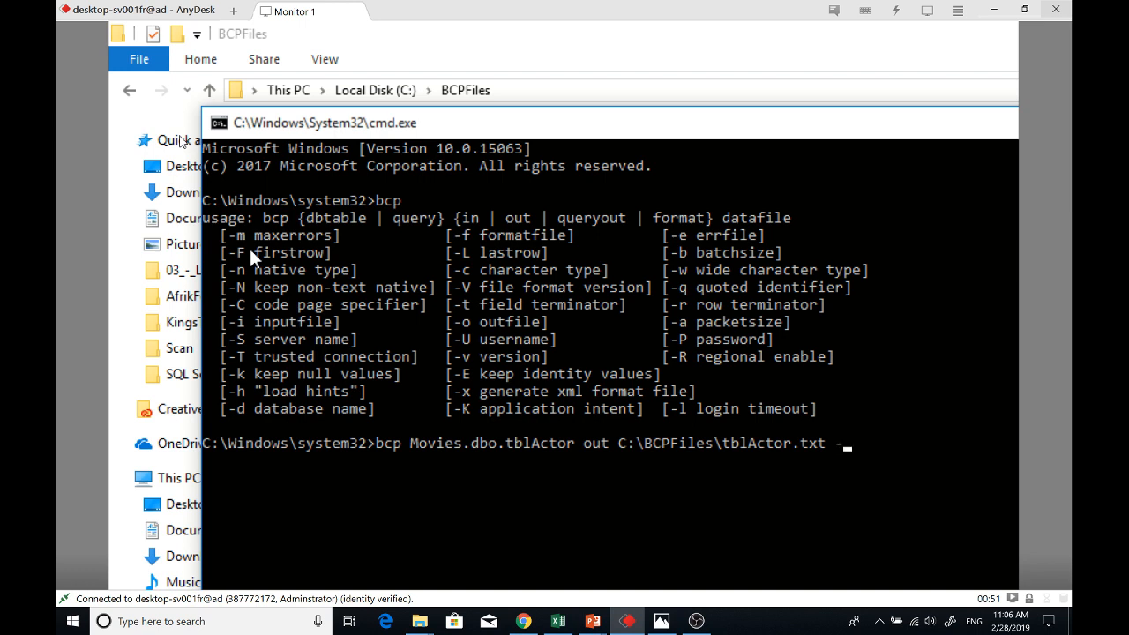
type("T")
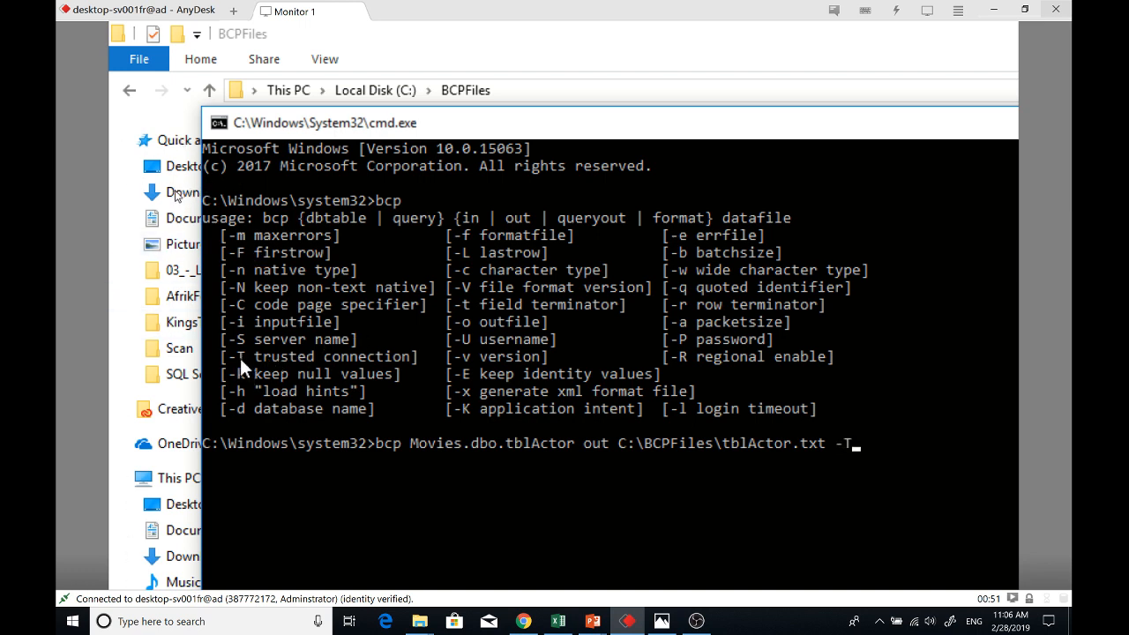
mouse_move(344, 360)
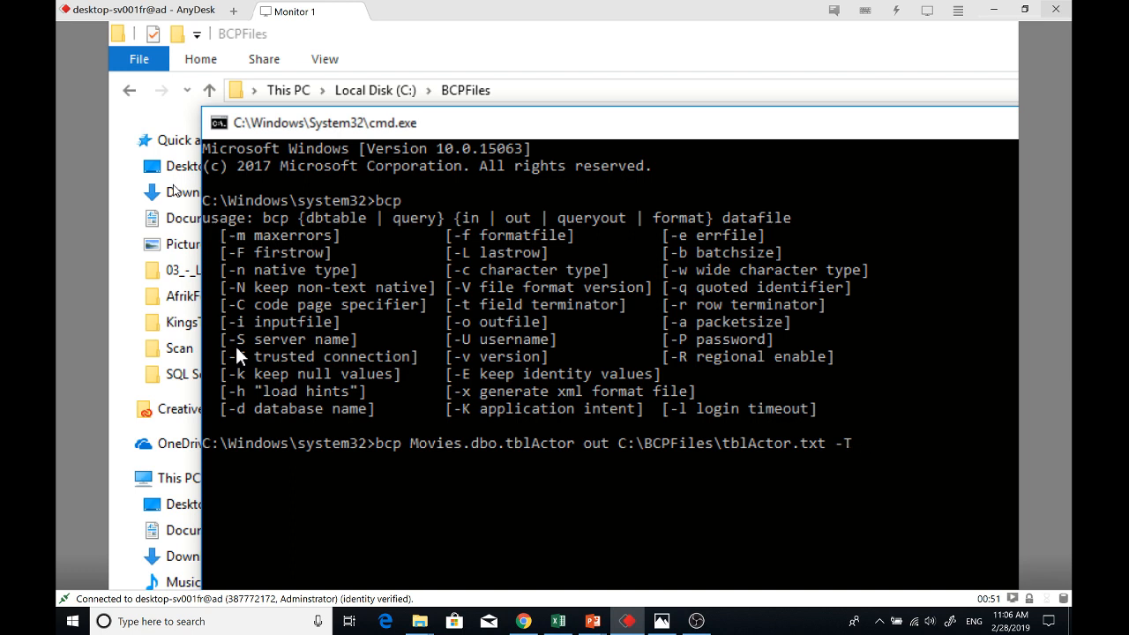
type("-c")
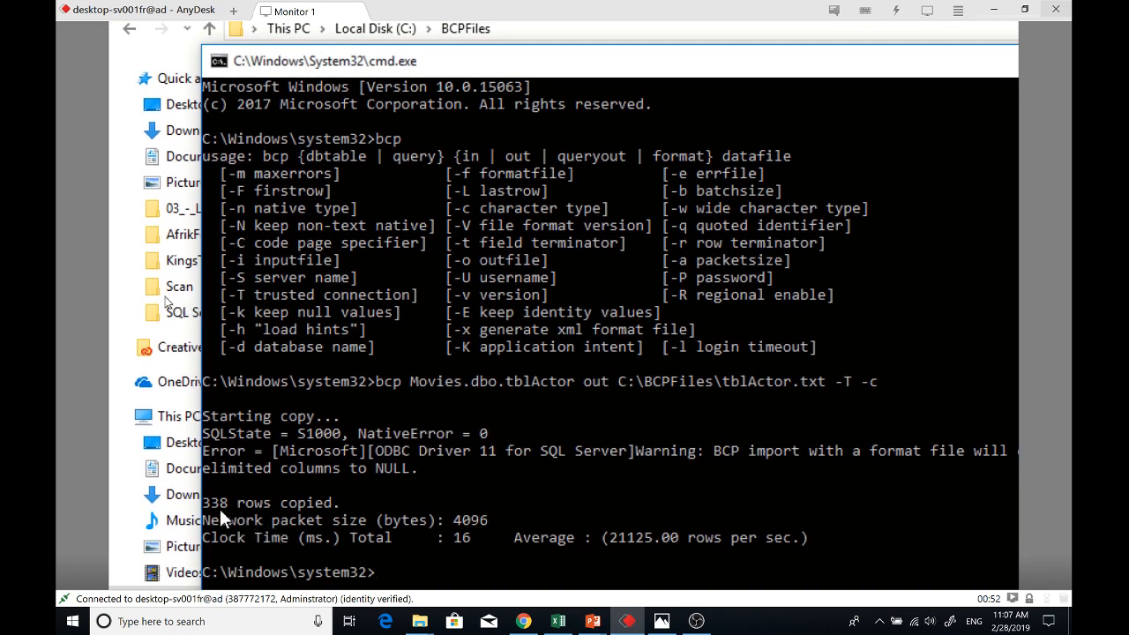
mouse_move(282, 513)
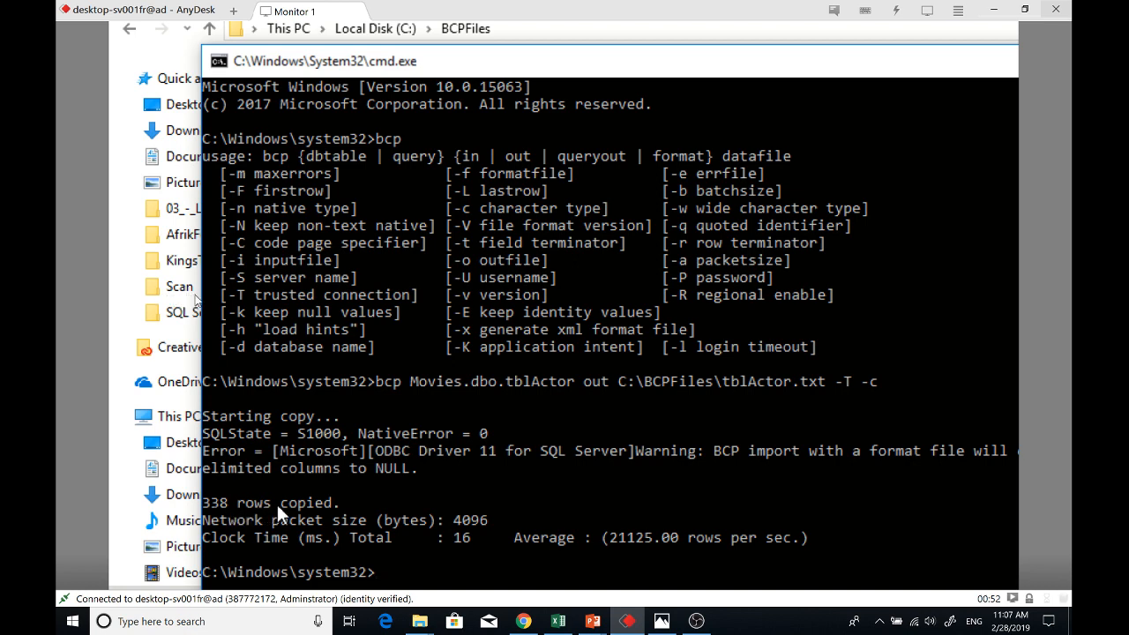
mouse_move(233, 455)
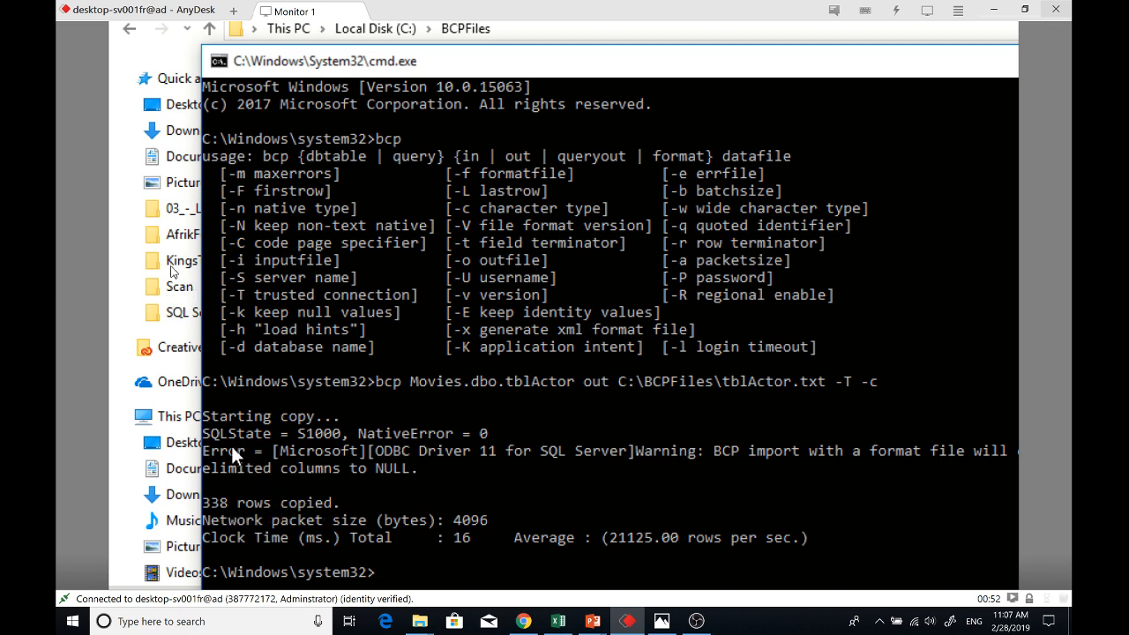
mouse_move(397, 484)
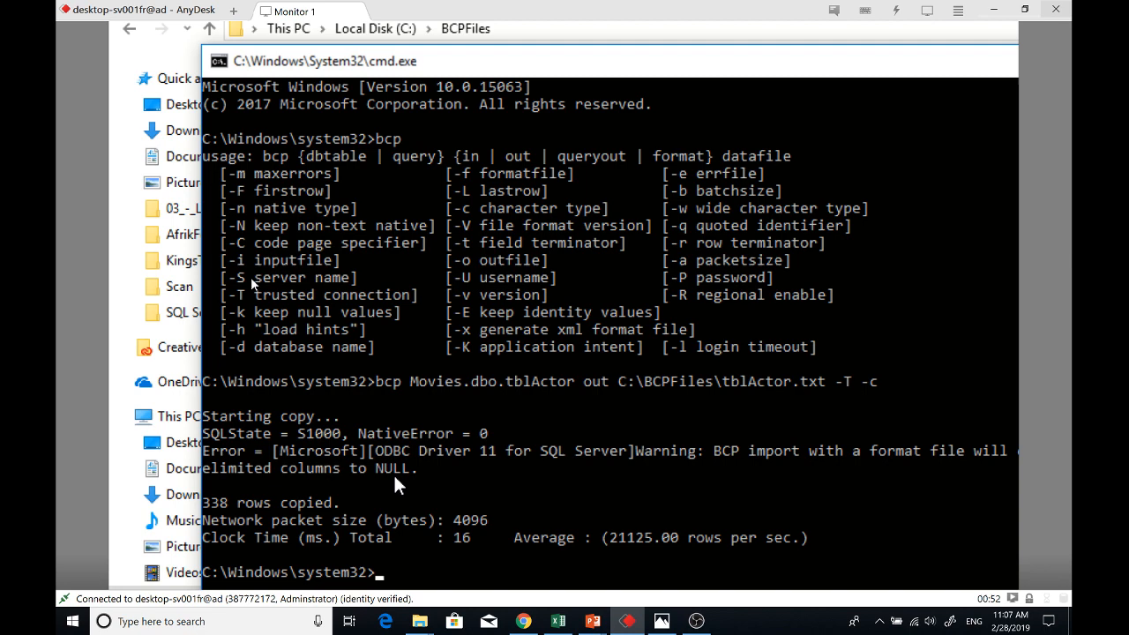
mouse_move(399, 473)
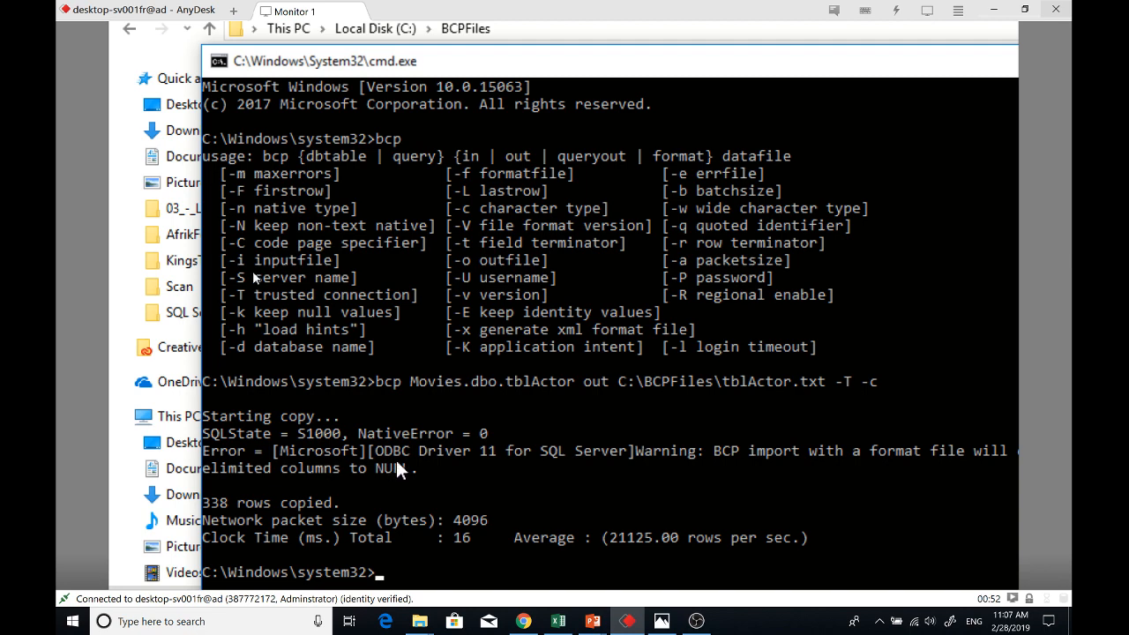
mouse_move(427, 483)
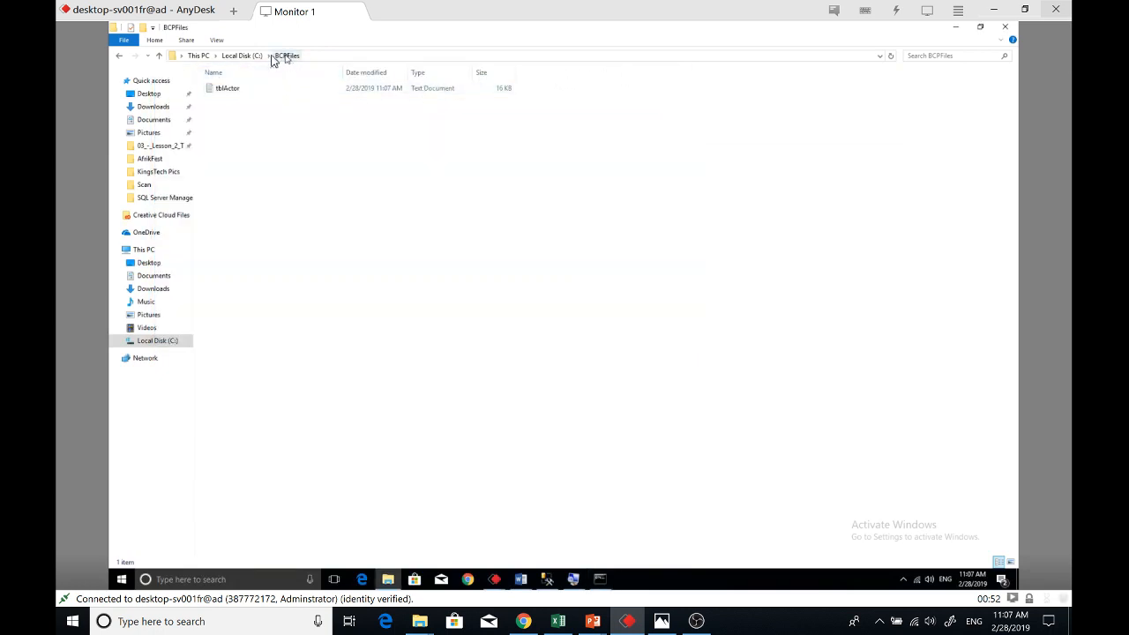
Open C:\BCPFiles\tblActor.txt in Notepad from File Explorer
left_click(236, 55)
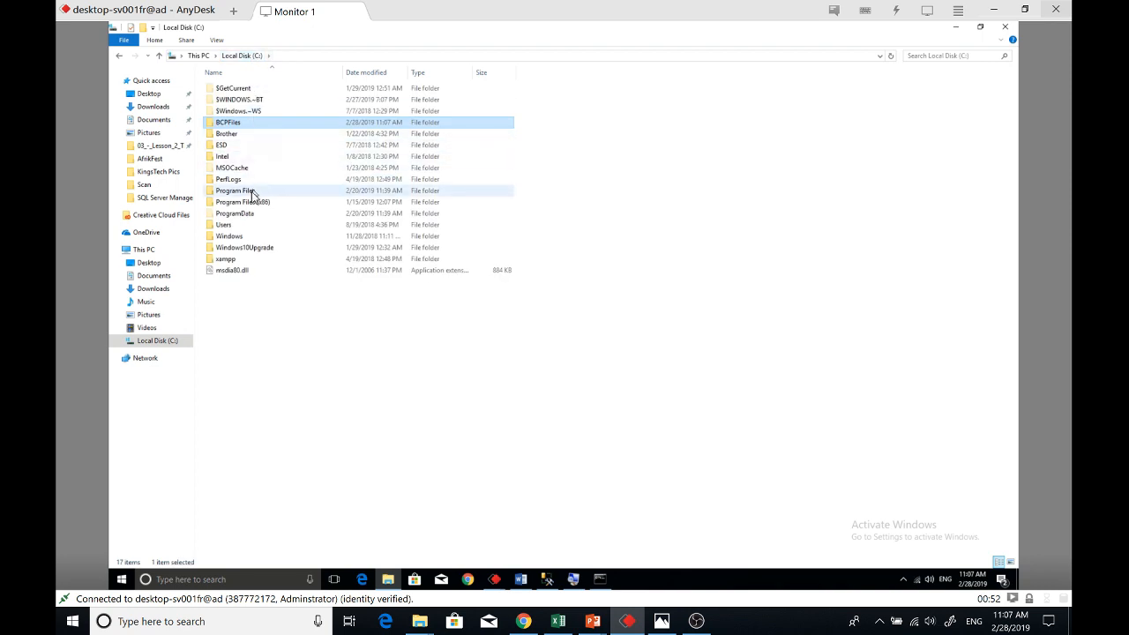
double_click(229, 121)
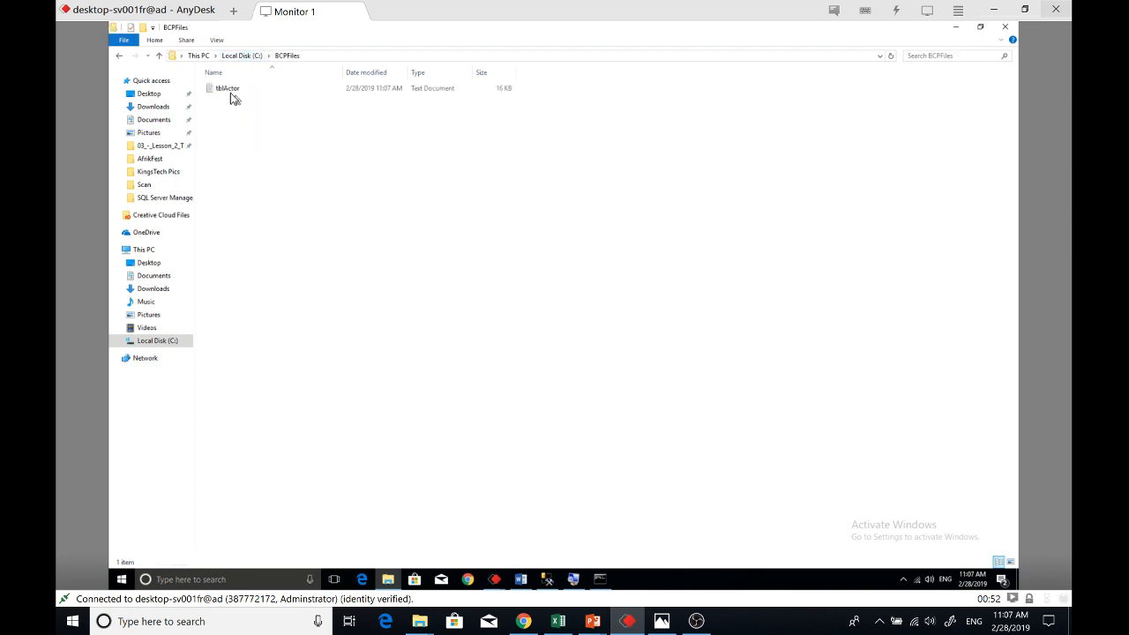
left_click(228, 88)
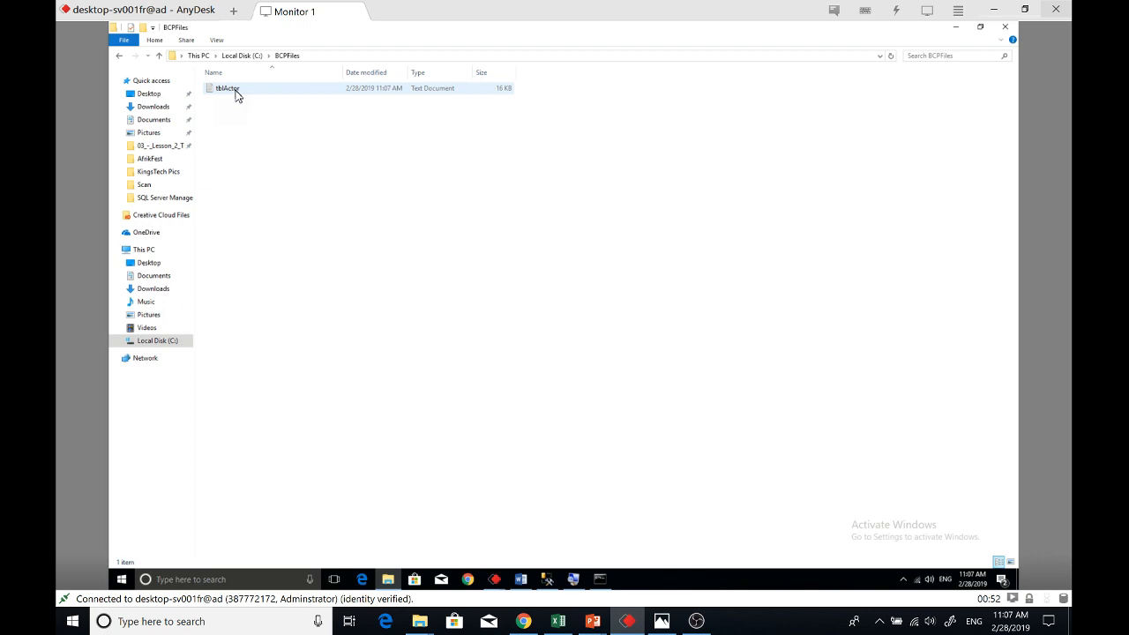
double_click(227, 88)
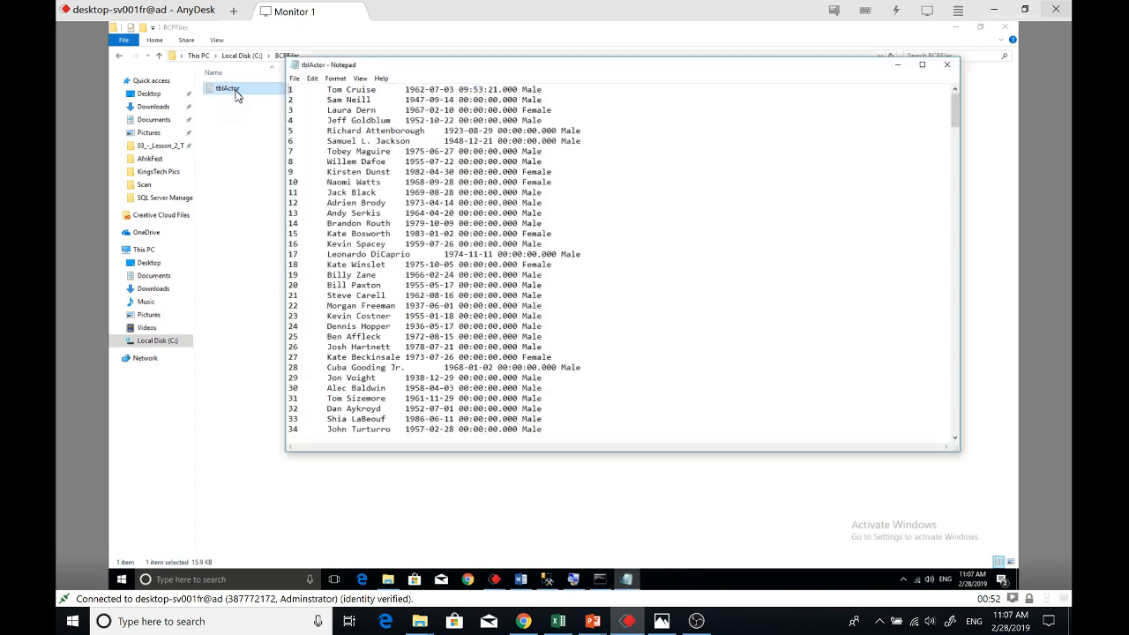
Scroll through the exported actor rows and close Notepad
scroll("down", 3)
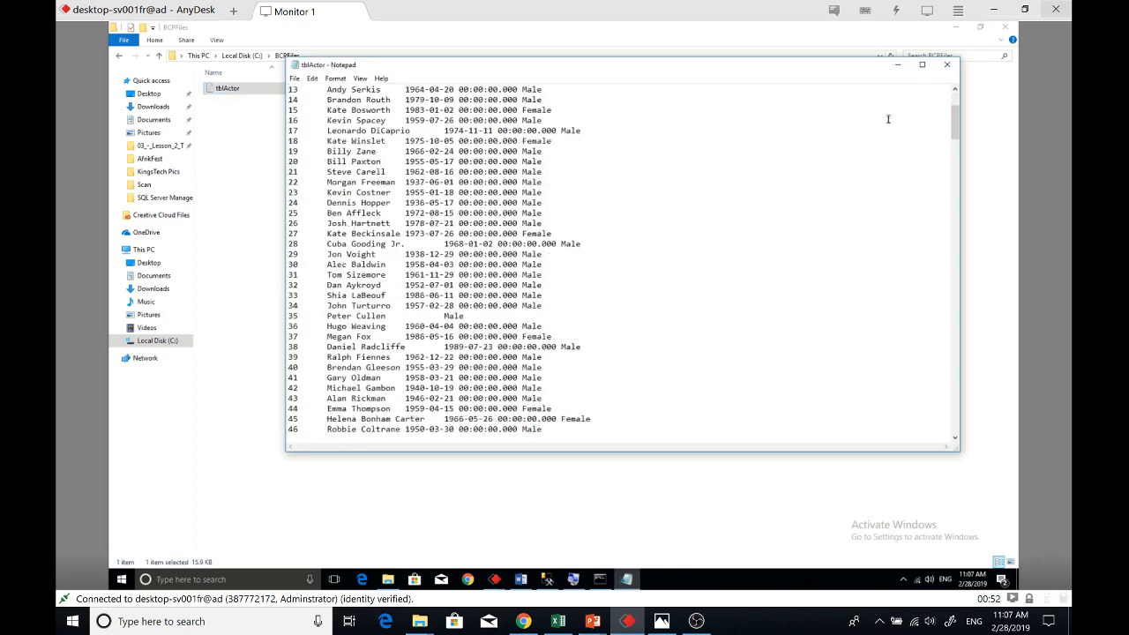
scroll("down", 3)
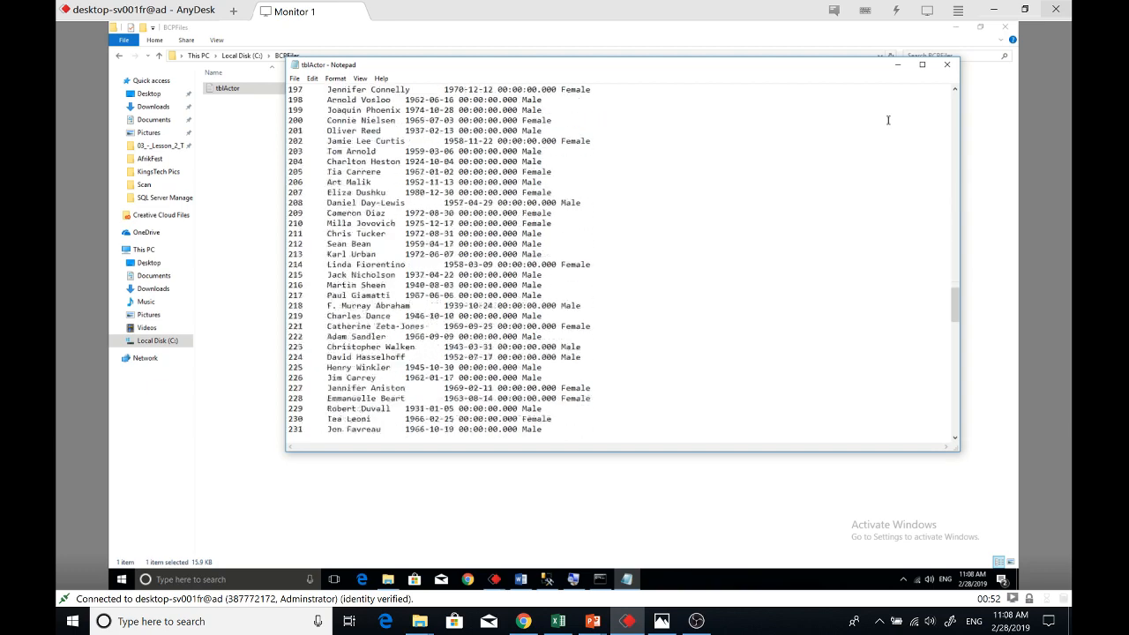
scroll("down", 3)
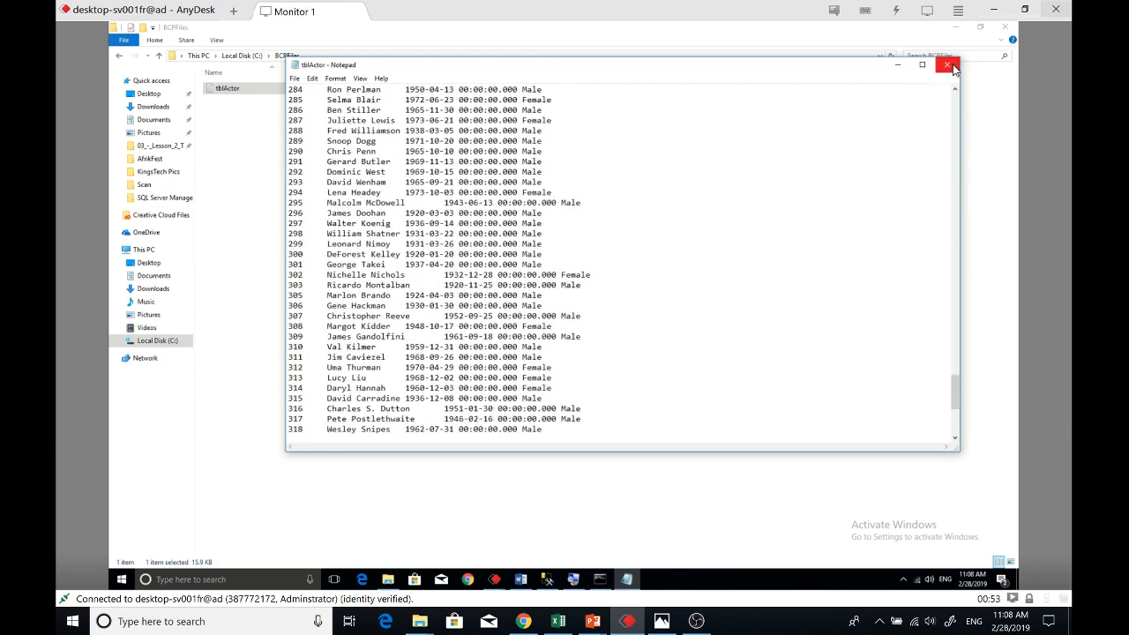
left_click(947, 63)
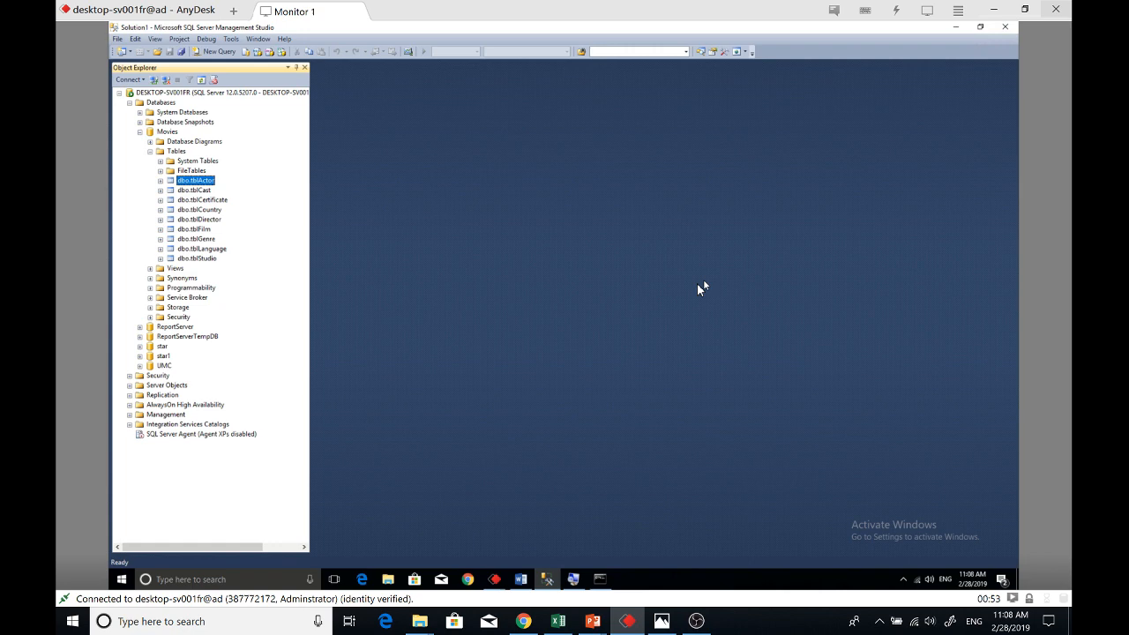
mouse_move(165, 144)
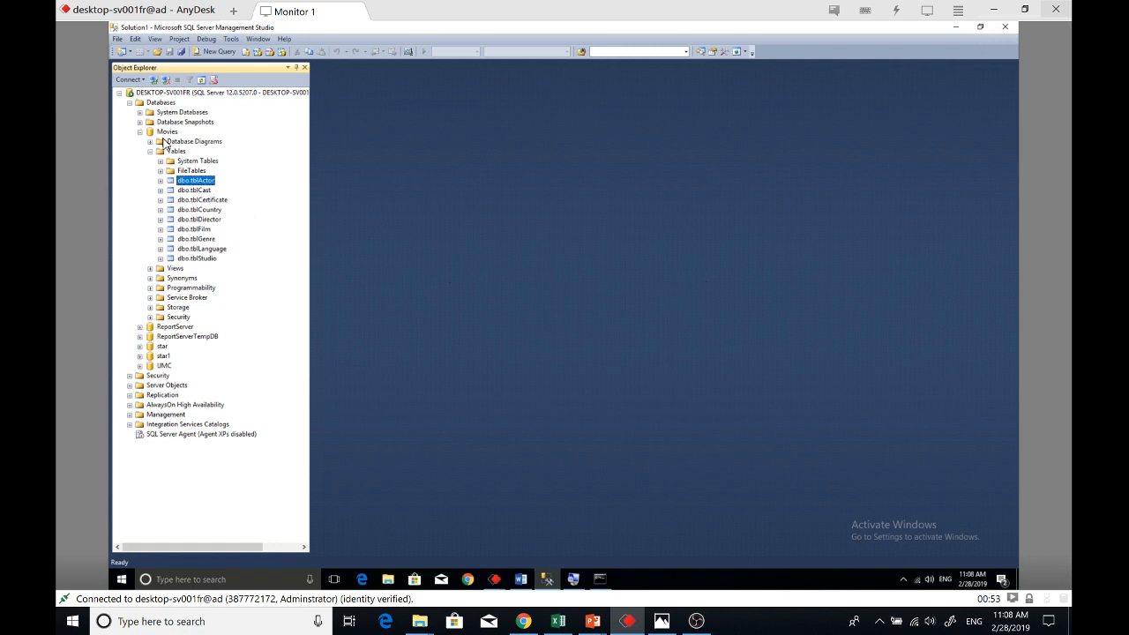
Look at the Movies tables list and revisit the BCPFiles folder on C:
left_click(176, 152)
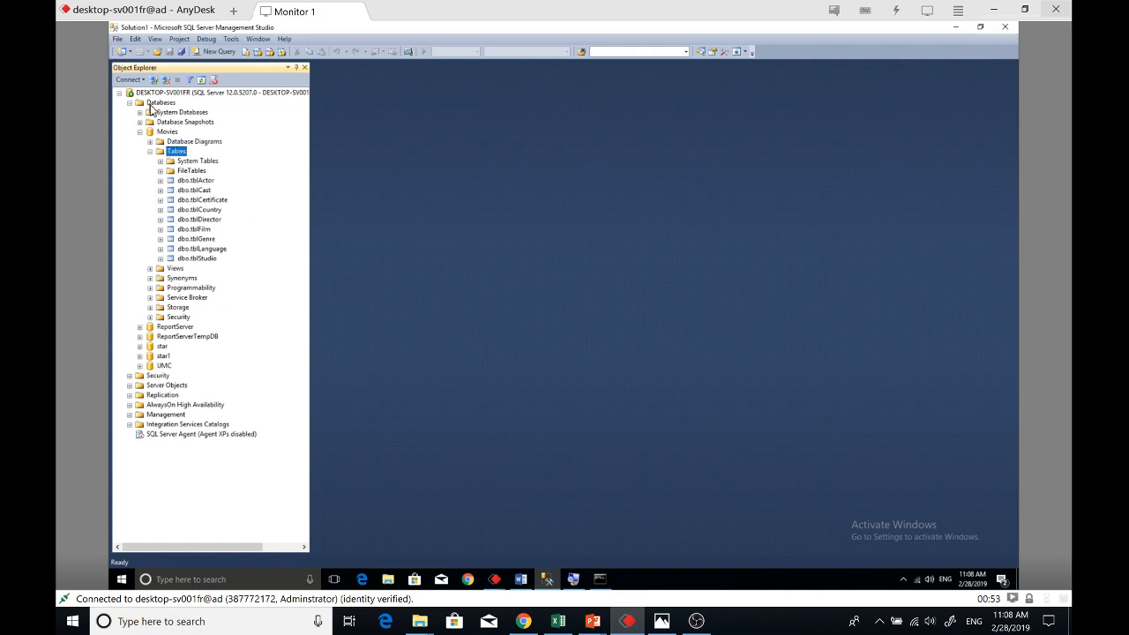
left_click(162, 102)
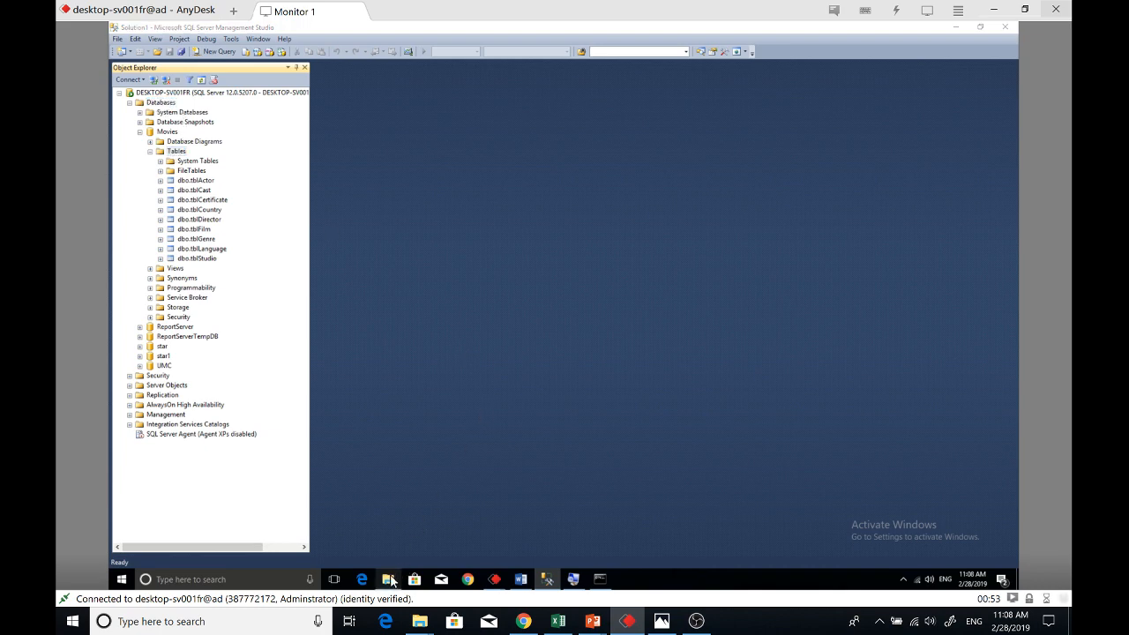
left_click(388, 579)
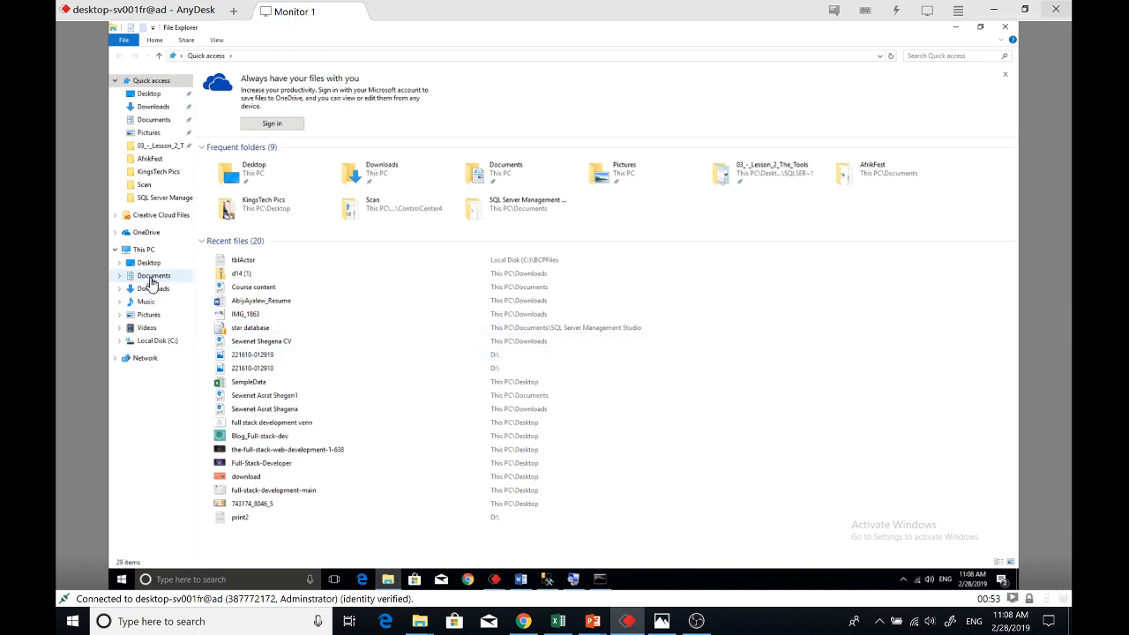
mouse_move(159, 144)
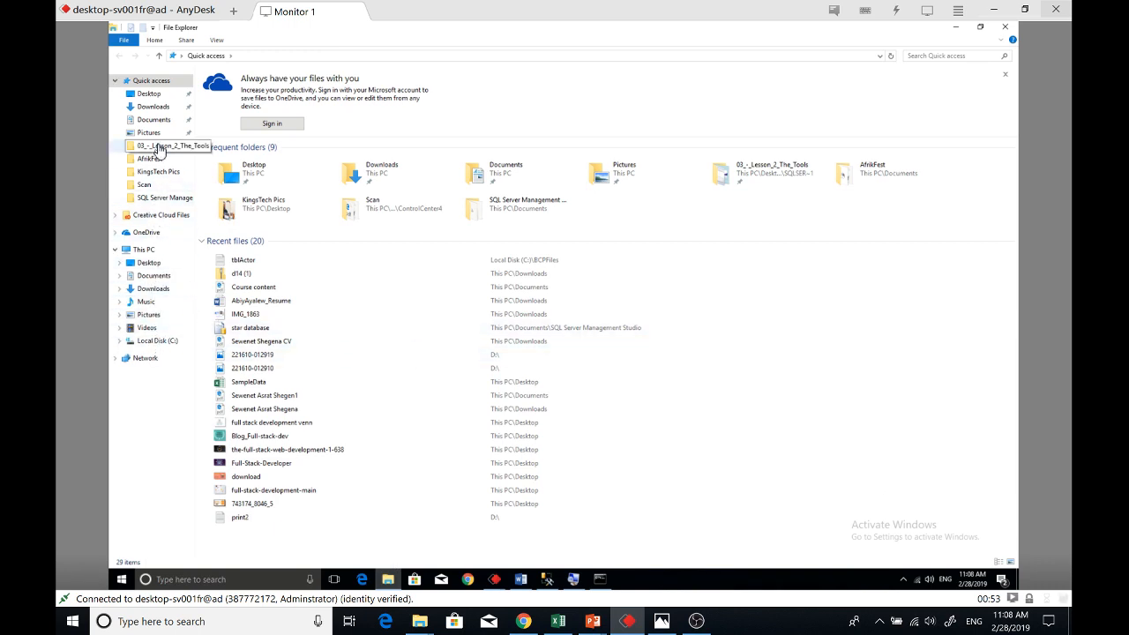
left_click(159, 340)
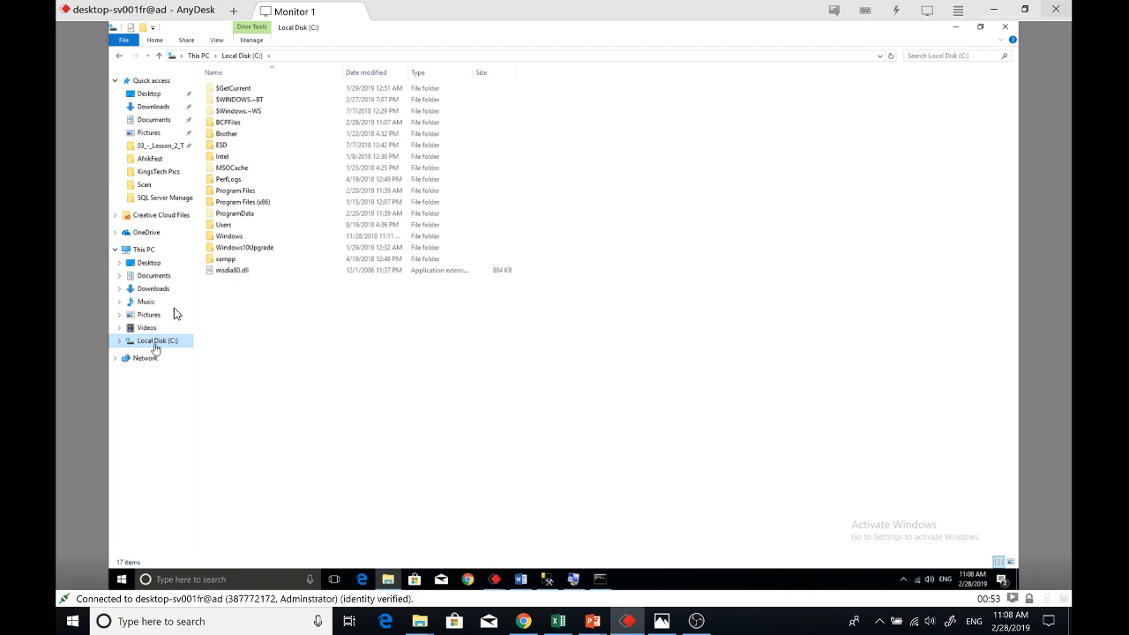
double_click(228, 122)
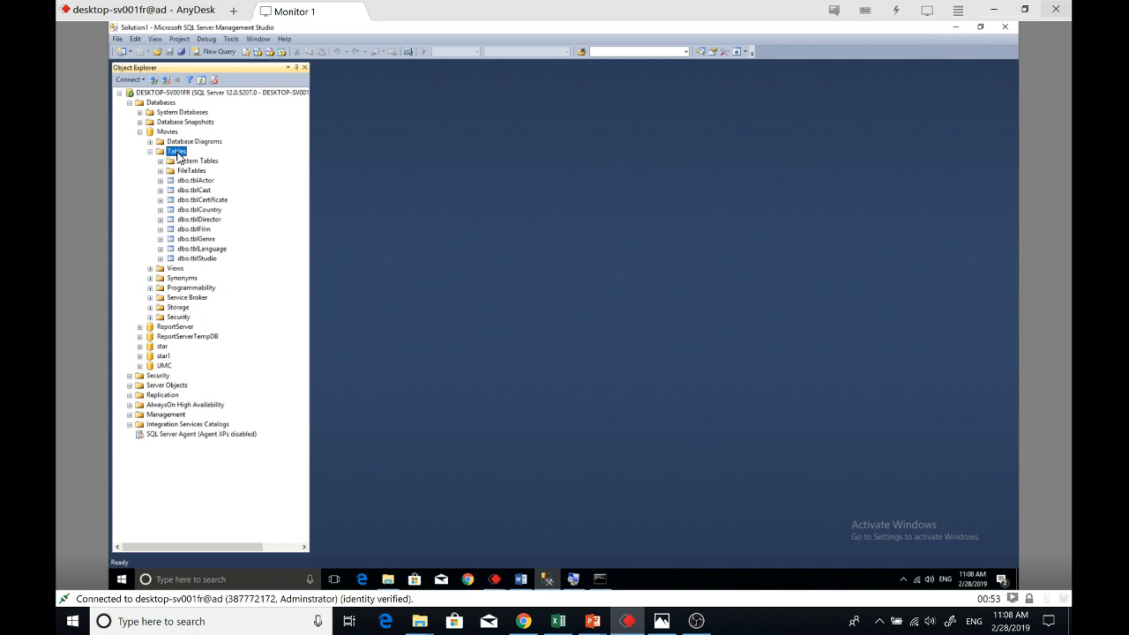
Bring up the context menu for dbo.tblActor to script its CREATE statement
left_click(194, 180)
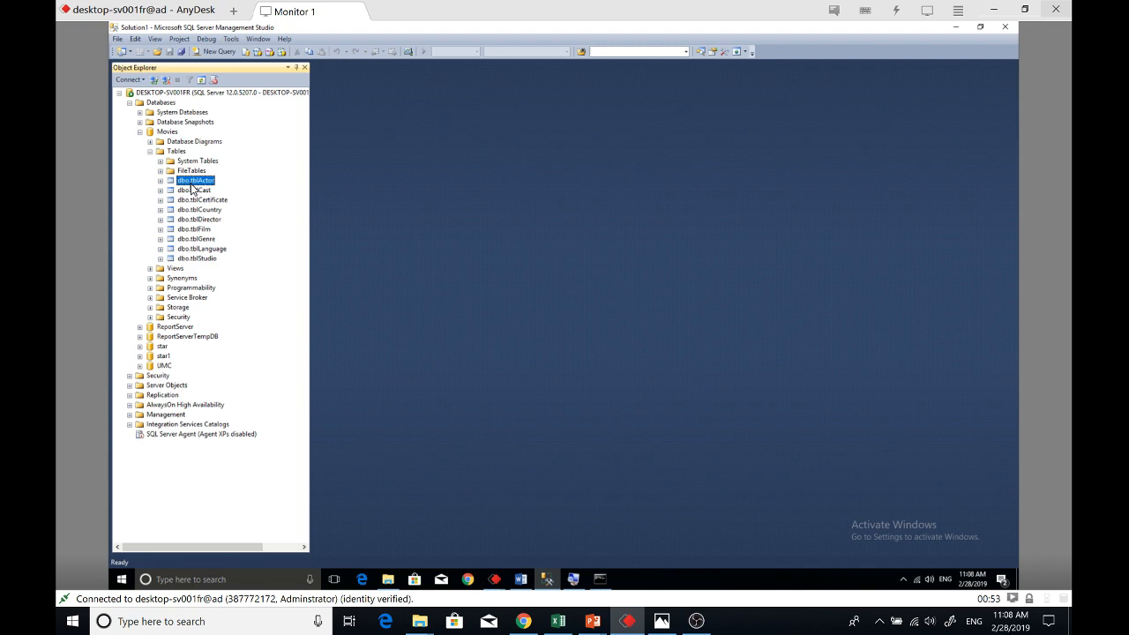
right_click(195, 180)
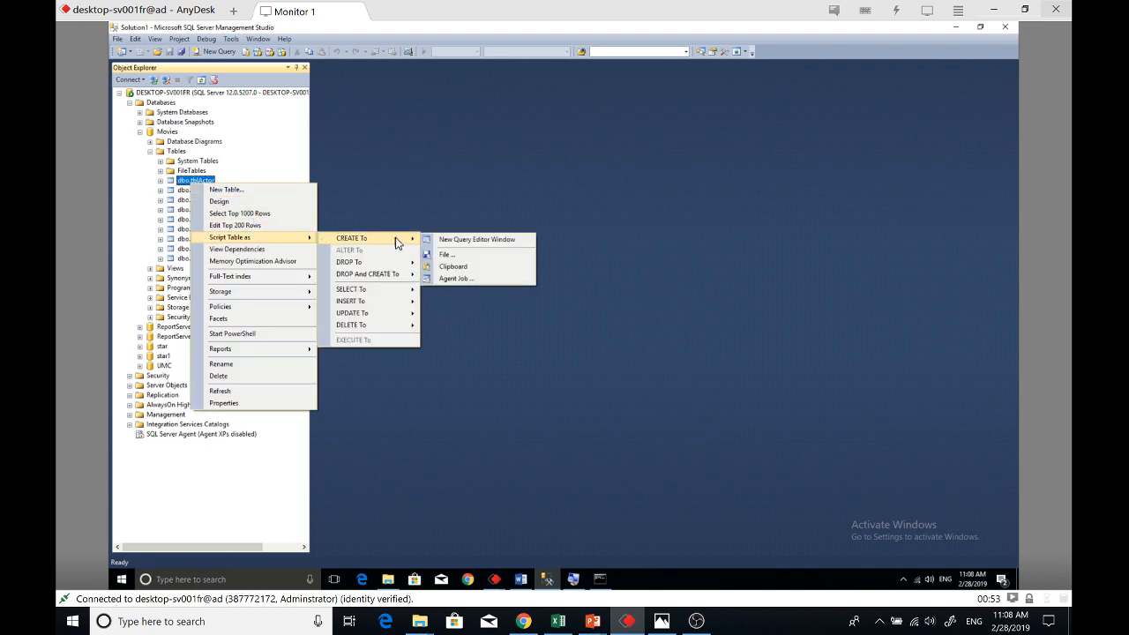
mouse_move(486, 243)
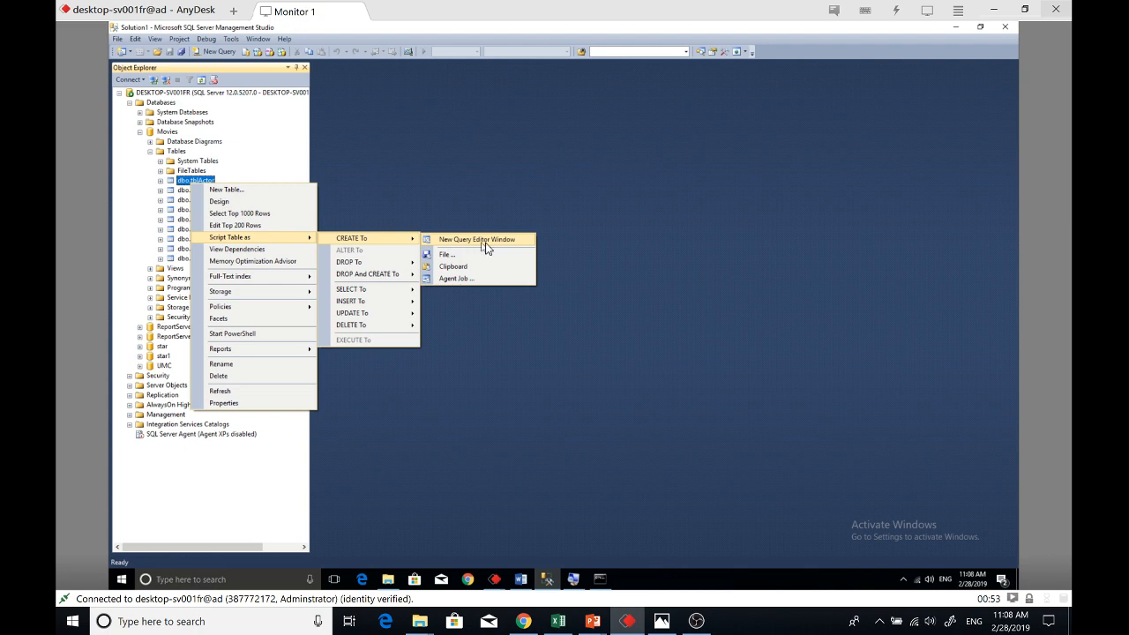
Generate tblActor's CREATE script and edit it into tblActorInfo with constraint PK_tblActorInfo
left_click(477, 240)
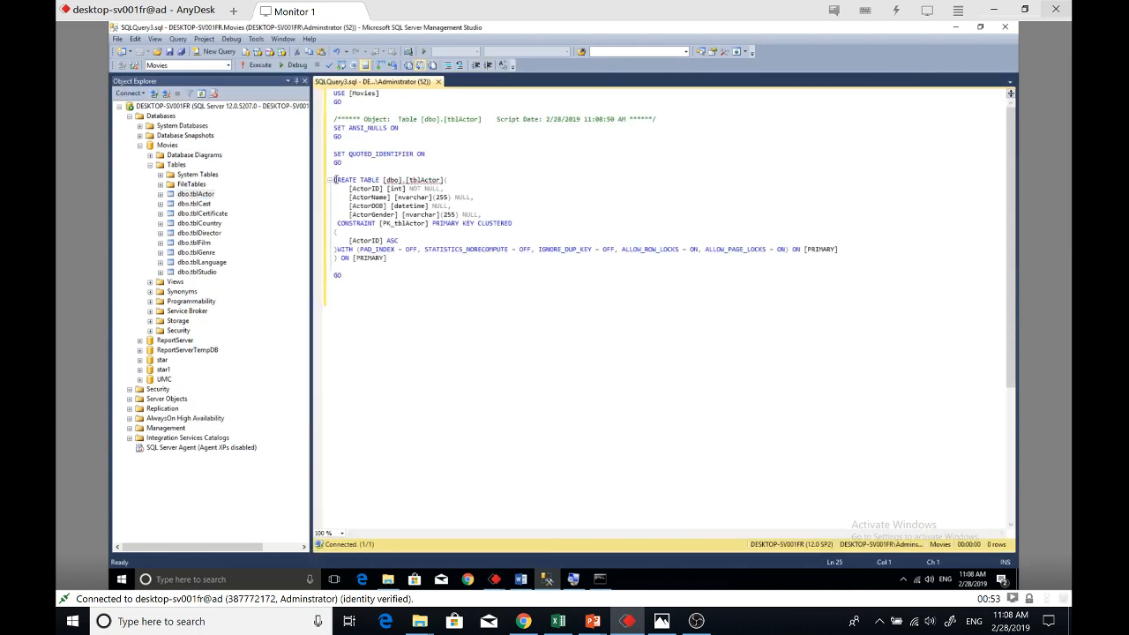
left_click_drag(335, 180, 520, 227)
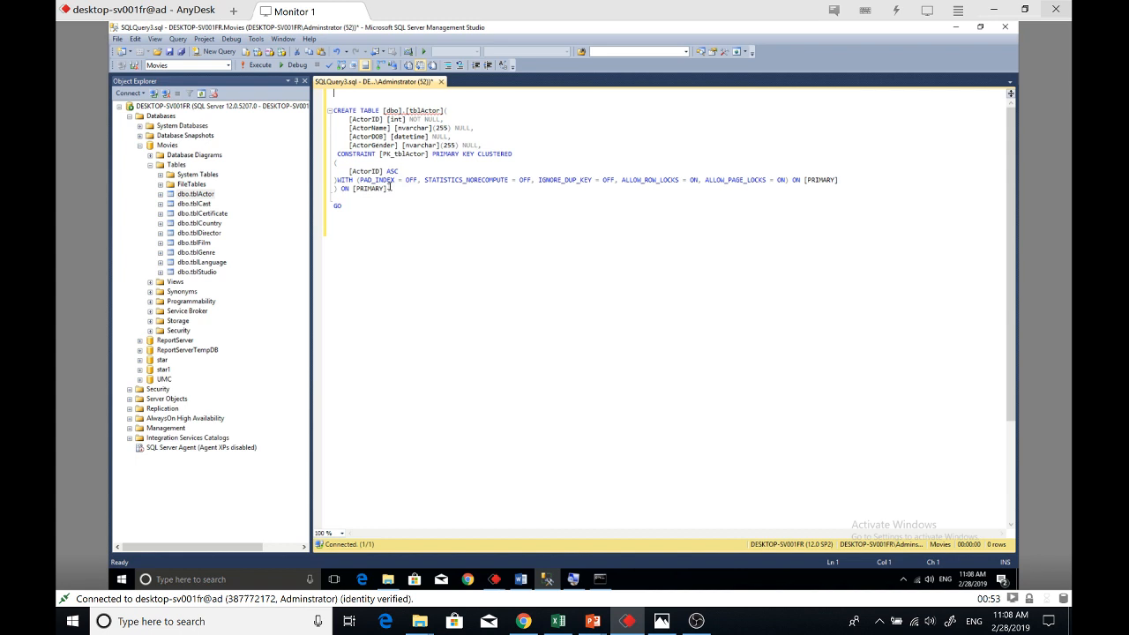
left_click_drag(511, 180, 836, 180)
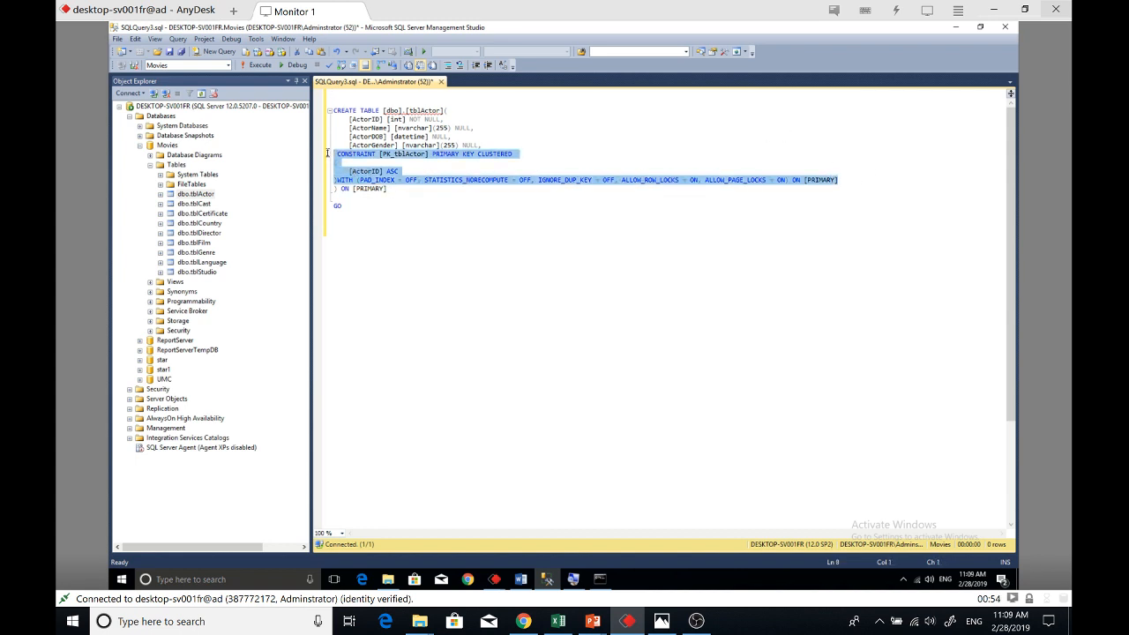
left_click(427, 154)
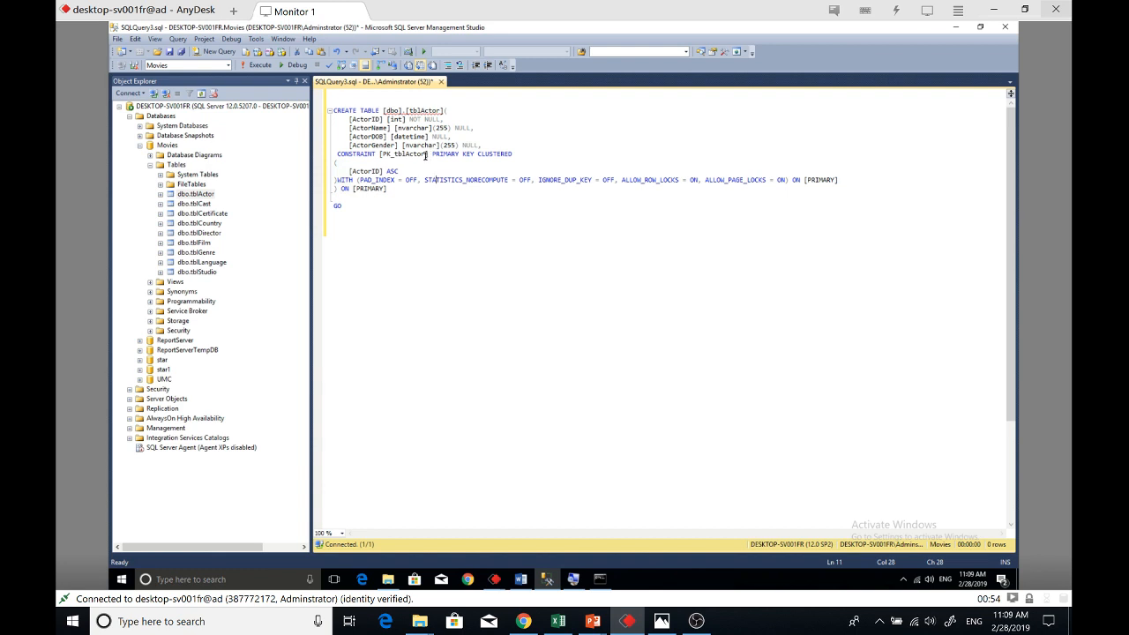
double_click(406, 153)
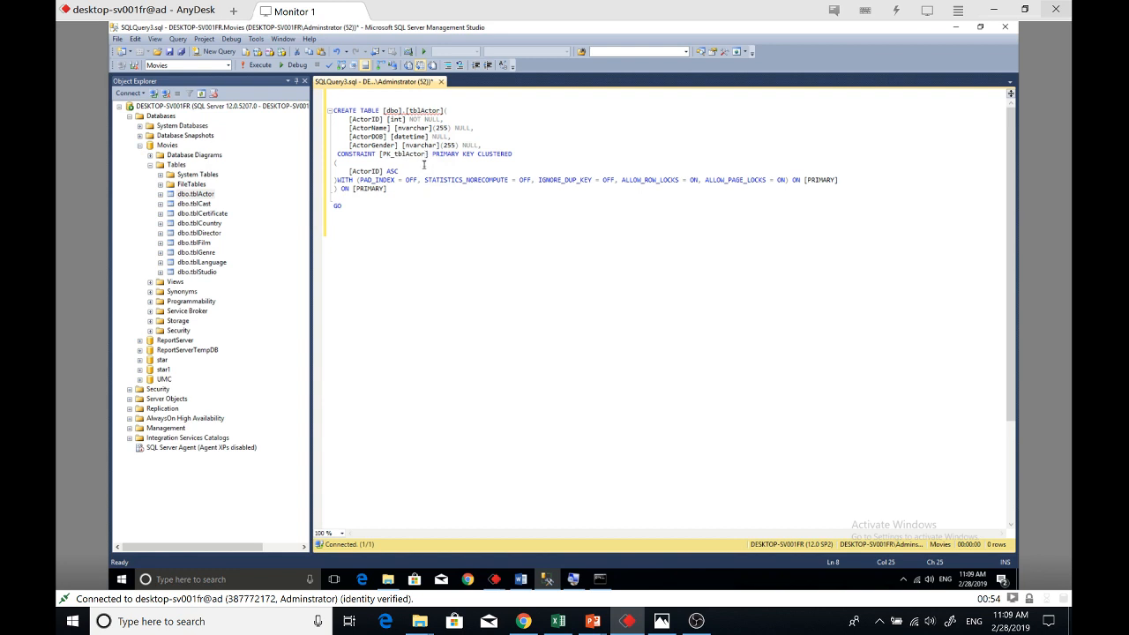
type("info")
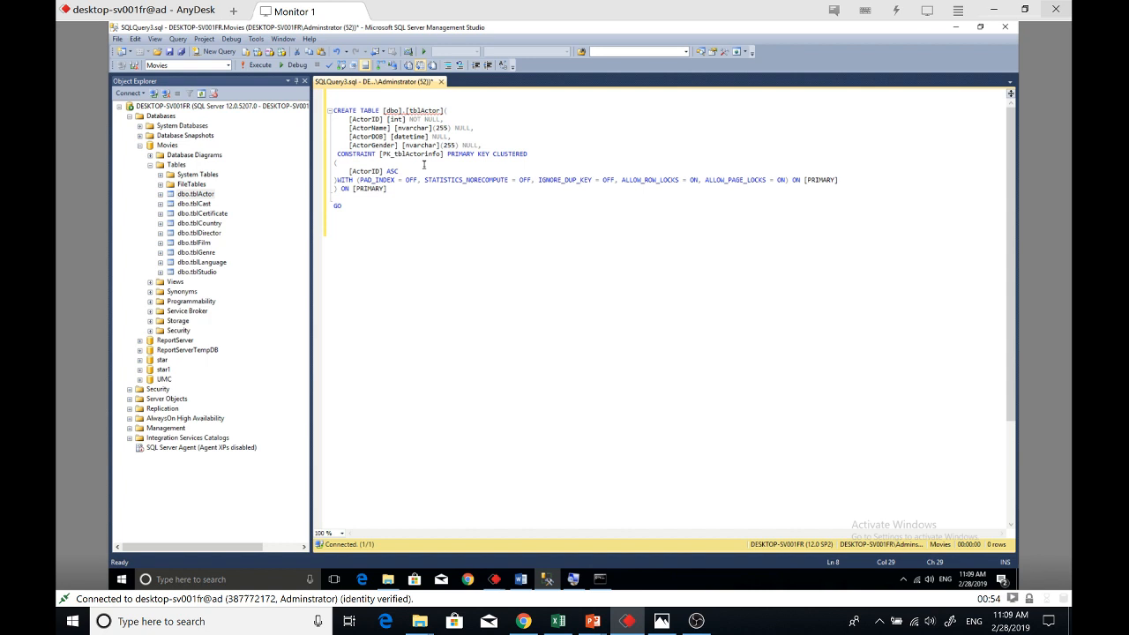
left_click(441, 109)
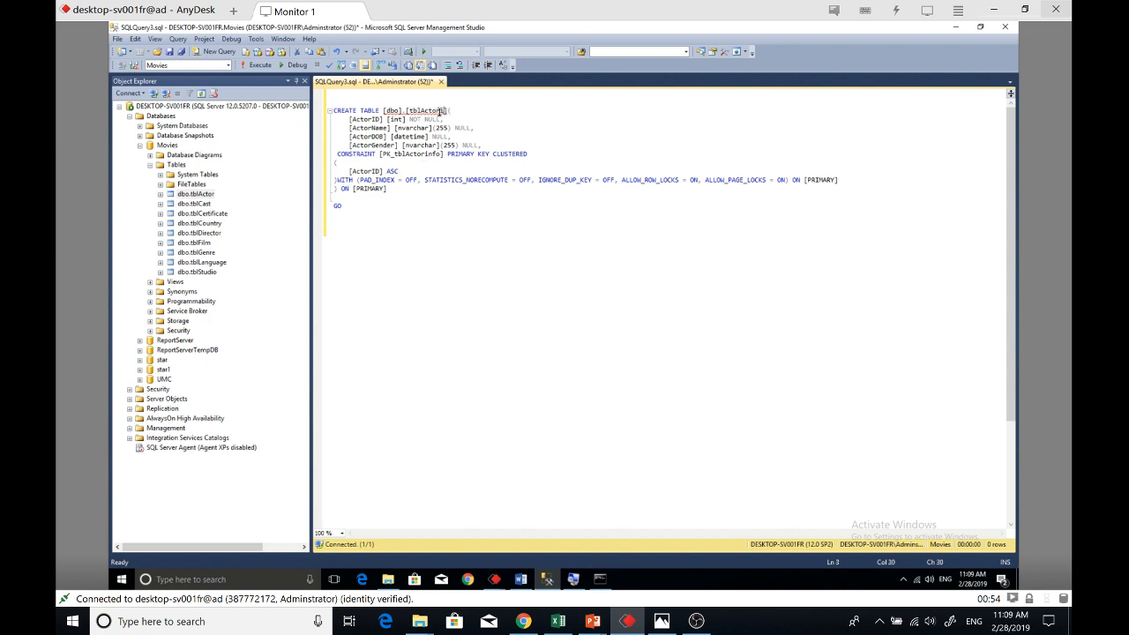
left_click(480, 187)
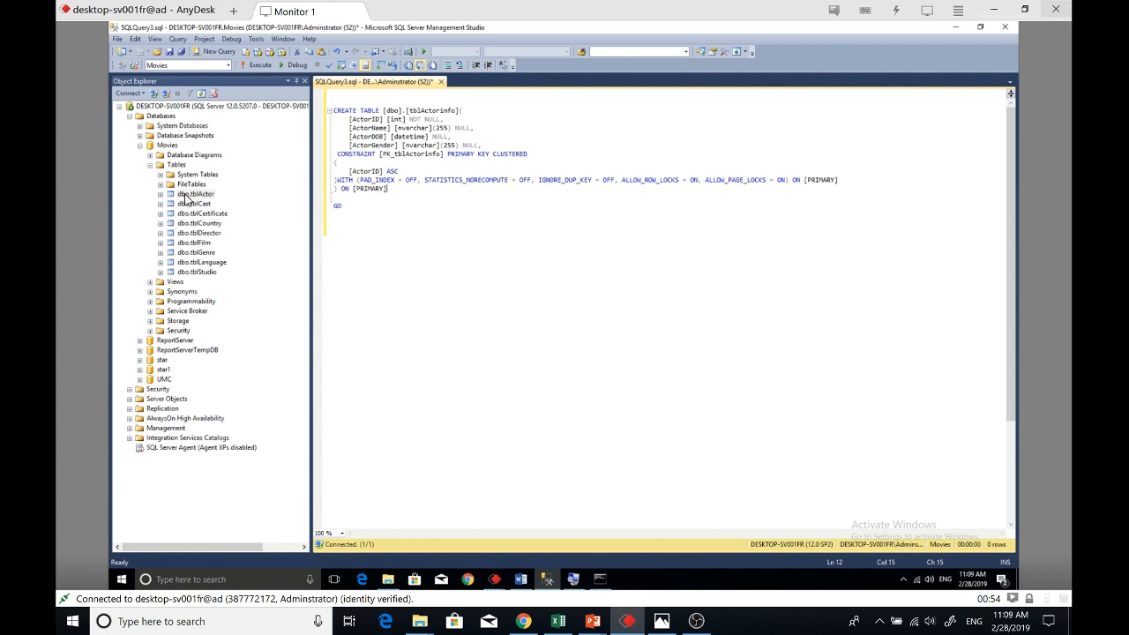
left_click(195, 192)
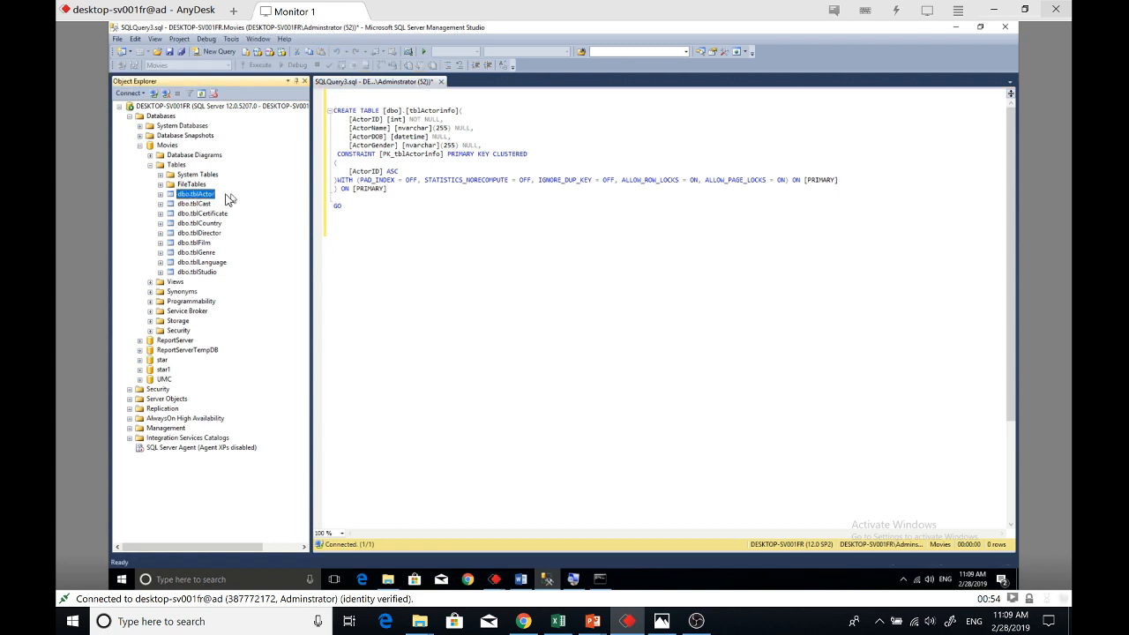
left_click(362, 232)
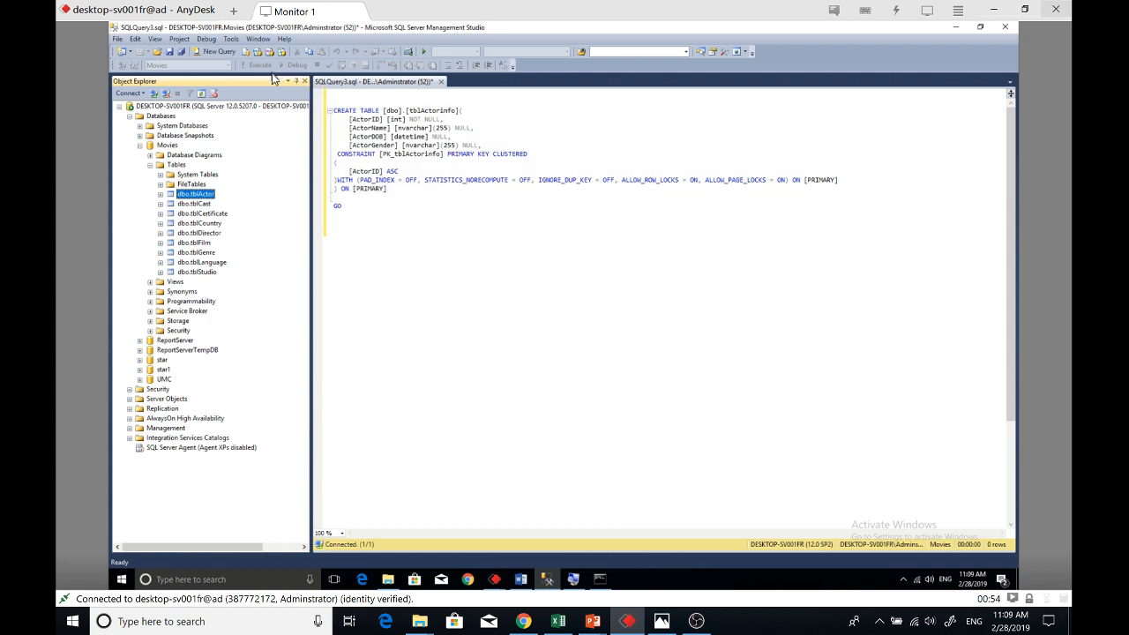
Execute the script, refresh Tables, and Select Top 1000 Rows on tblActorInfo returning no rows
left_click(256, 64)
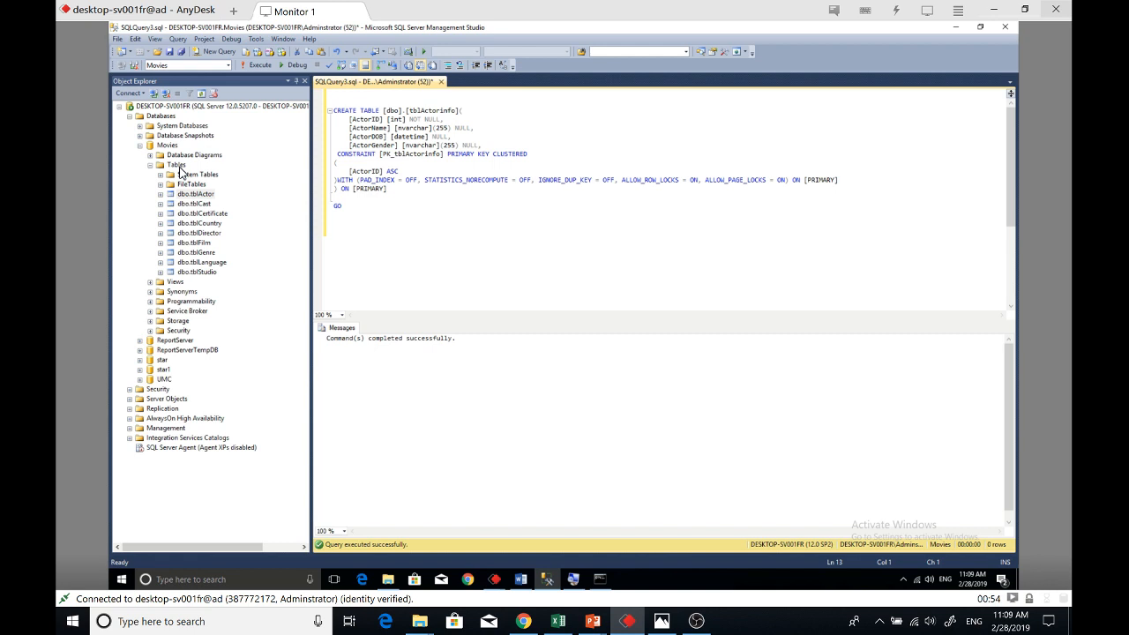
right_click(176, 166)
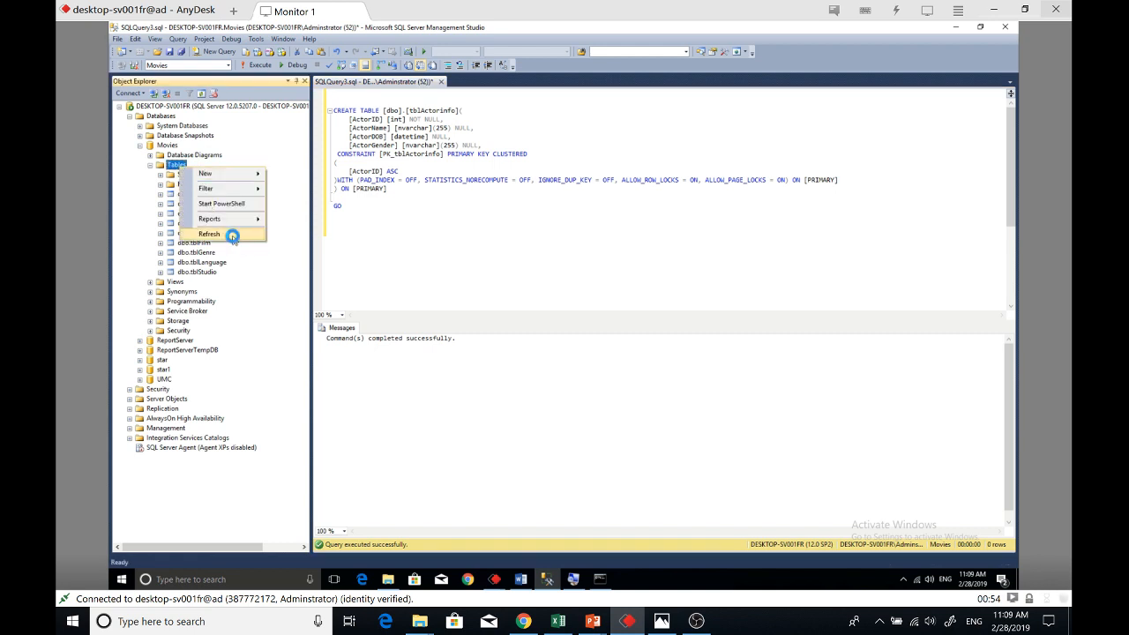
left_click(208, 233)
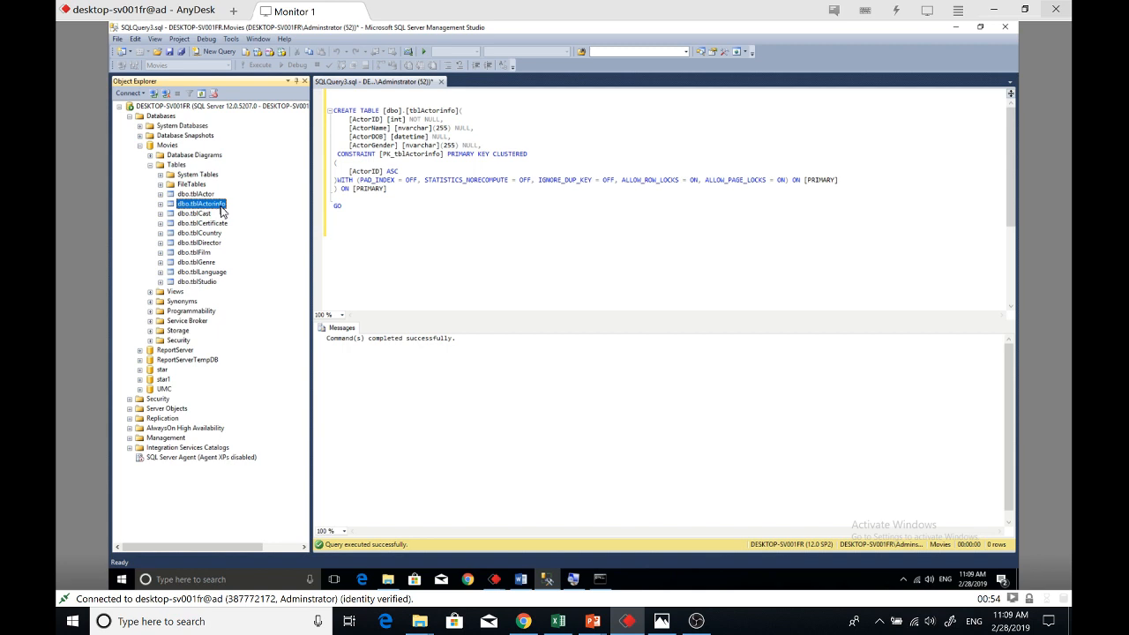
right_click(201, 204)
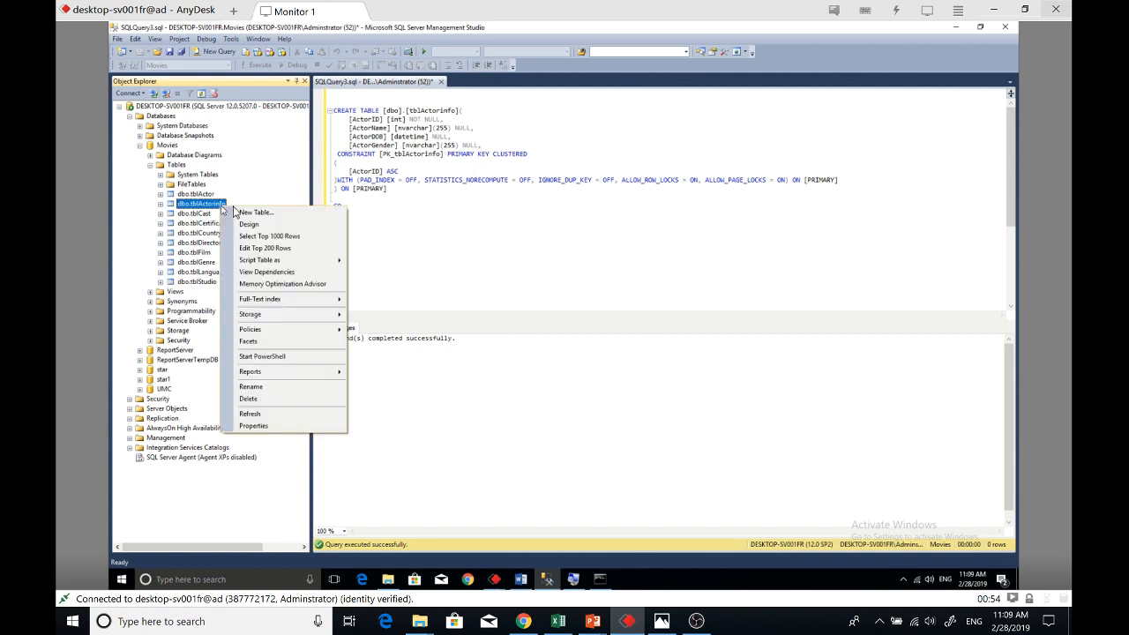
mouse_move(284, 243)
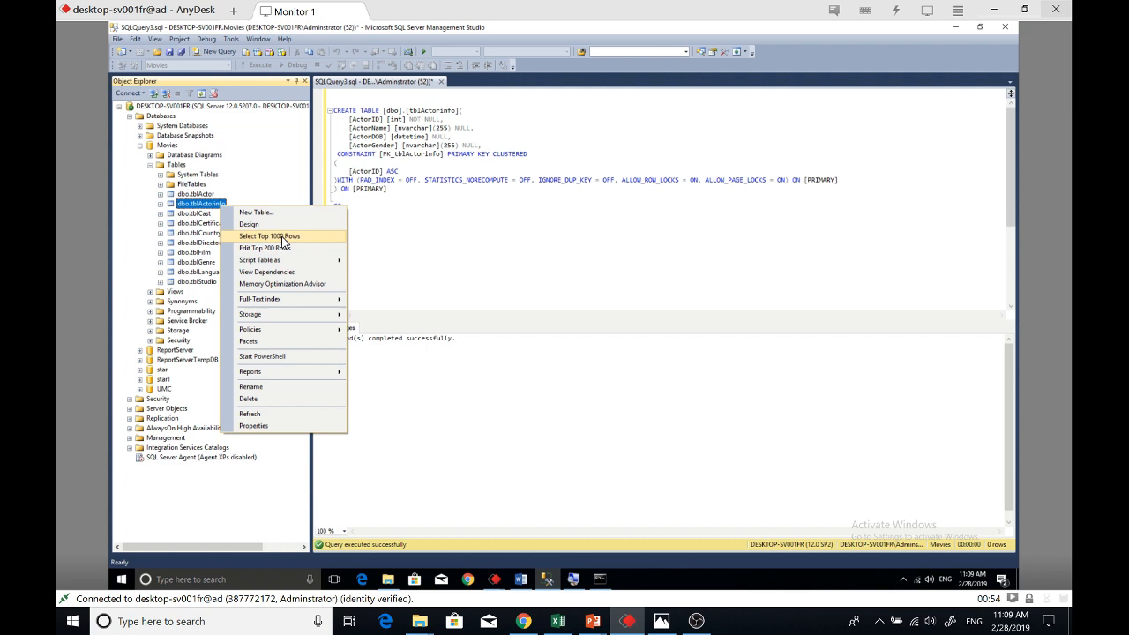
left_click(268, 236)
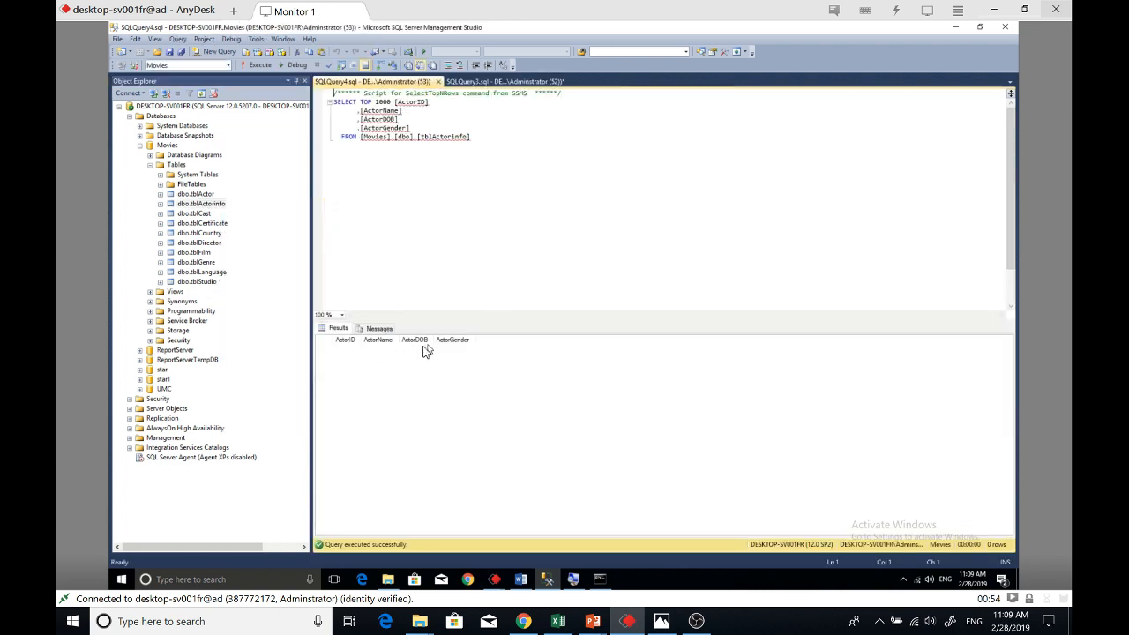
mouse_move(445, 349)
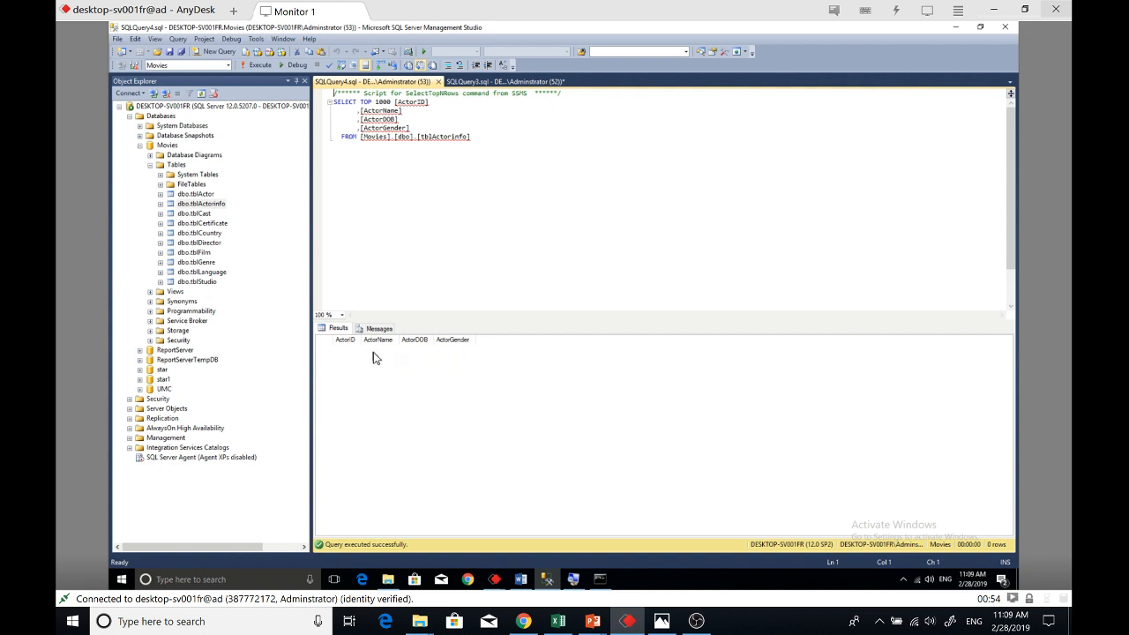
mouse_move(444, 366)
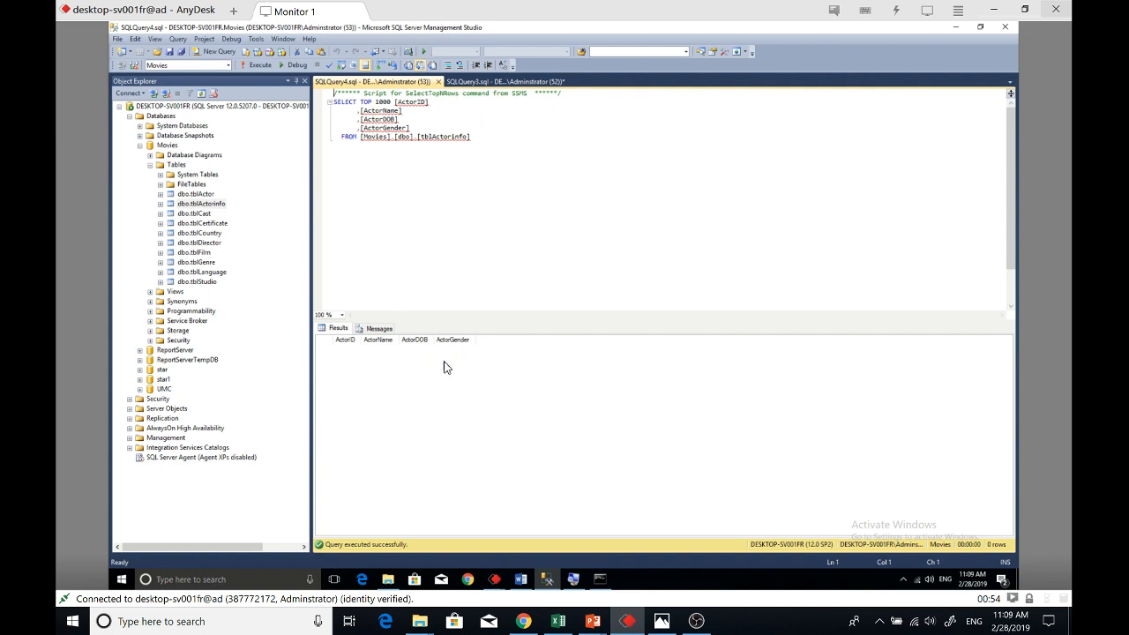
Begin the import command: bcp Movies.dbo.tblActorinfo in
left_click(599, 578)
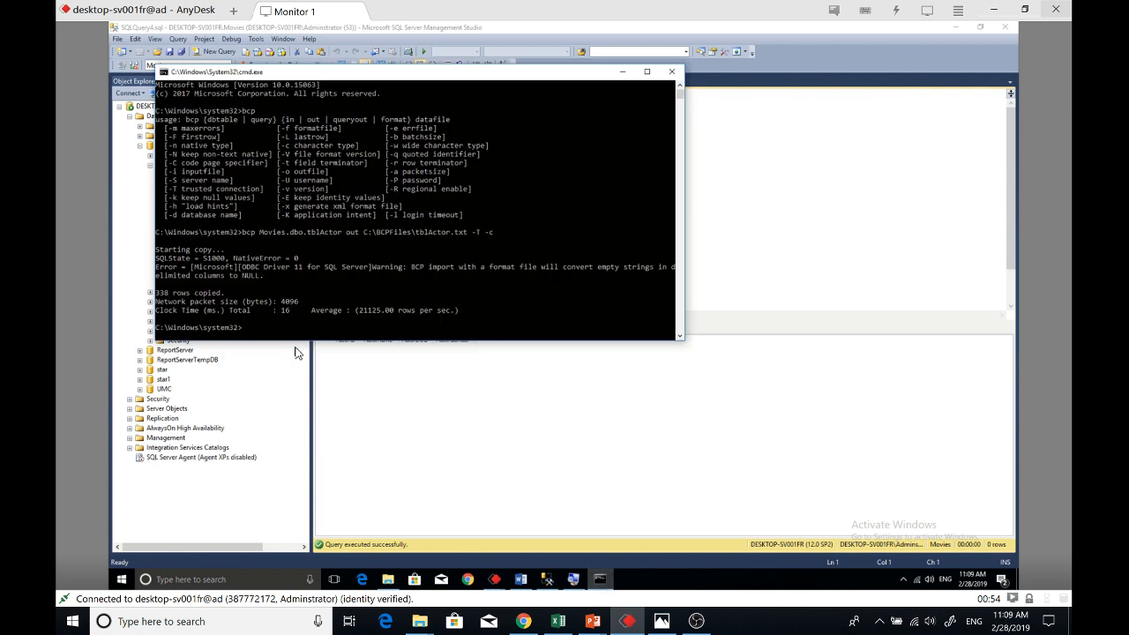
type("bcp")
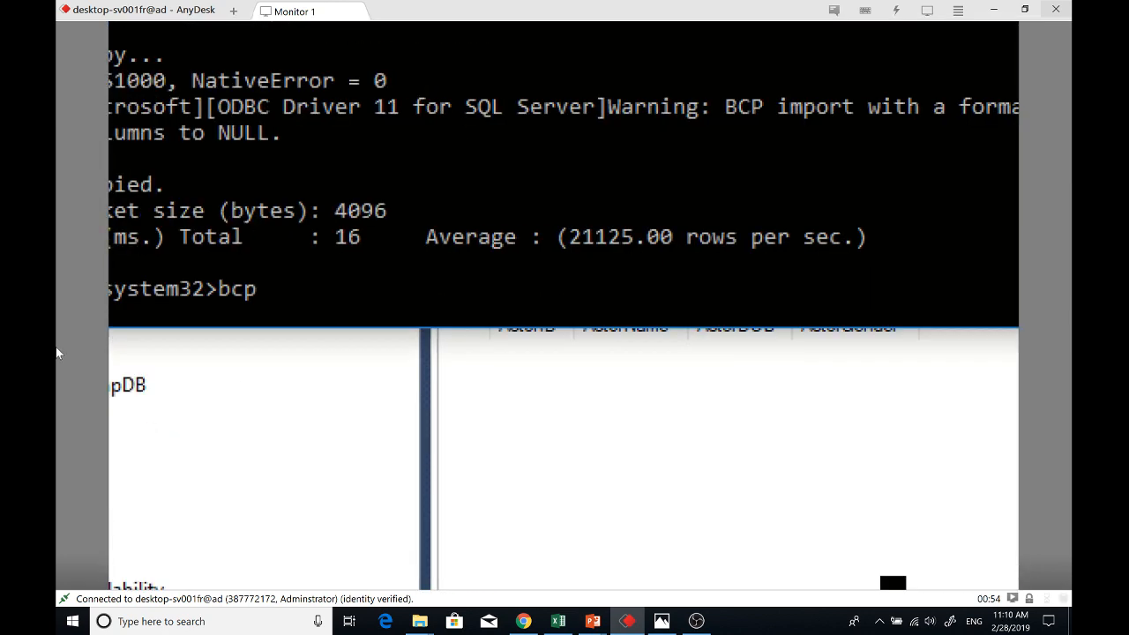
type("Mo")
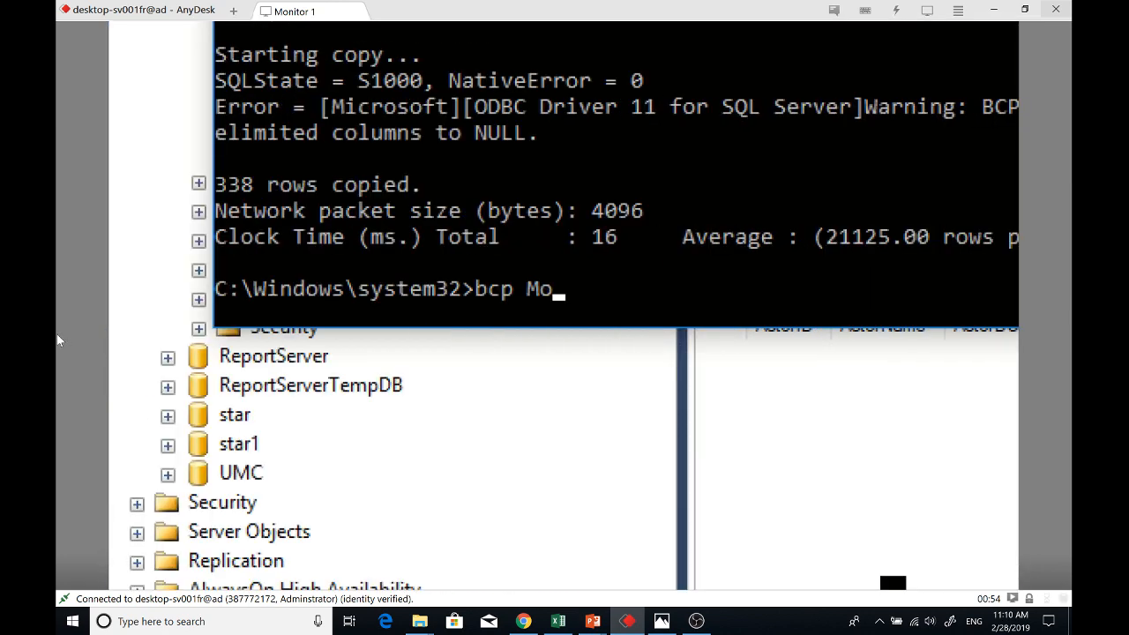
type("vies.")
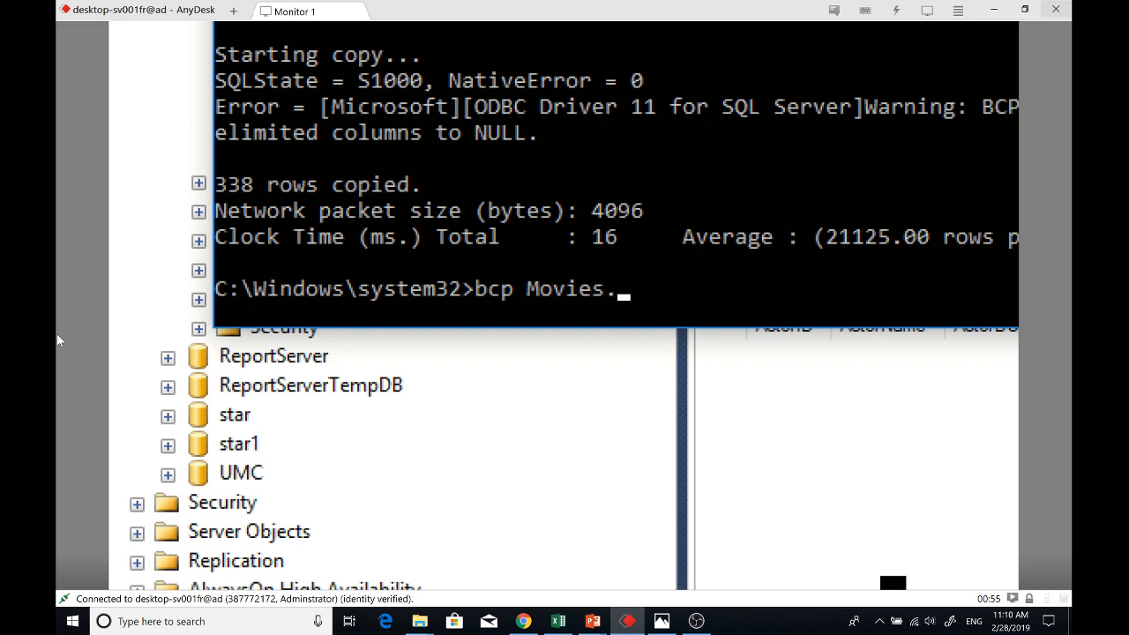
type("dbo.")
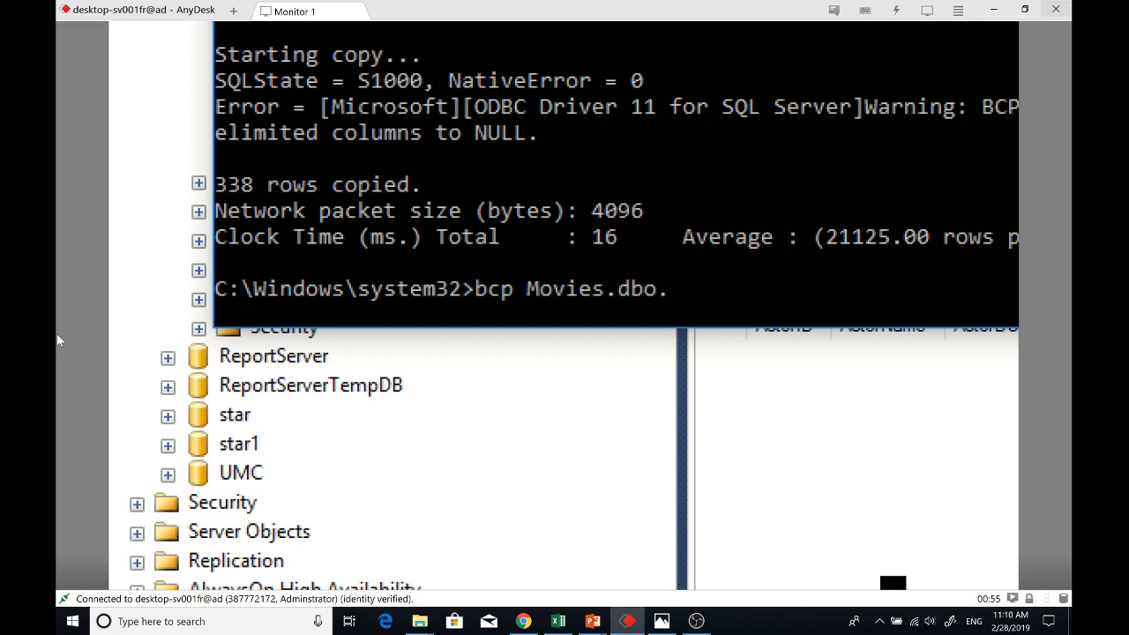
type("tl")
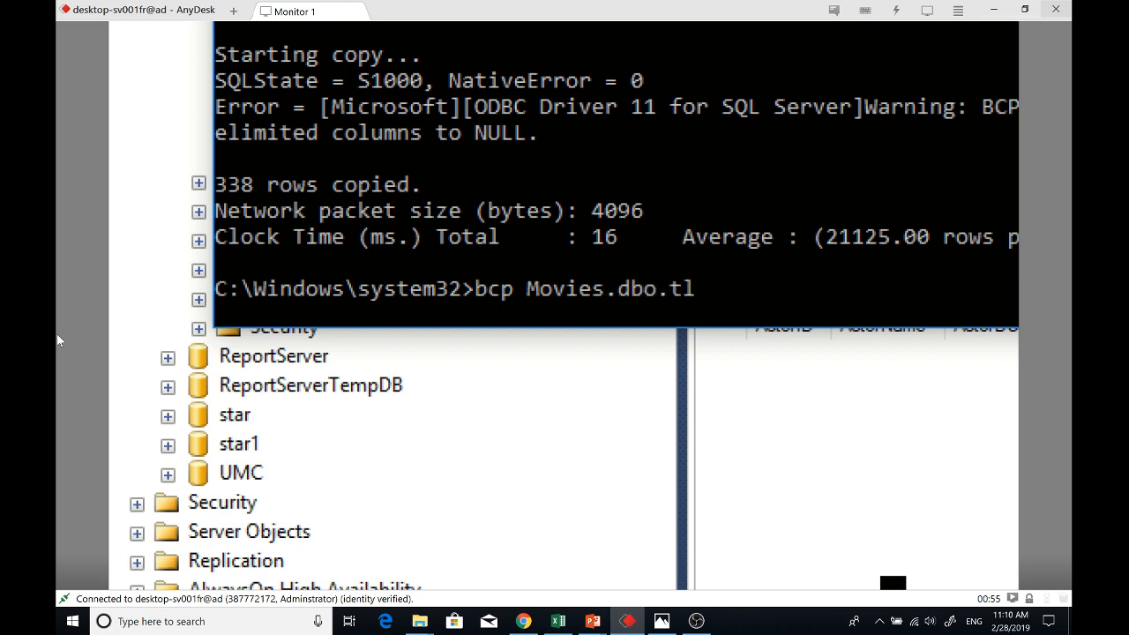
type("blActo")
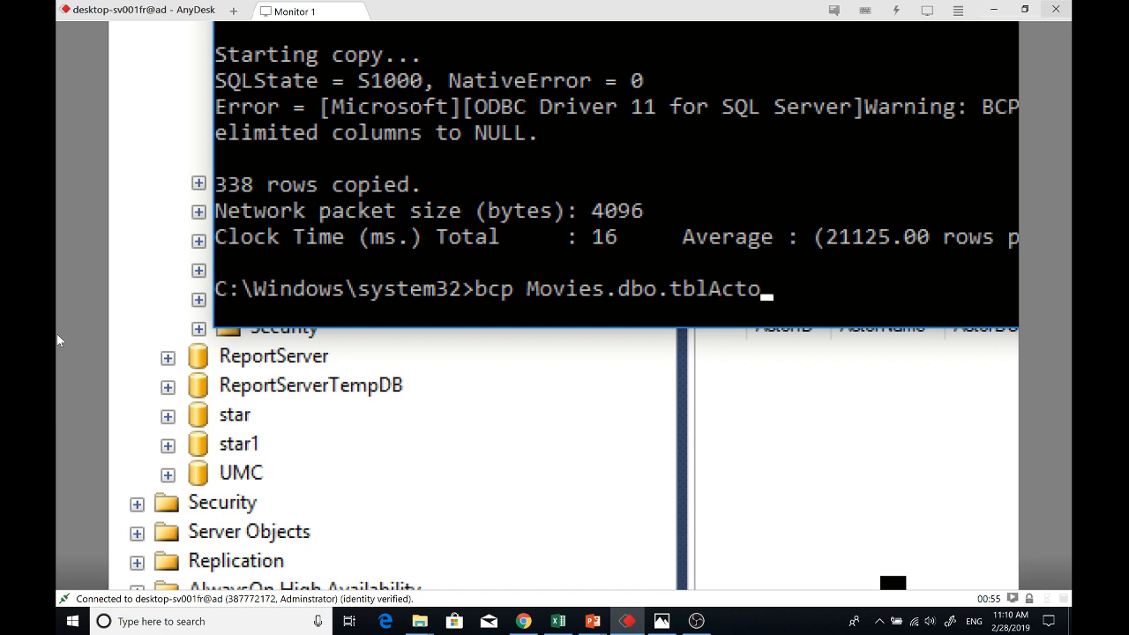
type("rinfo")
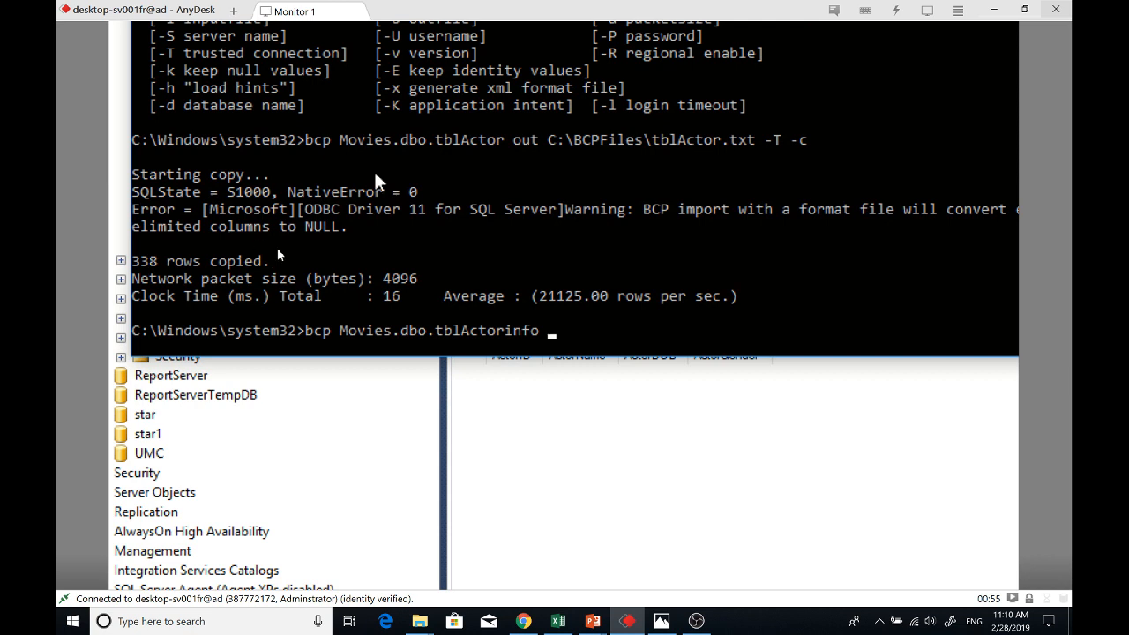
type("in")
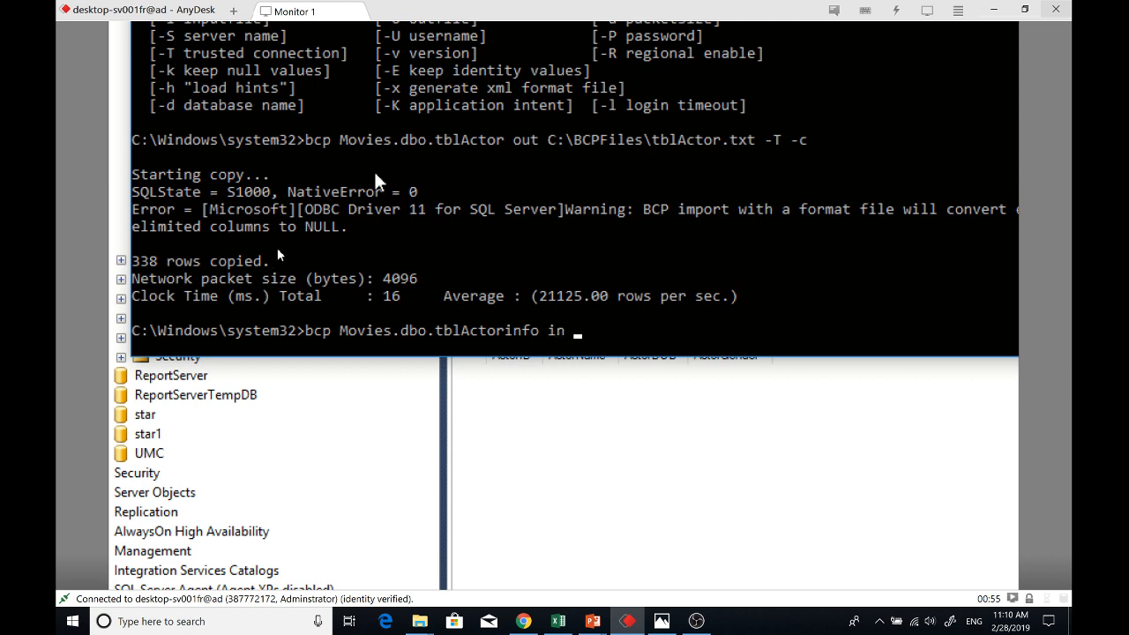
Complete it with C:\BCPFiles\tblActor.txt -T -c and run it, copying 338 rows
type("C:\\")
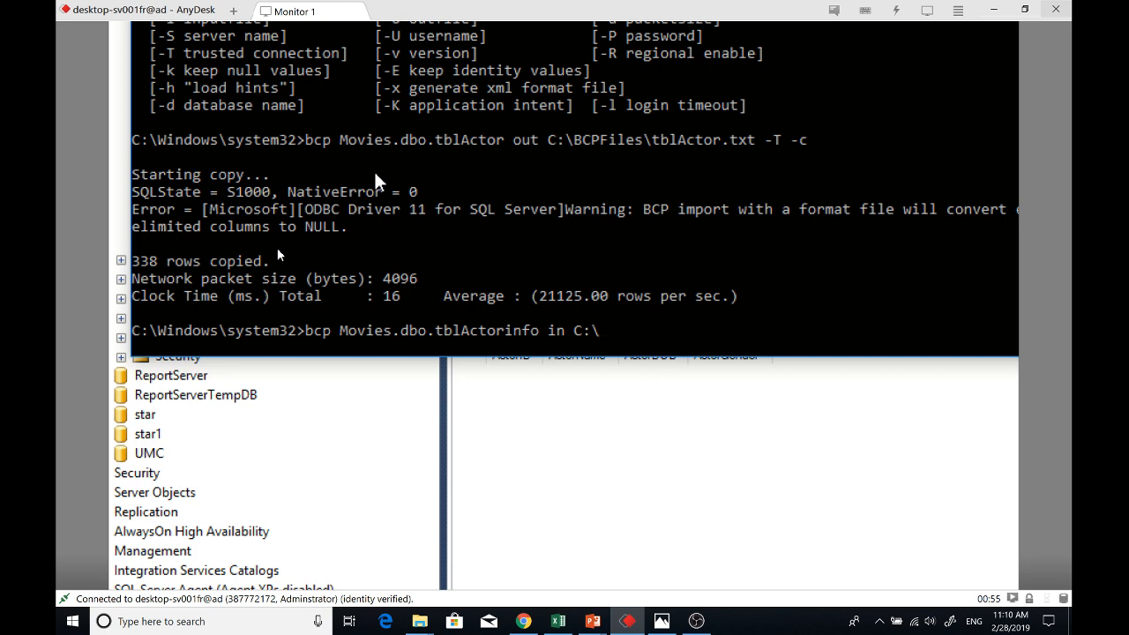
type("BCPFiles")
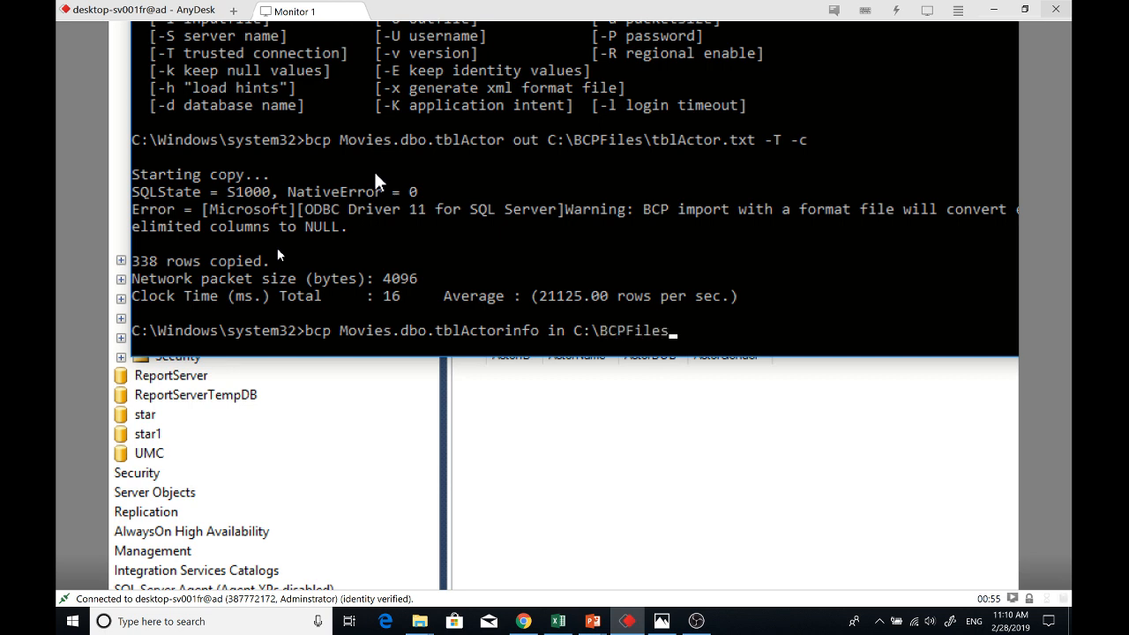
type("\\tbl")
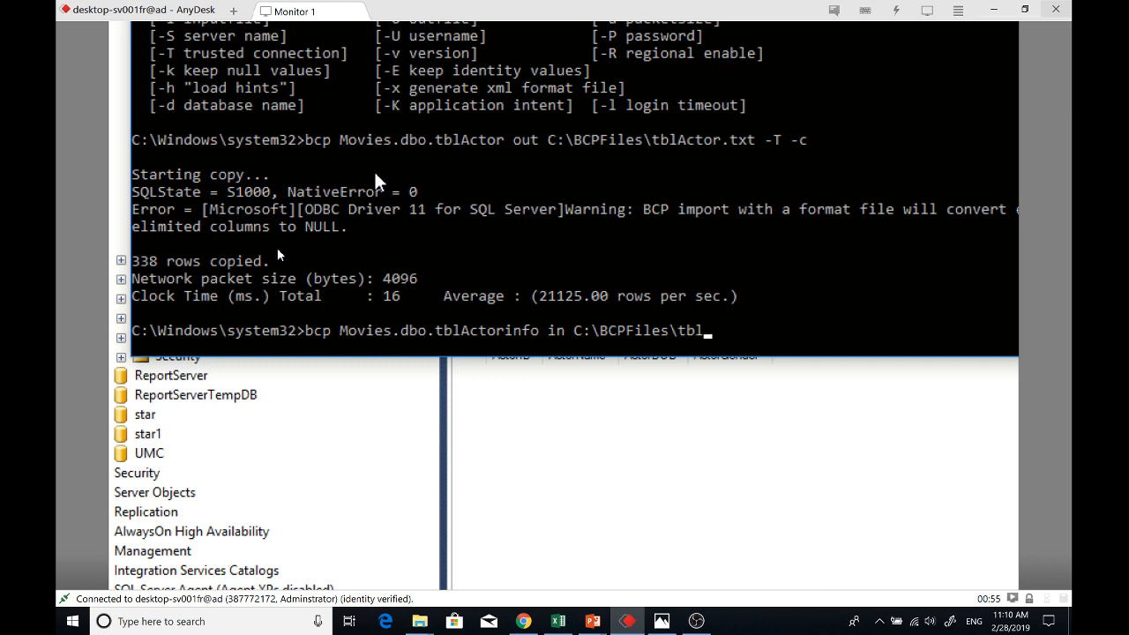
type("Actor.")
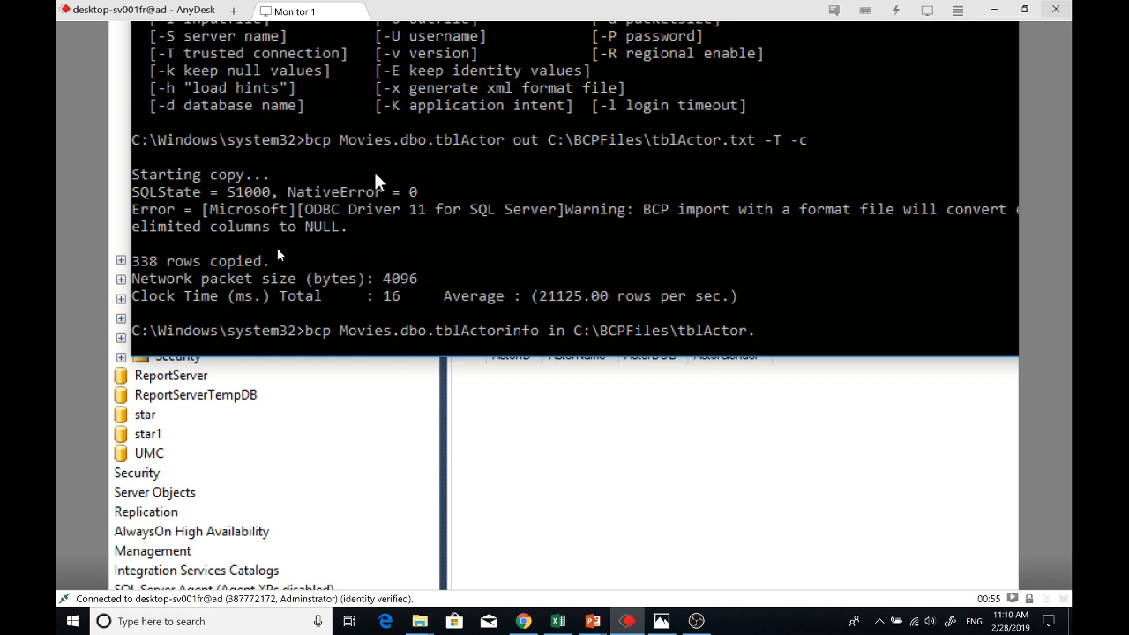
type("txt")
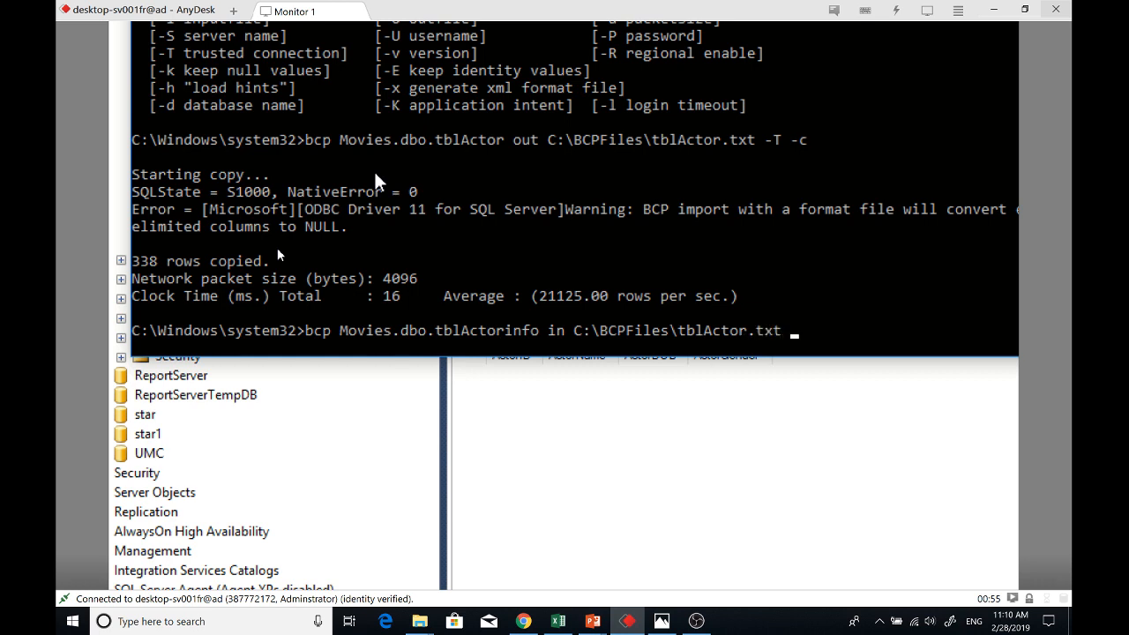
type("-T")
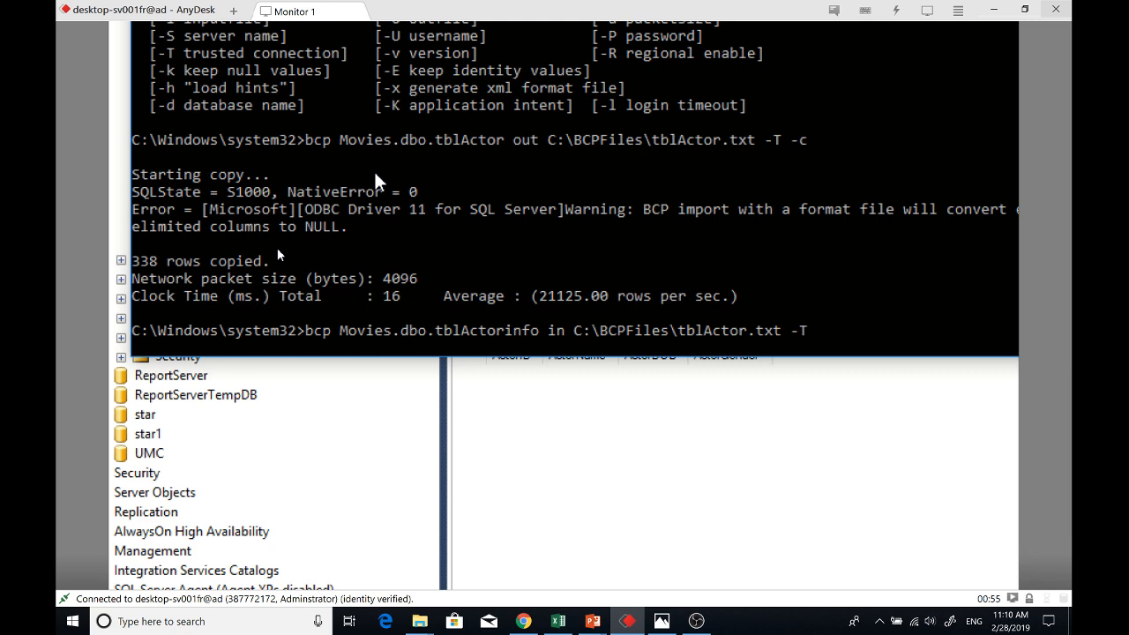
type("-c")
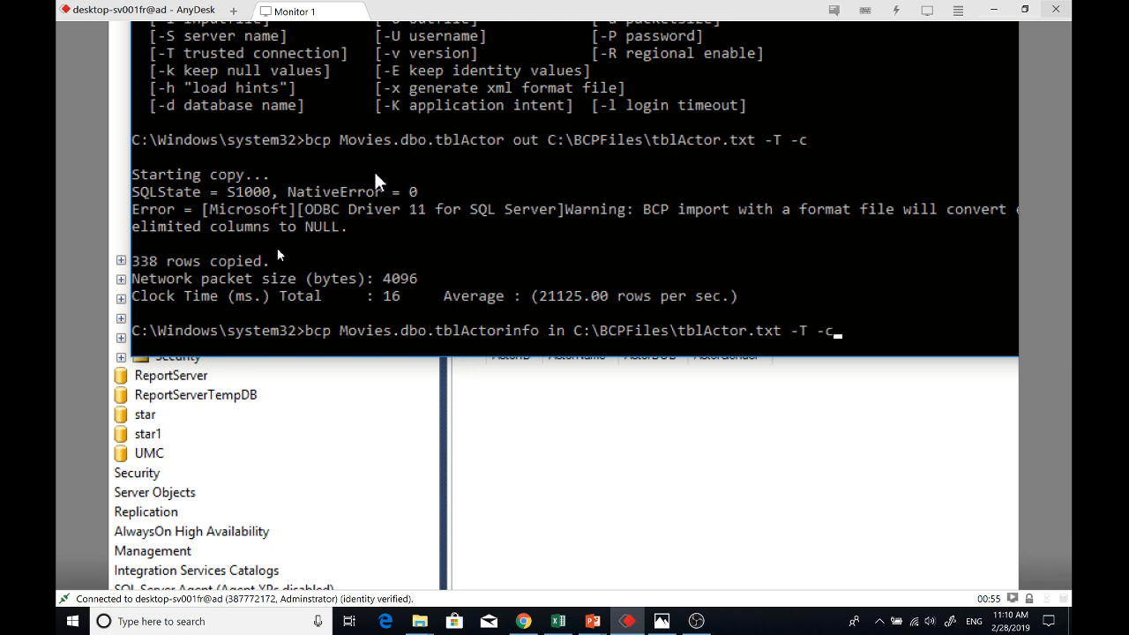
key("Return")
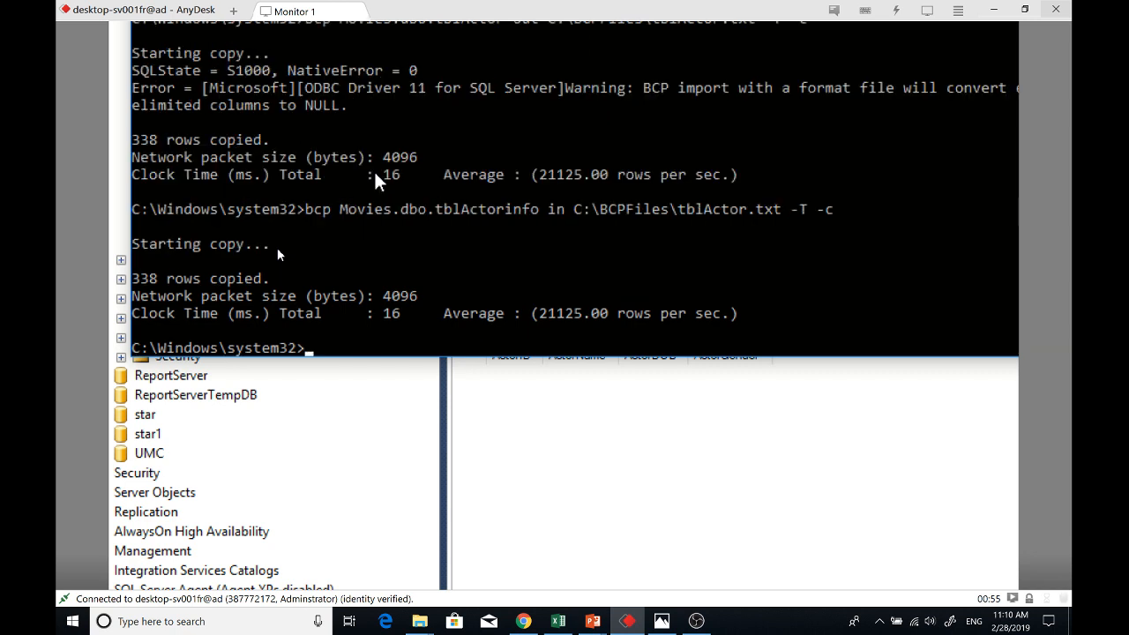
mouse_move(157, 301)
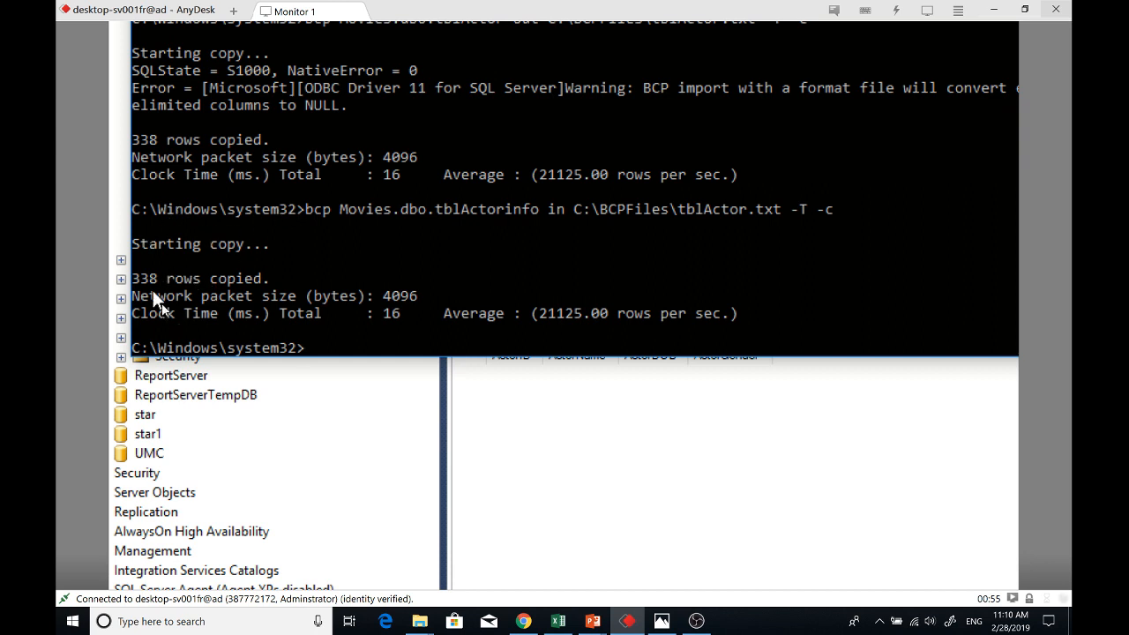
mouse_move(283, 304)
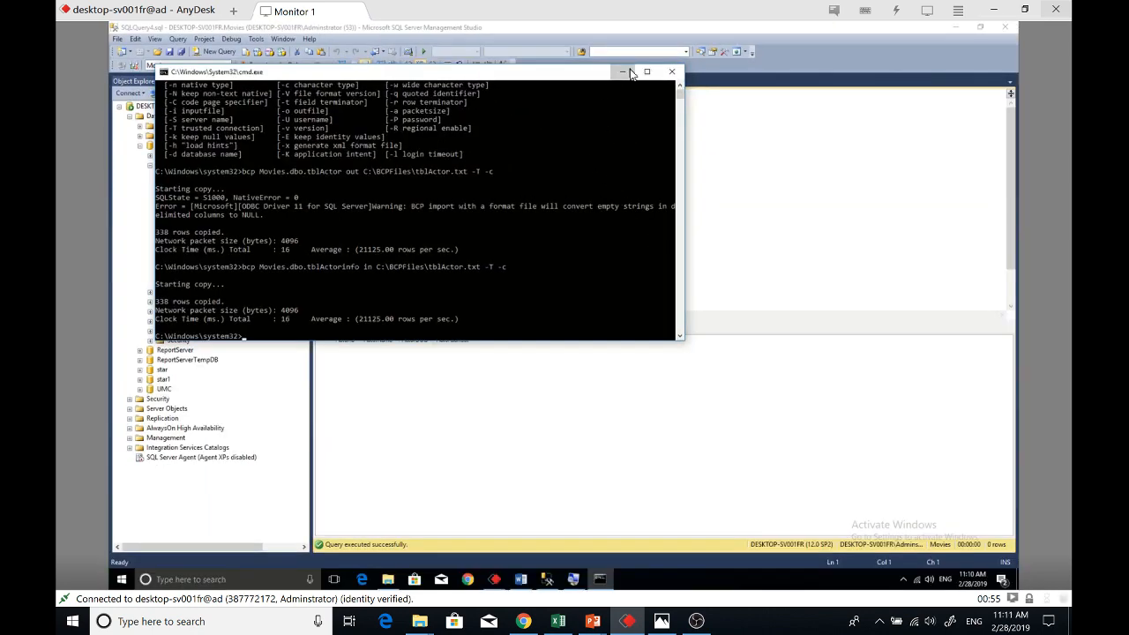
Close the command window and Select Top 1000 Rows on tblActorInfo, scrolling past row 280
left_click(672, 70)
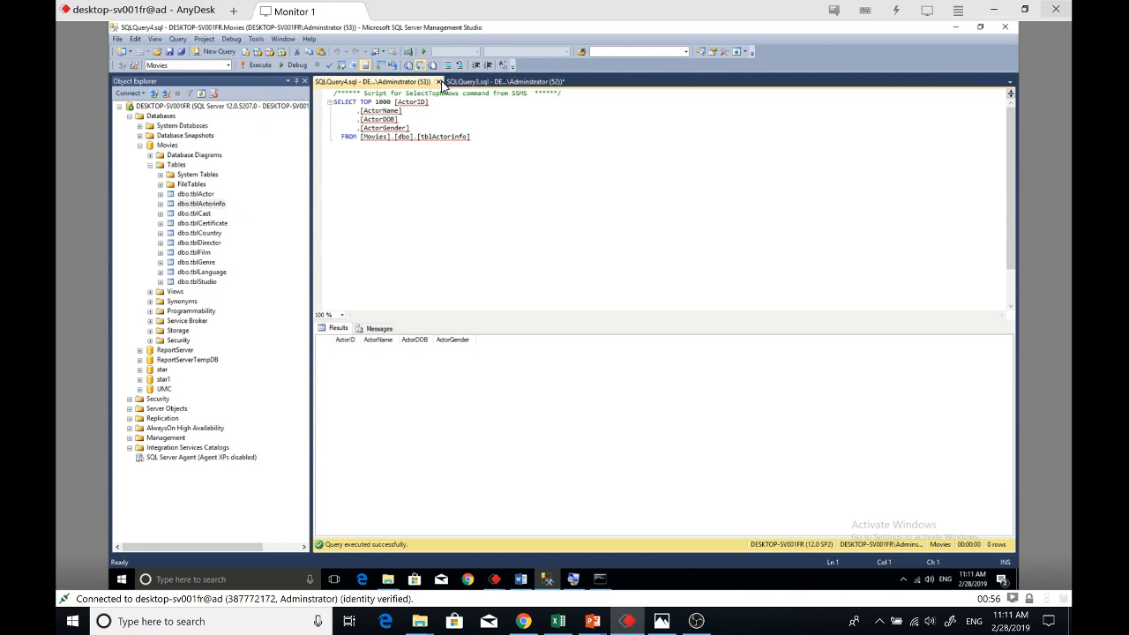
left_click(441, 81)
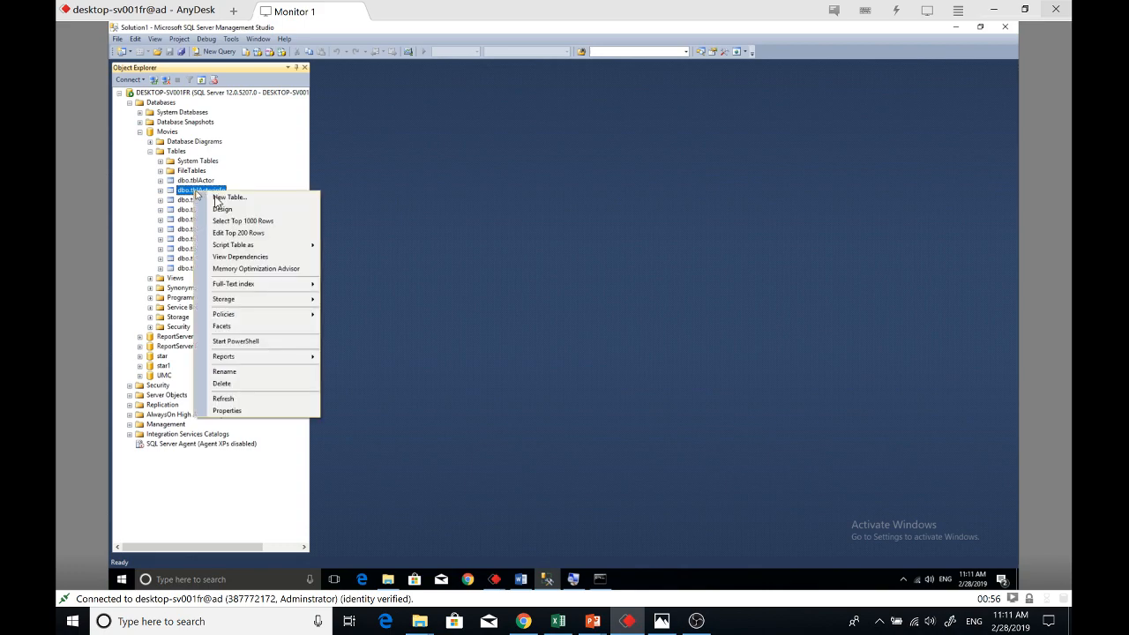
left_click(243, 220)
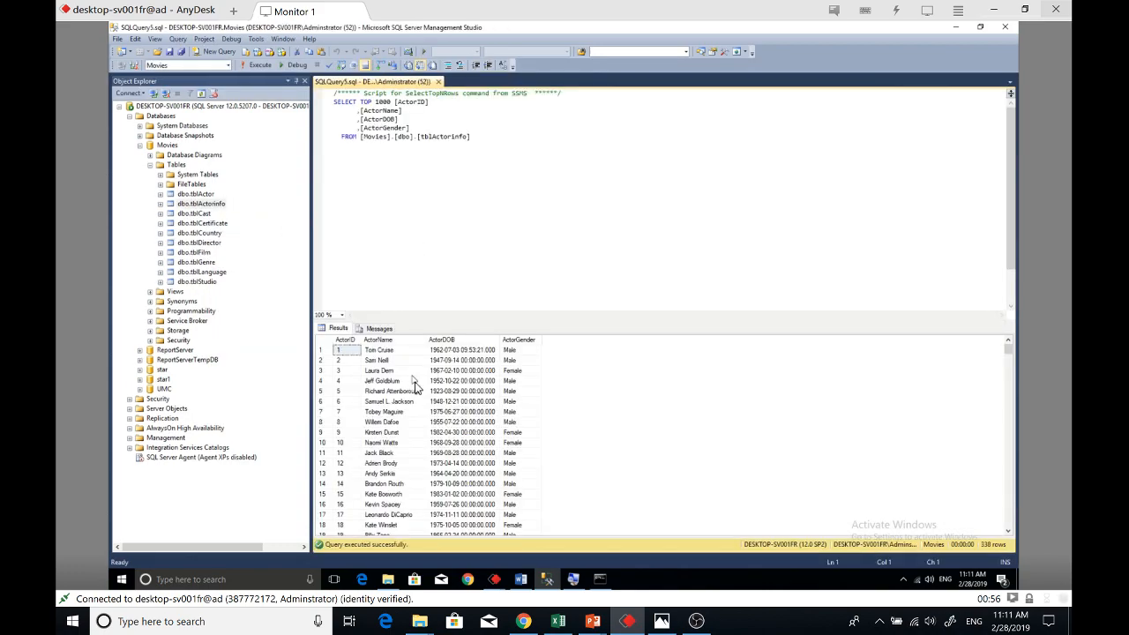
scroll("down", 3)
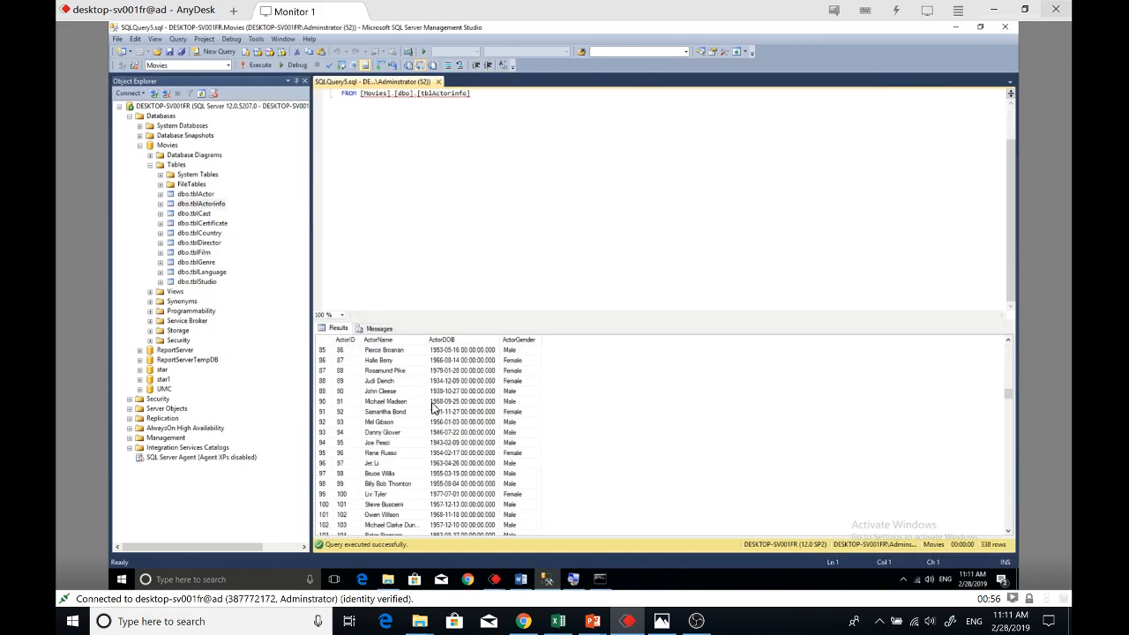
scroll("down", 3)
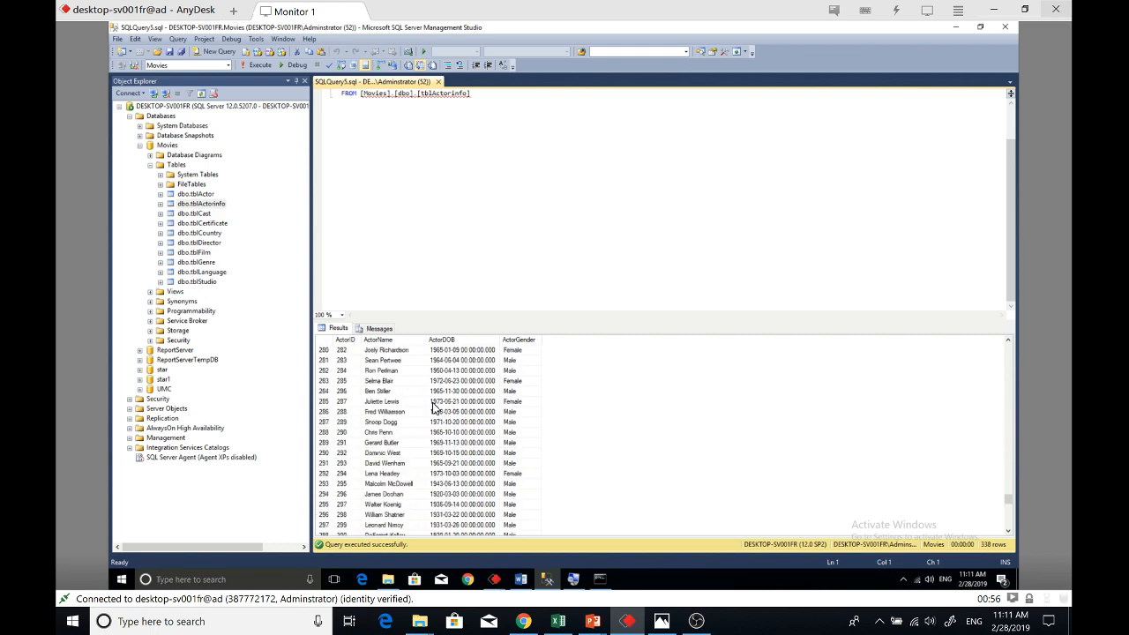